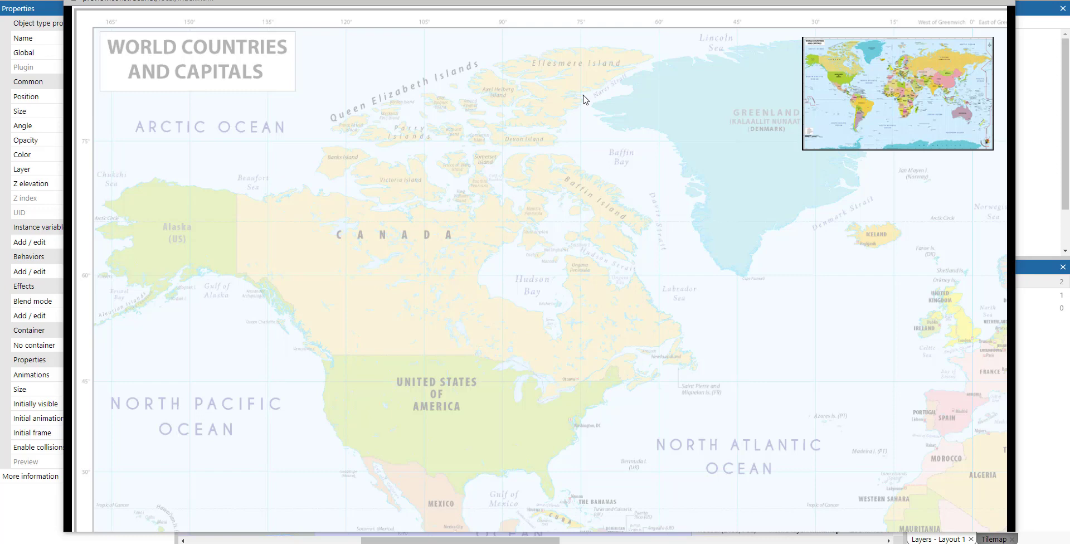
mouse_move(583, 116)
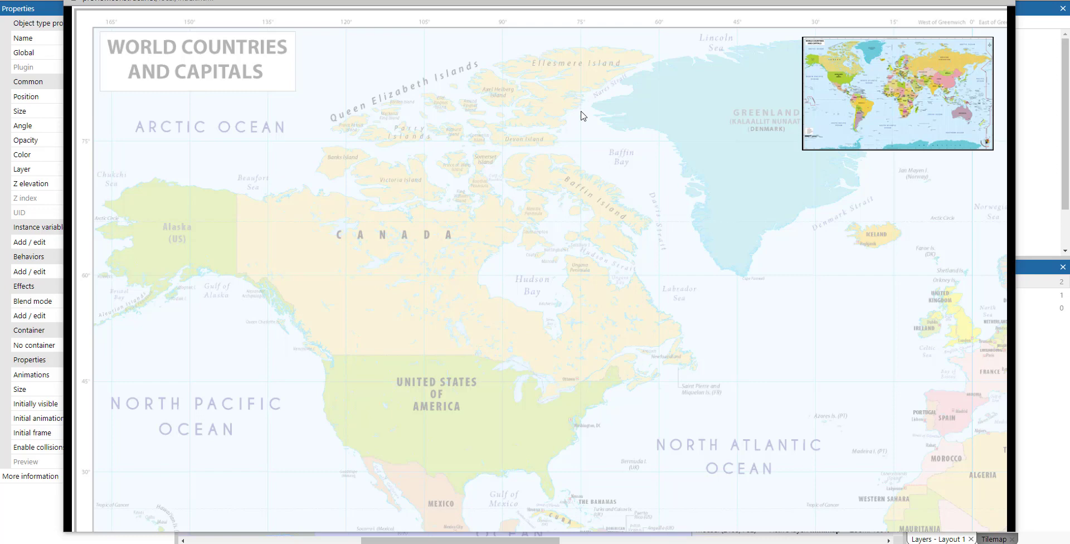
mouse_move(601, 215)
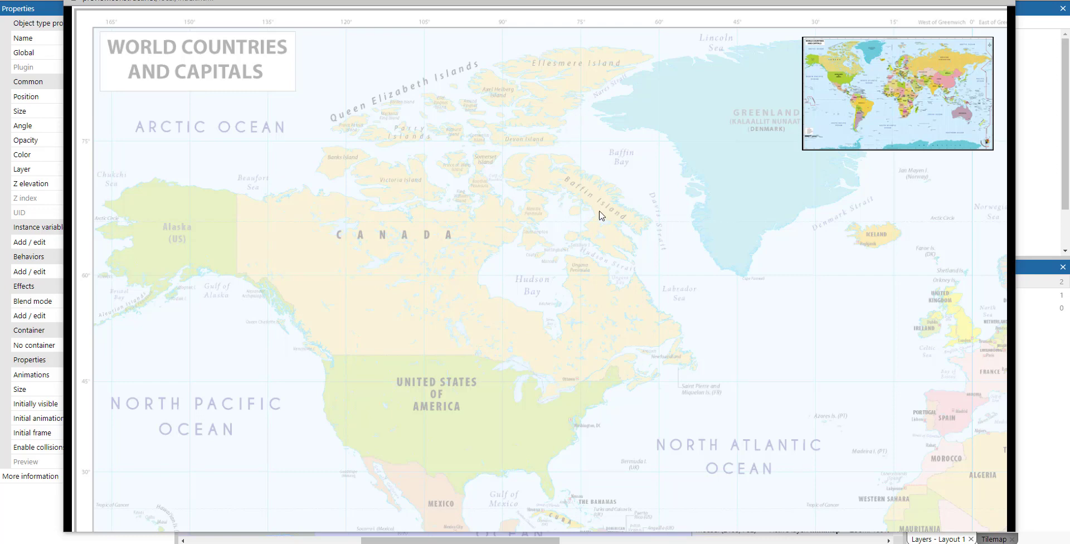
mouse_move(761, 156)
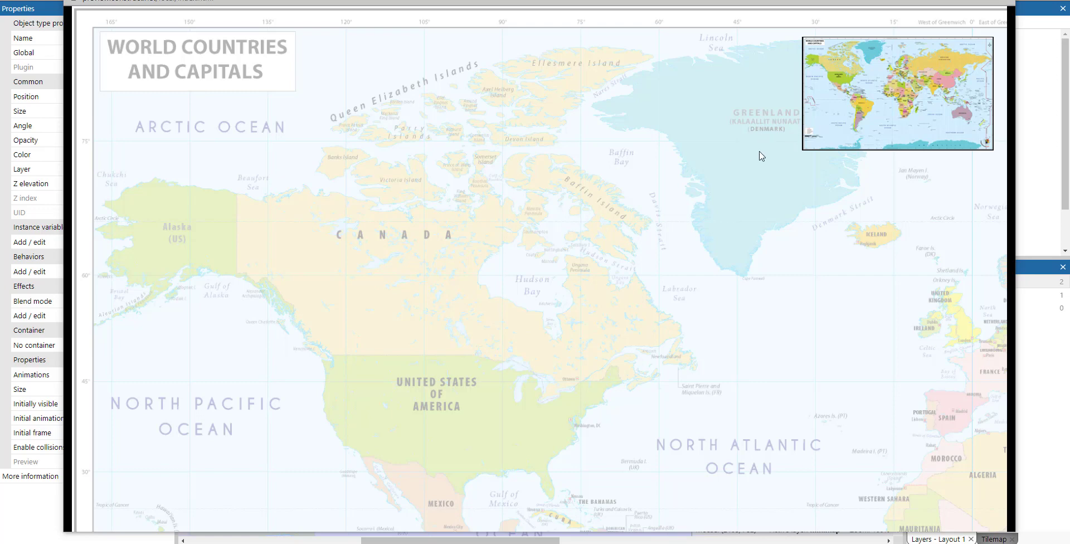
mouse_move(847, 240)
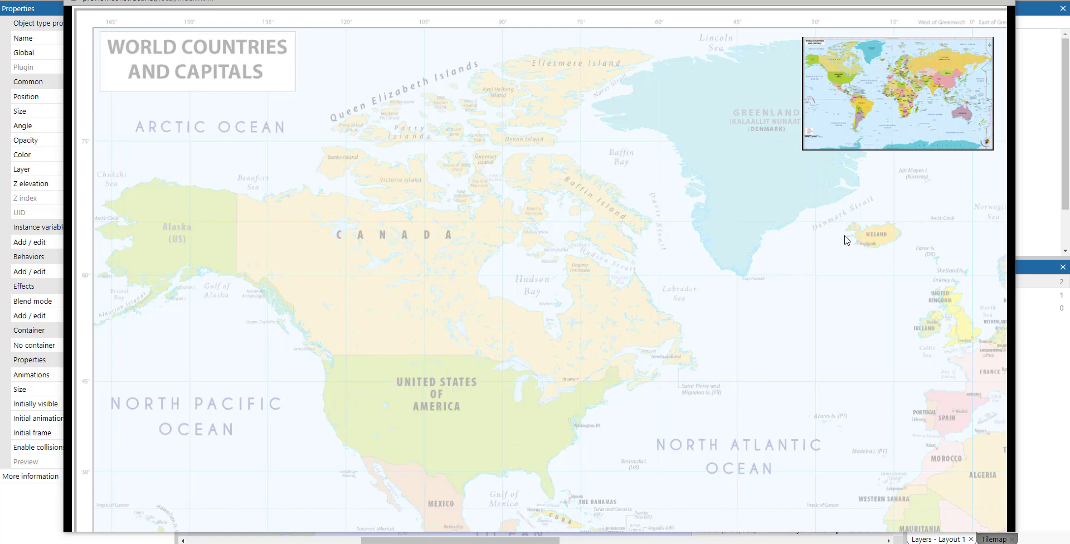
mouse_move(923, 80)
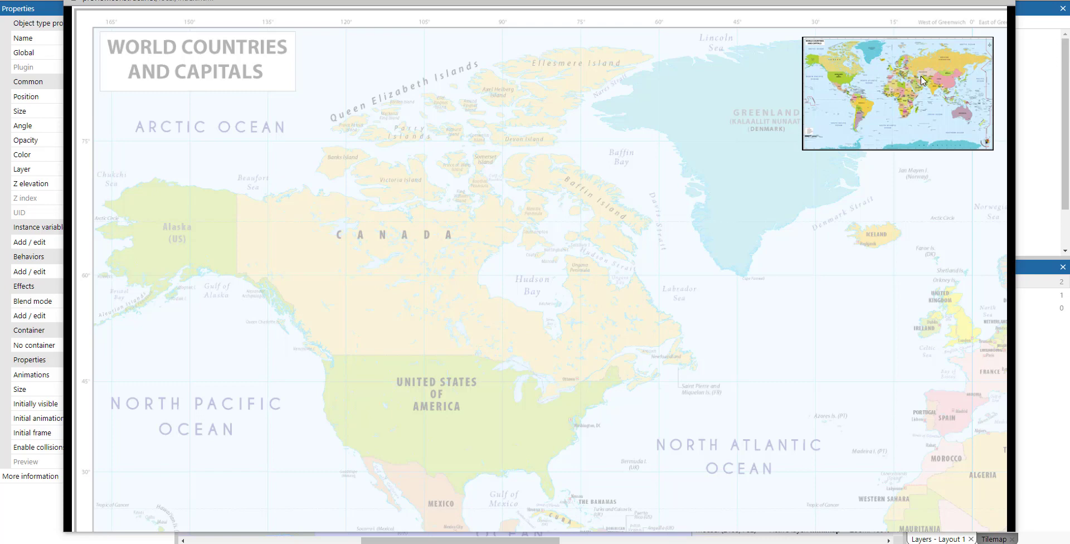
mouse_move(894, 83)
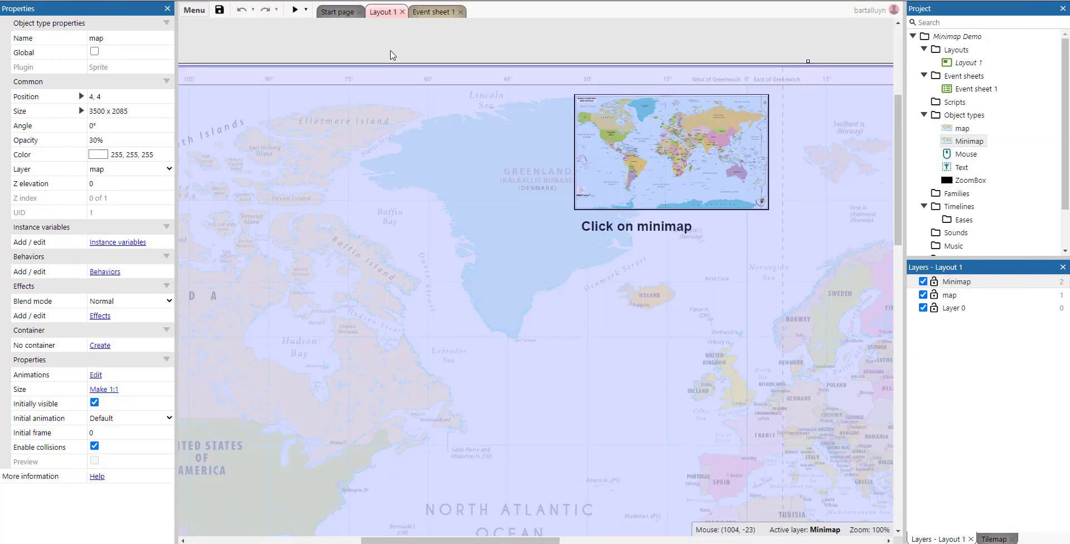
mouse_move(460, 39)
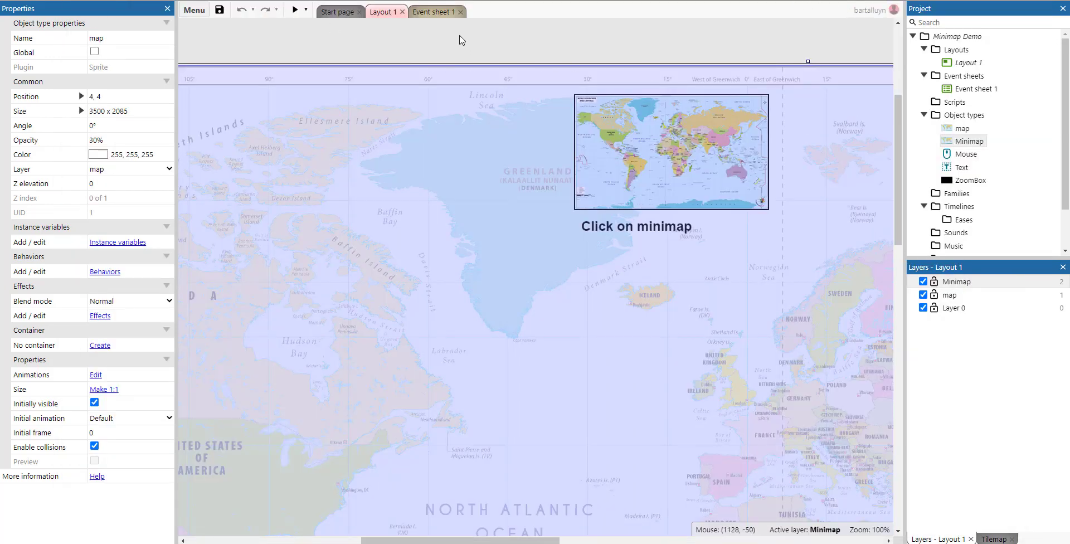
mouse_move(623, 63)
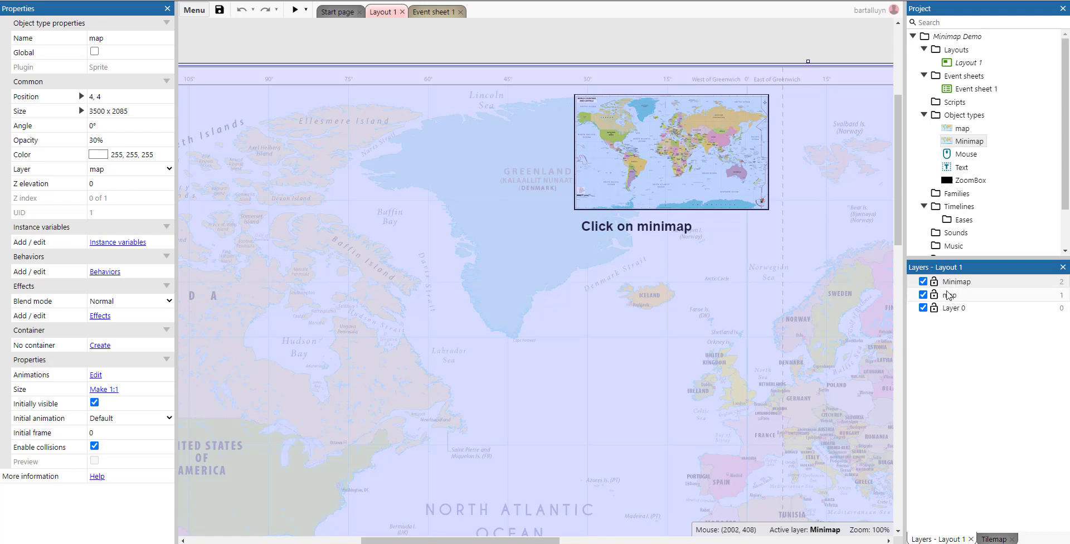
left_click(950, 294)
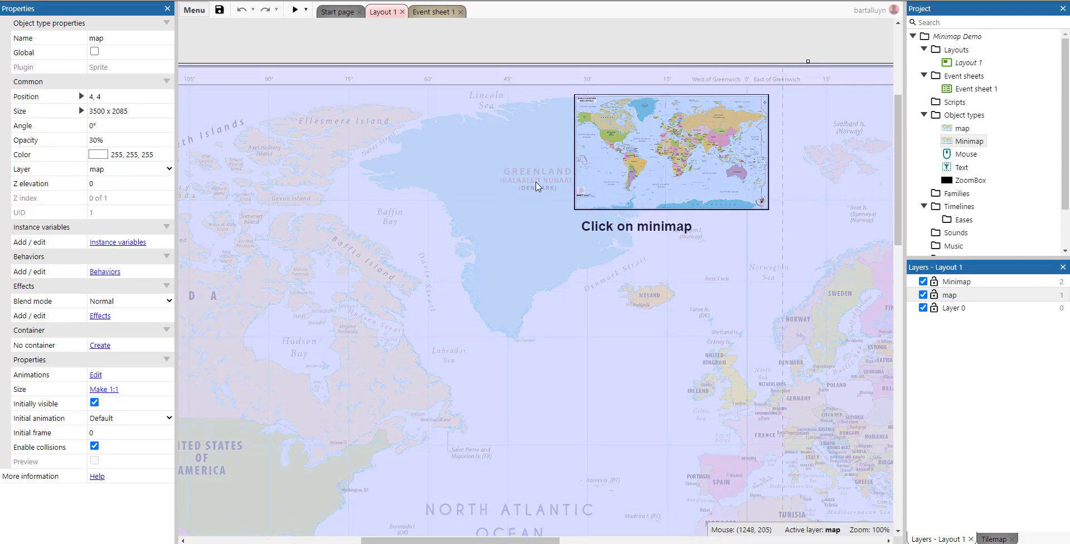
mouse_move(918, 274)
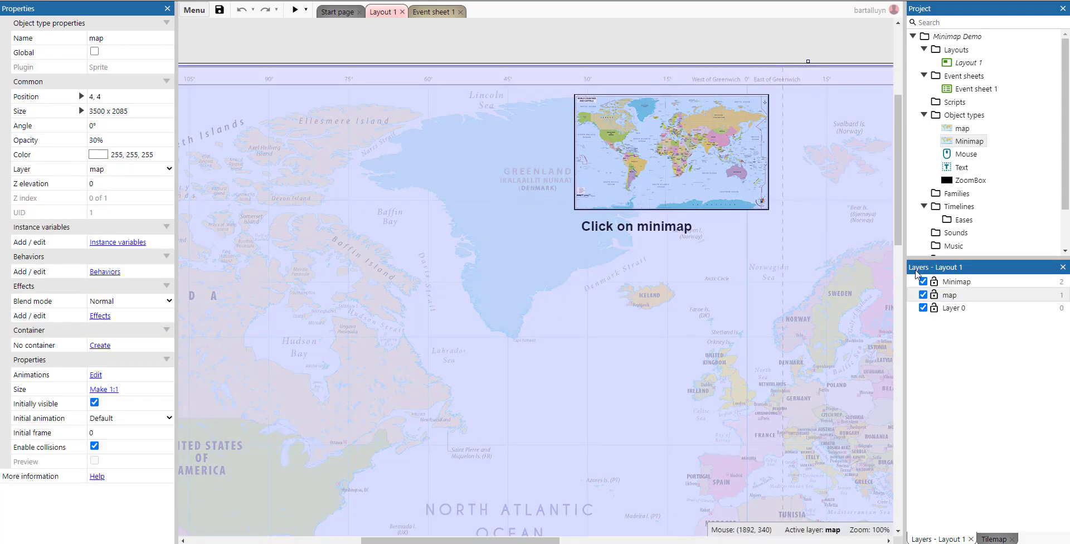
left_click(956, 281)
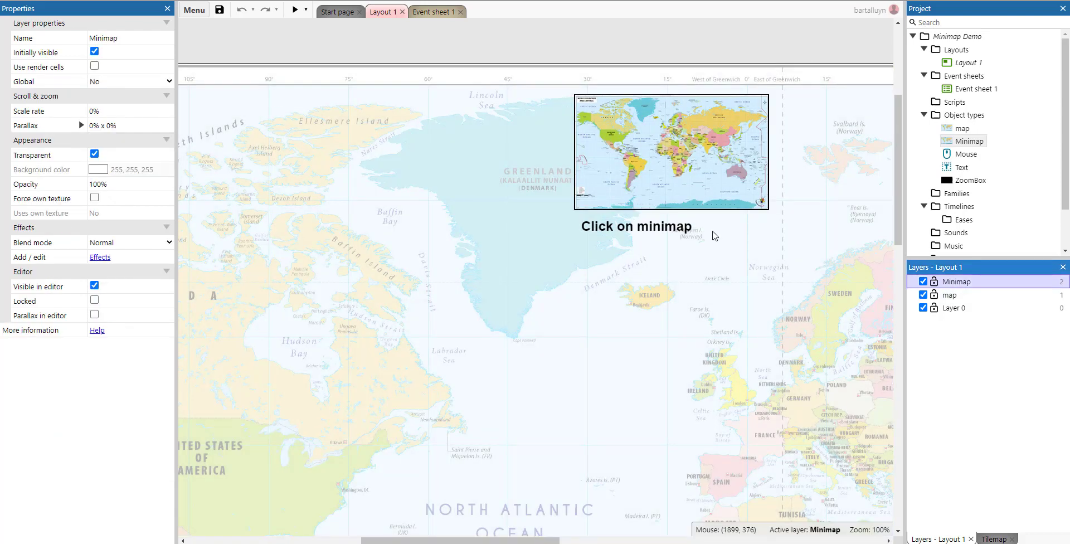
mouse_move(649, 161)
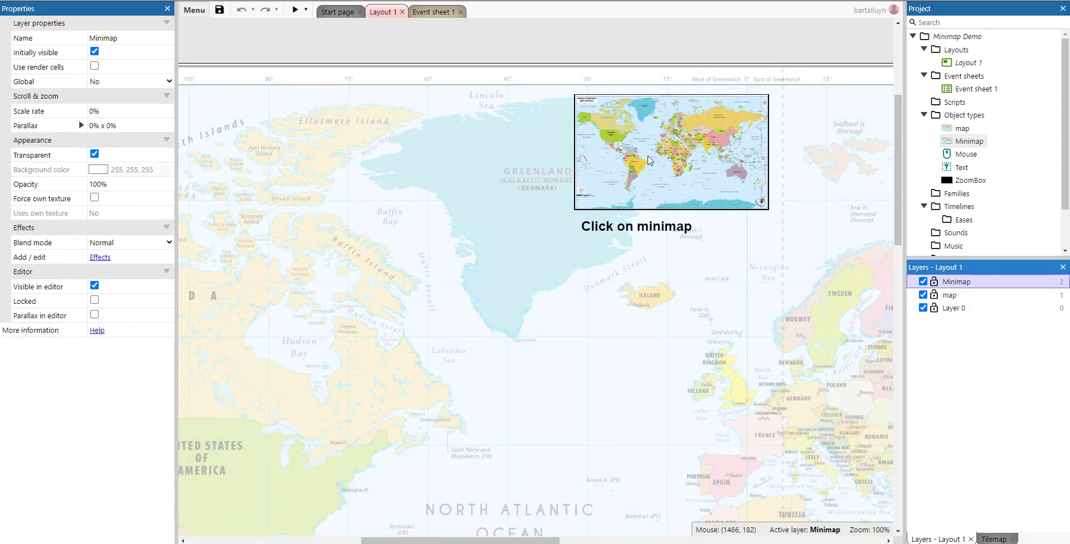
left_click(671, 151)
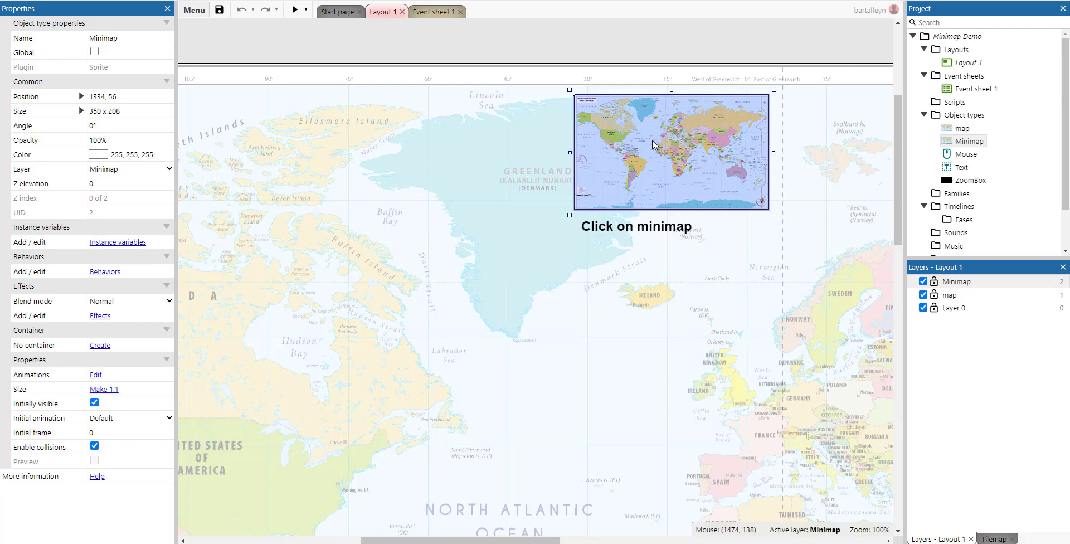
mouse_move(653, 143)
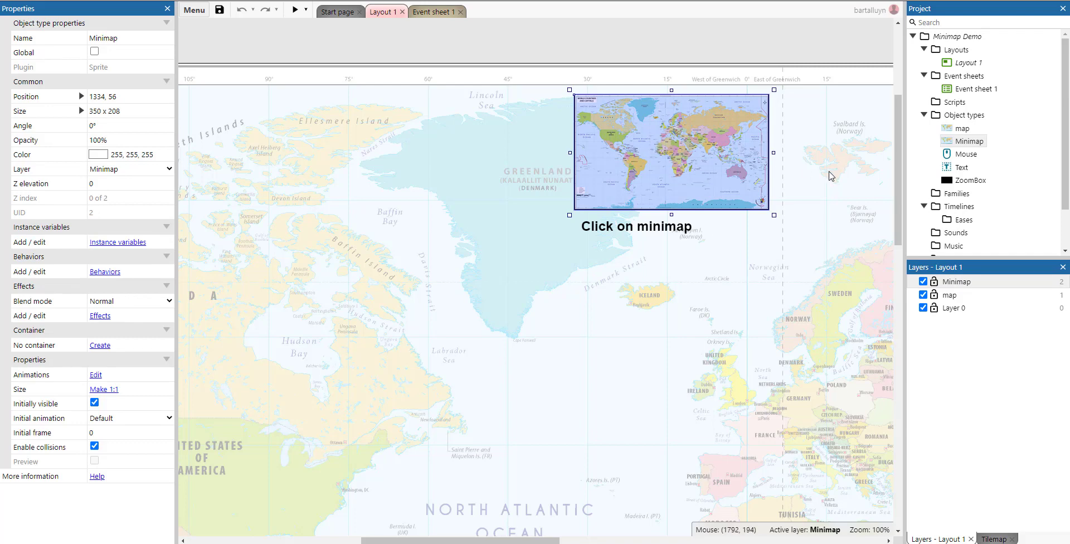
mouse_move(678, 173)
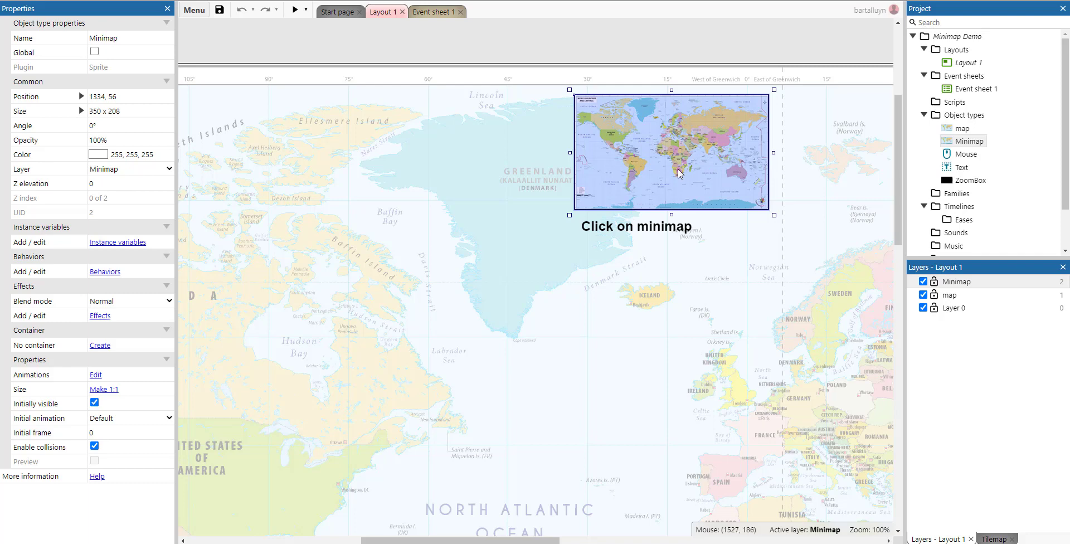
mouse_move(675, 173)
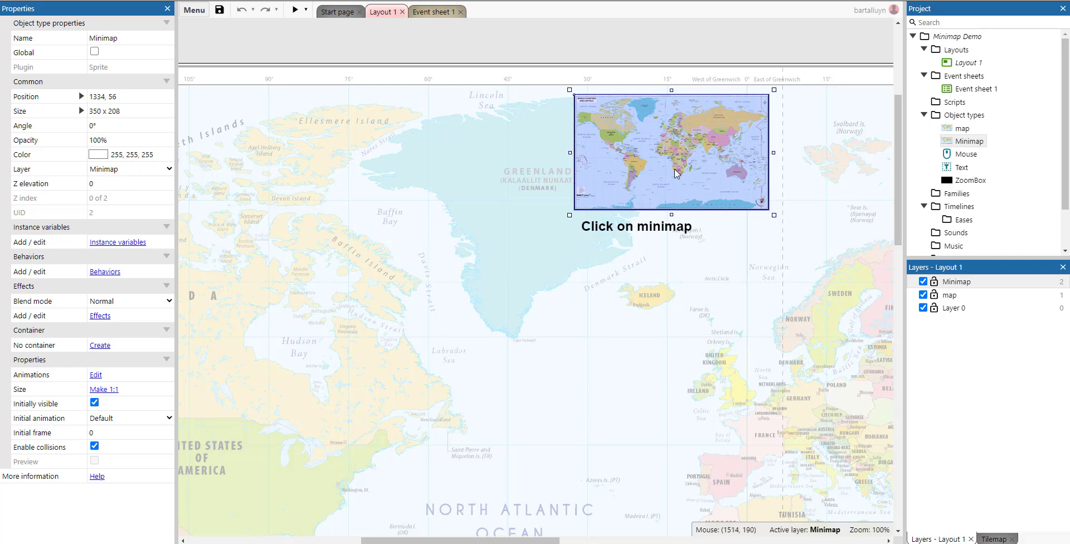
mouse_move(742, 179)
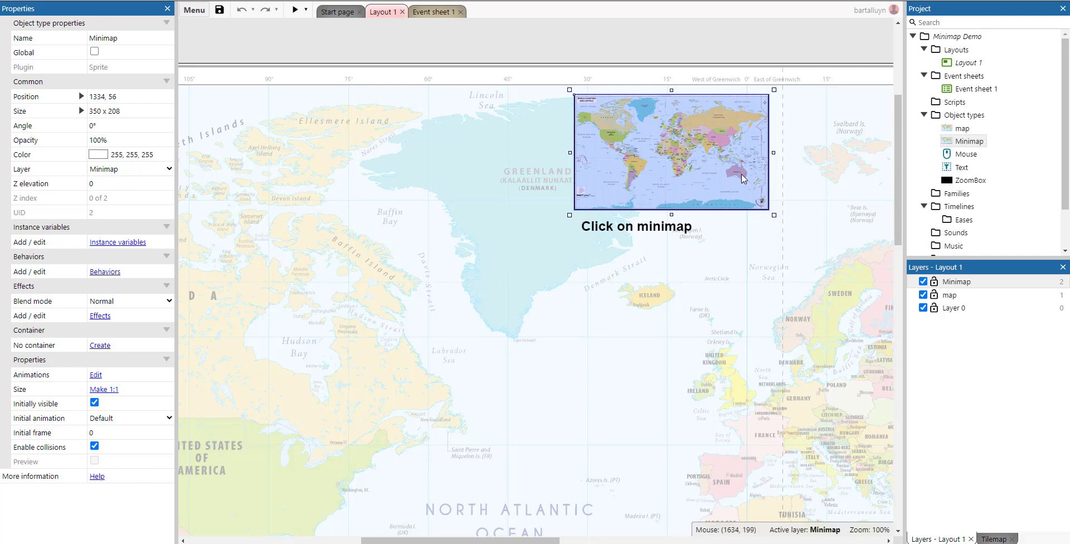
mouse_move(1005, 332)
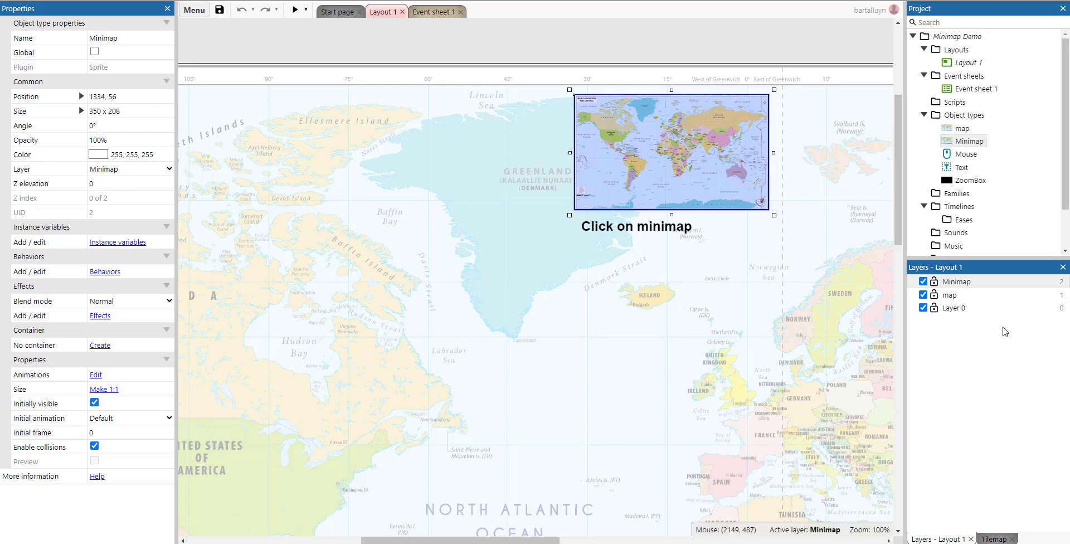
Step: Inspect the Minimap layer's properties, confirming scale rate and parallax X/Y at 0%
left_click(953, 282)
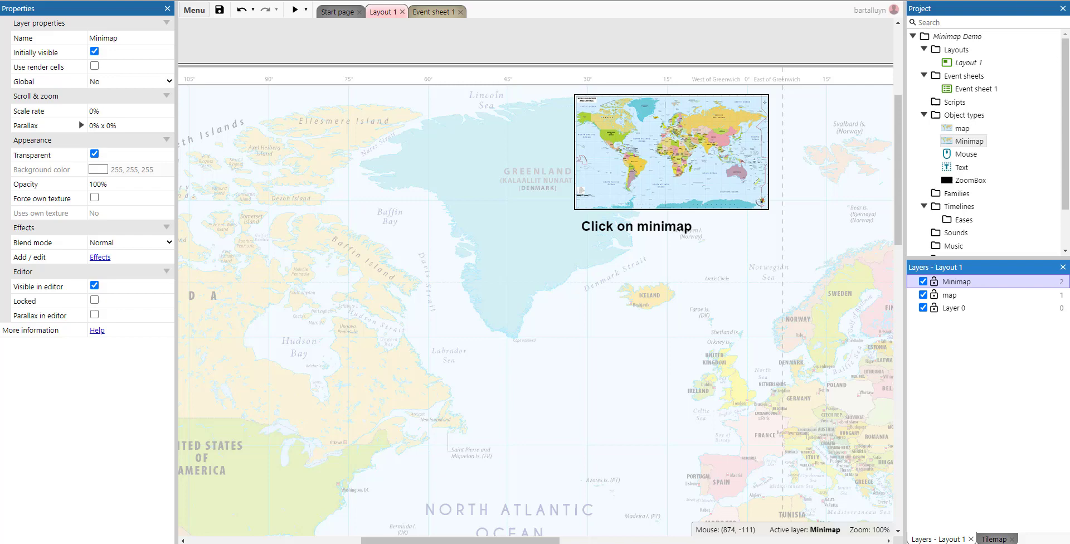
mouse_move(891, 270)
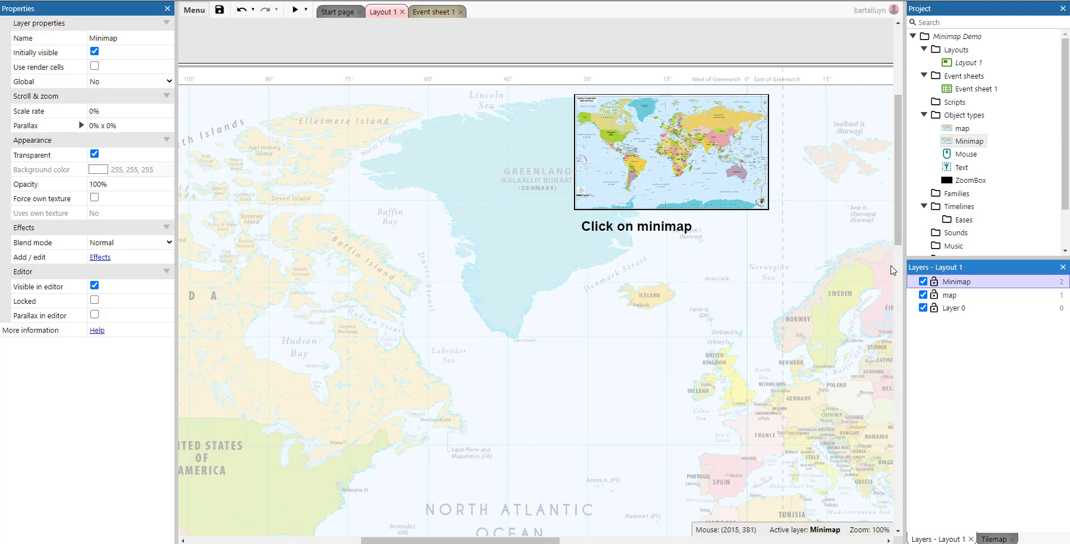
mouse_move(107, 115)
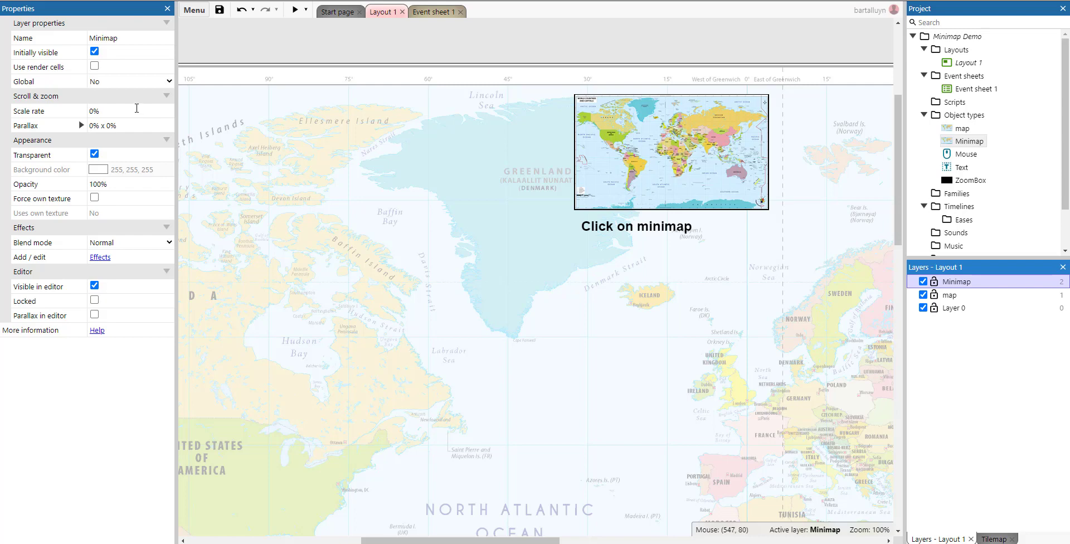
left_click(130, 110)
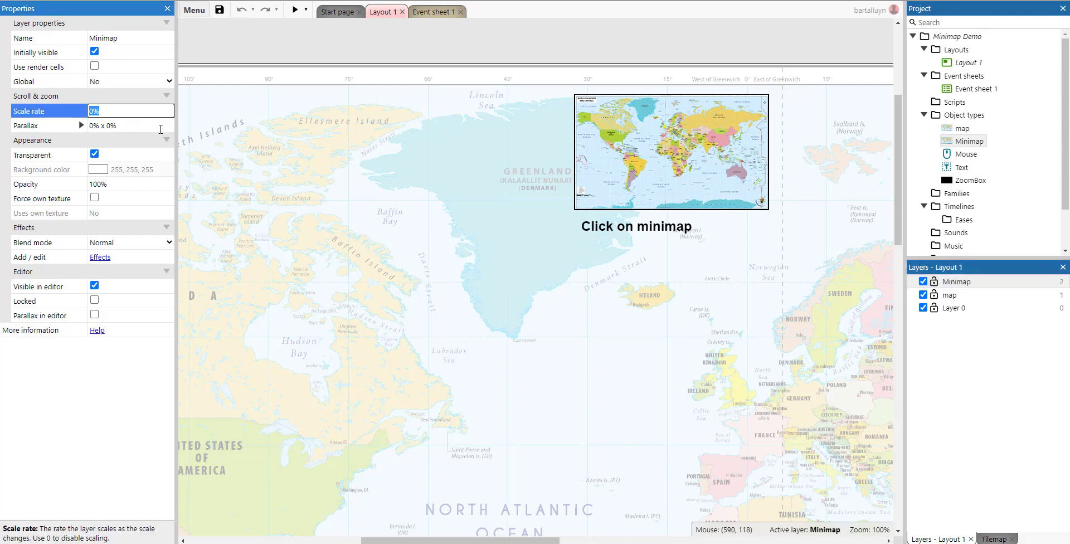
left_click(80, 125)
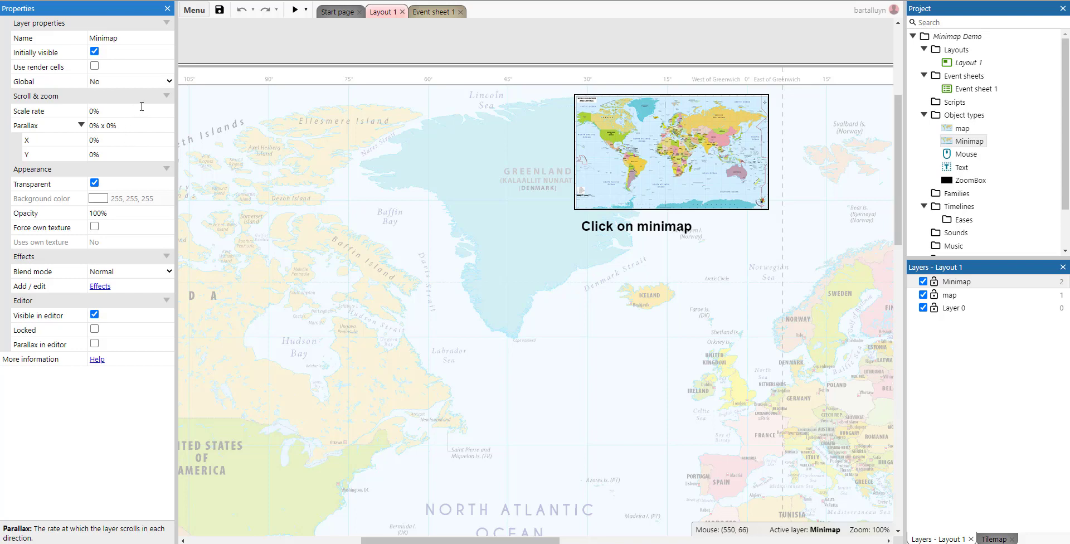
mouse_move(660, 210)
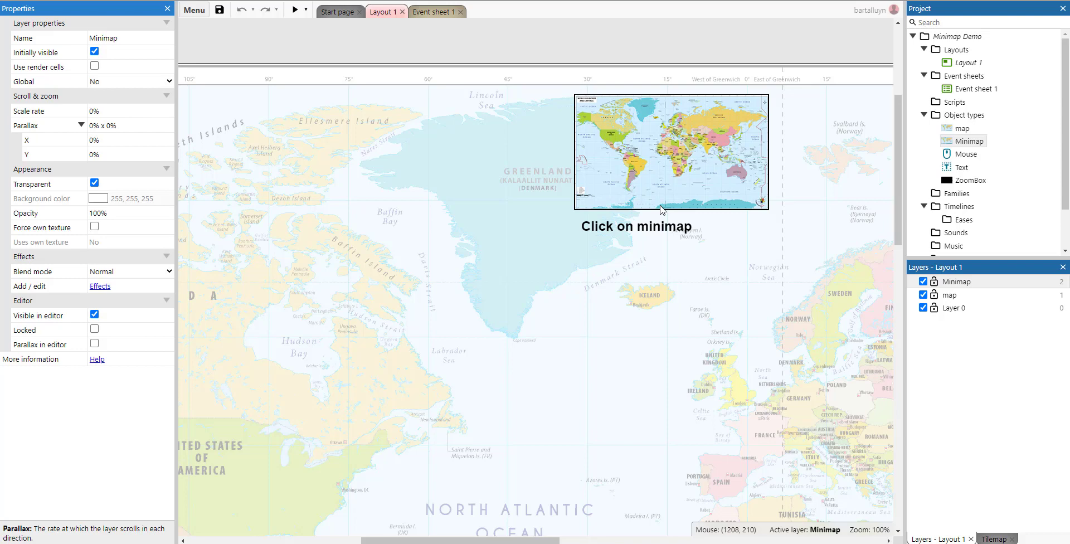
mouse_move(107, 120)
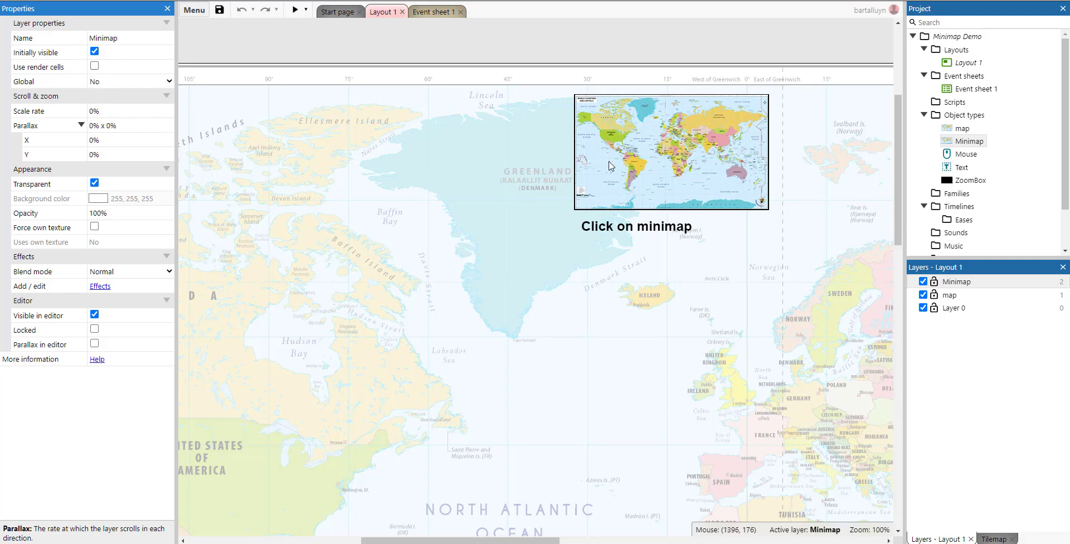
left_click(130, 110)
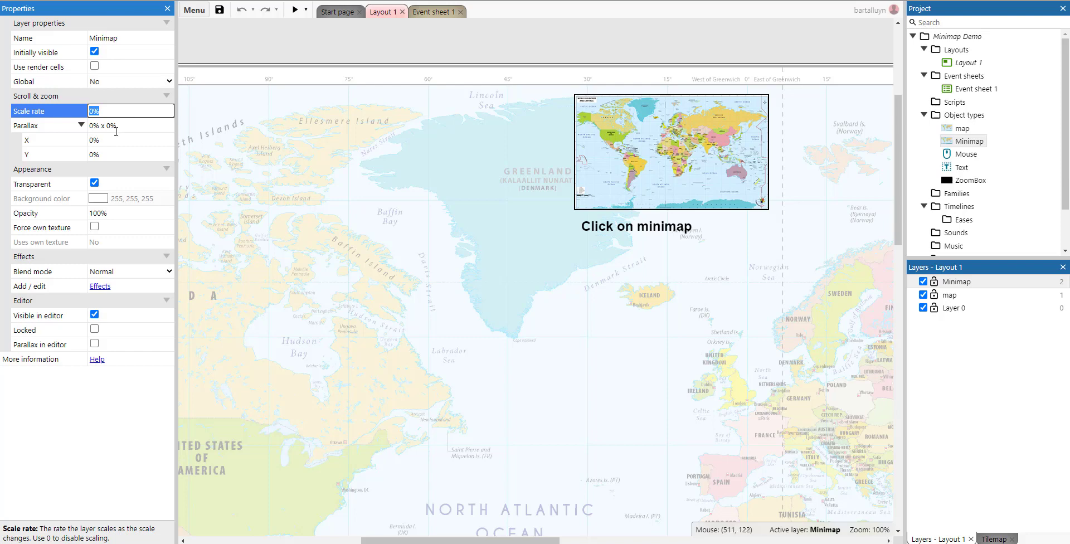
mouse_move(125, 134)
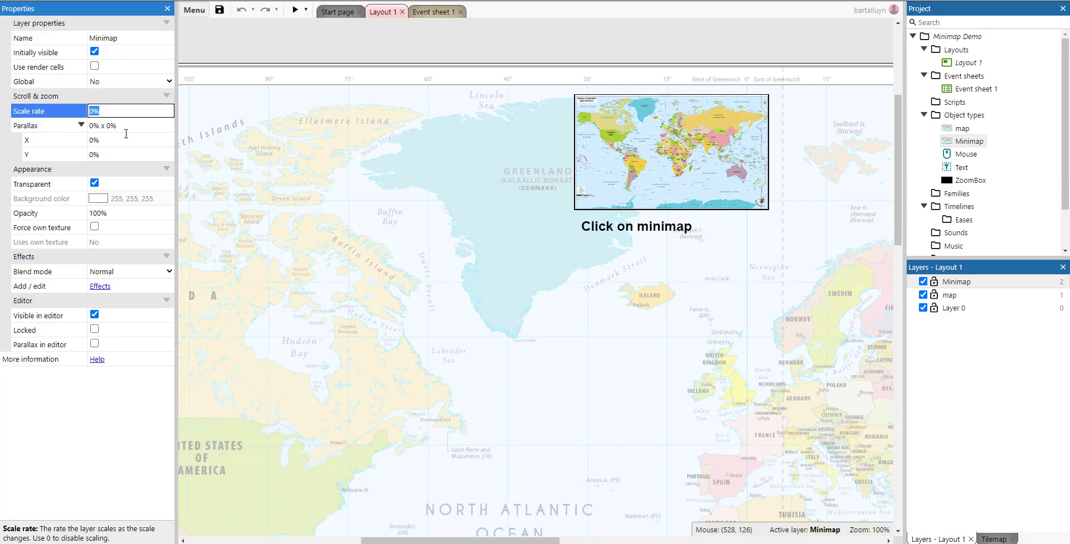
mouse_move(206, 131)
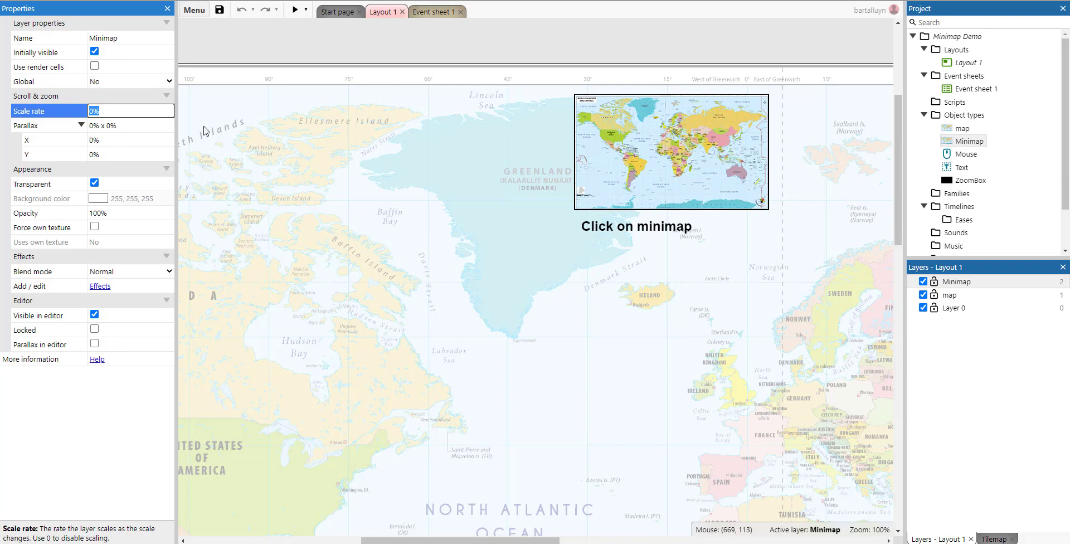
mouse_move(569, 62)
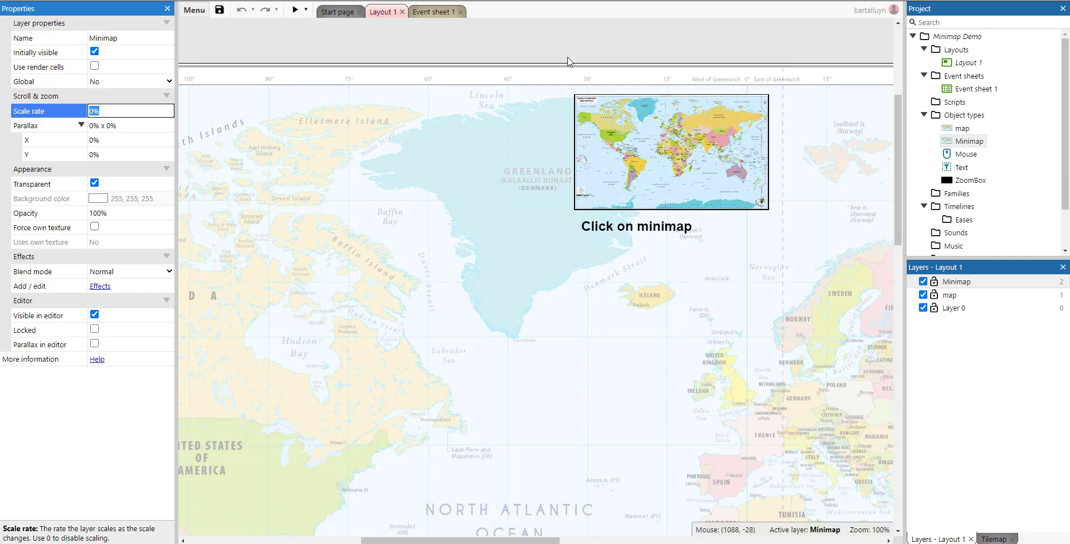
mouse_move(689, 143)
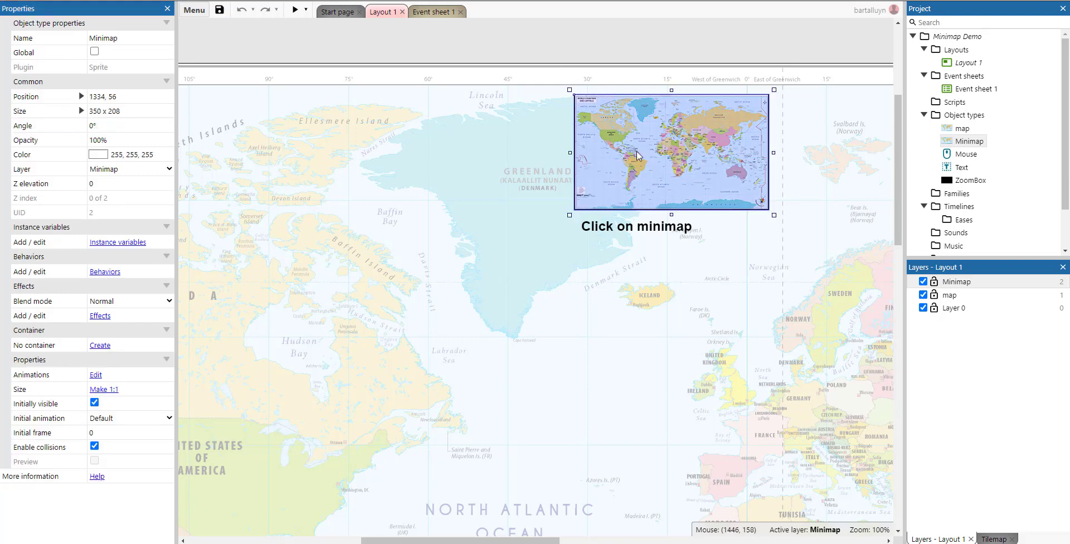
Step: Open the Animations Editor for the Minimap sprite's 350x208 world map frame
left_click(95, 373)
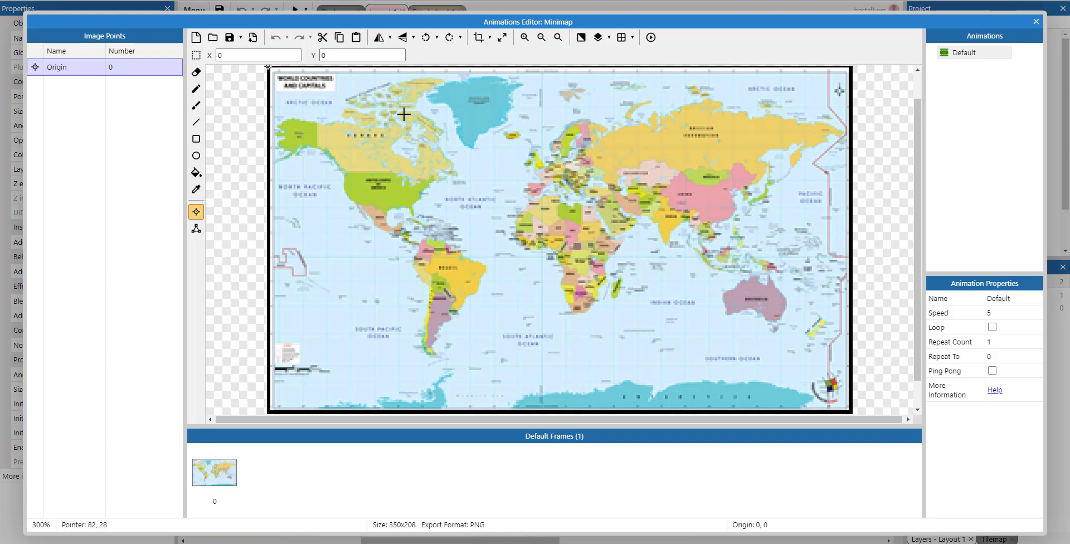
mouse_move(195, 212)
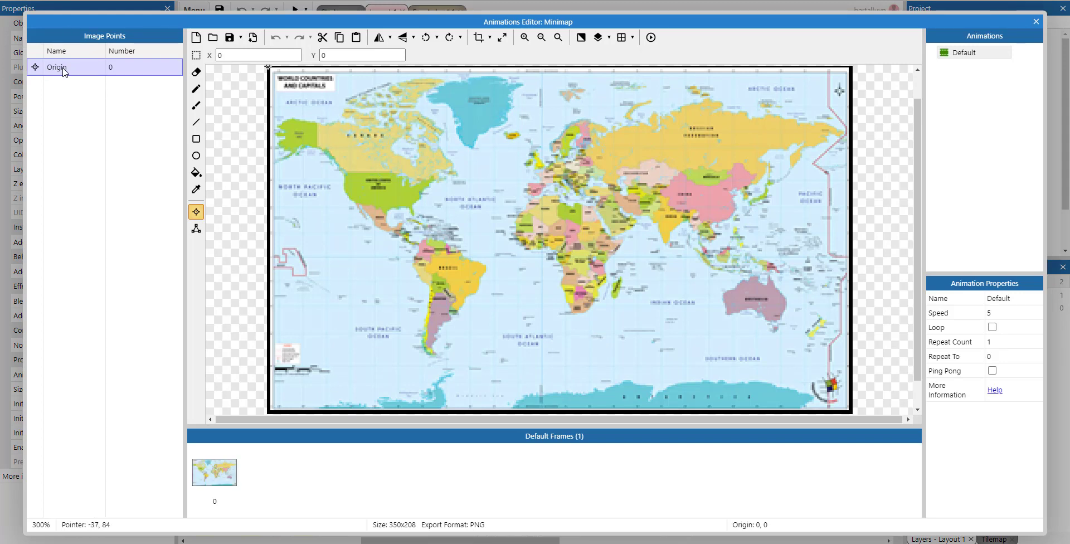
mouse_move(397, 108)
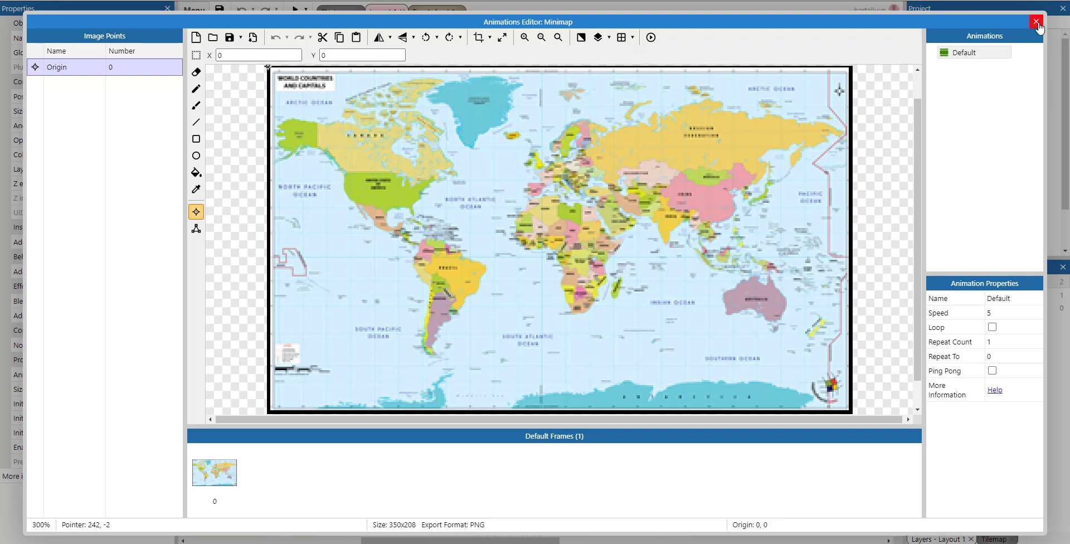
Step: Close the Animations Editor to return to Layout 1
left_click(1037, 22)
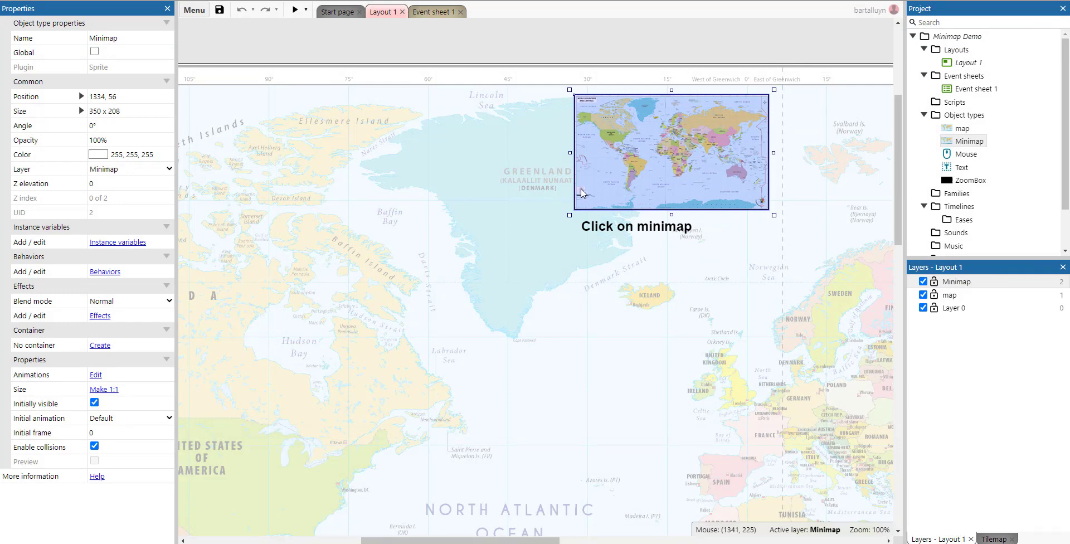
mouse_move(616, 157)
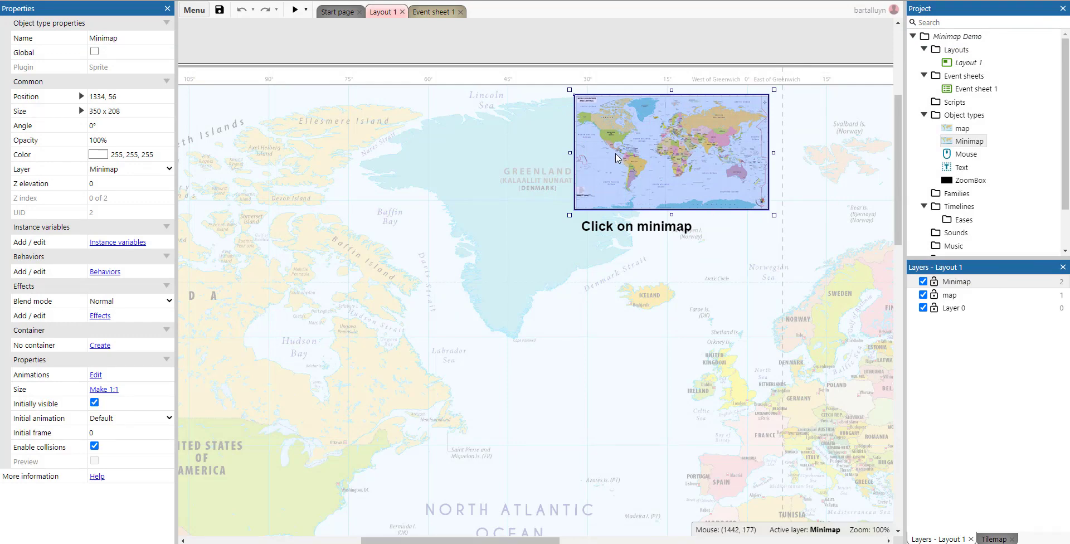
mouse_move(669, 157)
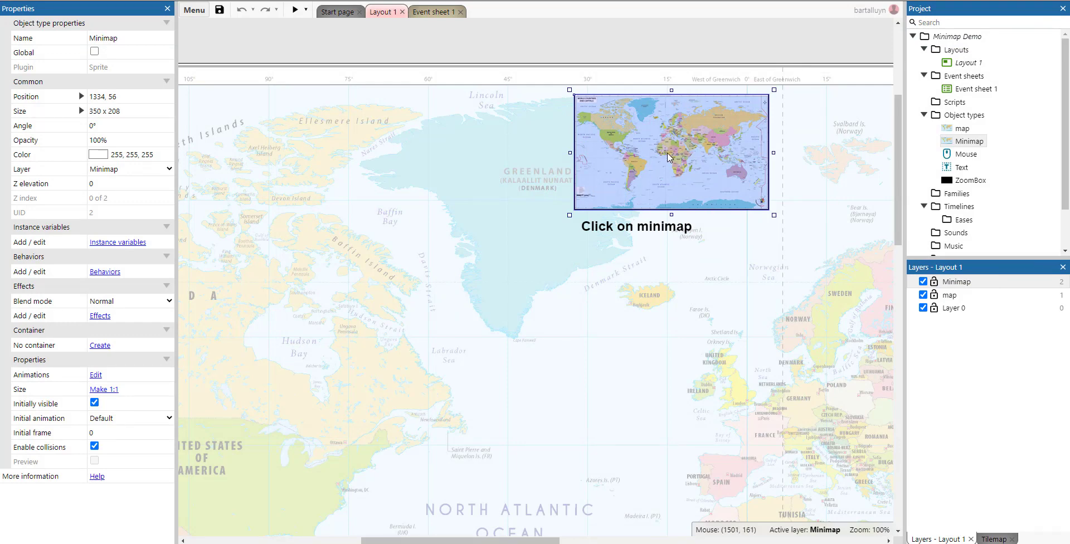
mouse_move(590, 151)
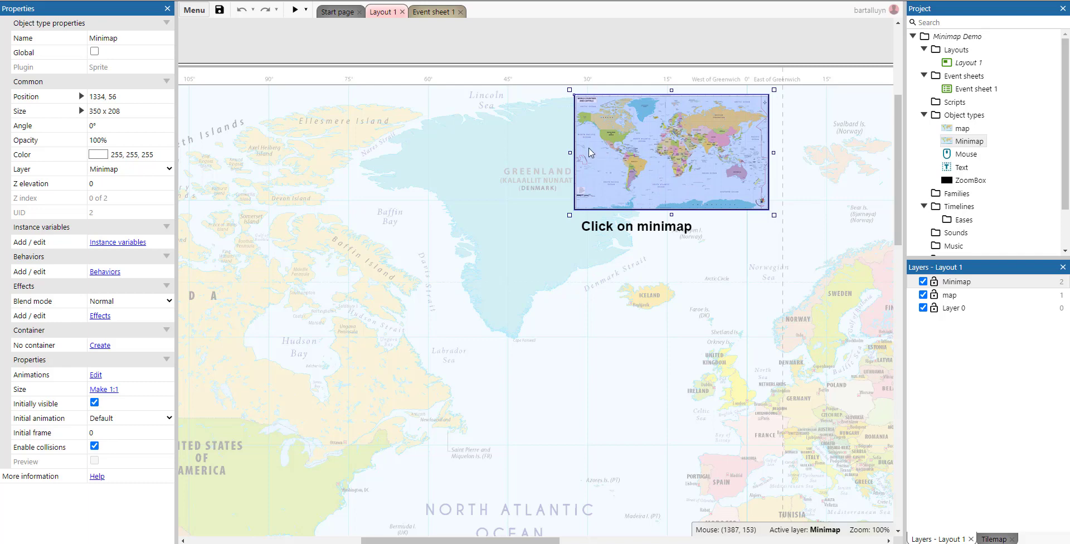
mouse_move(589, 153)
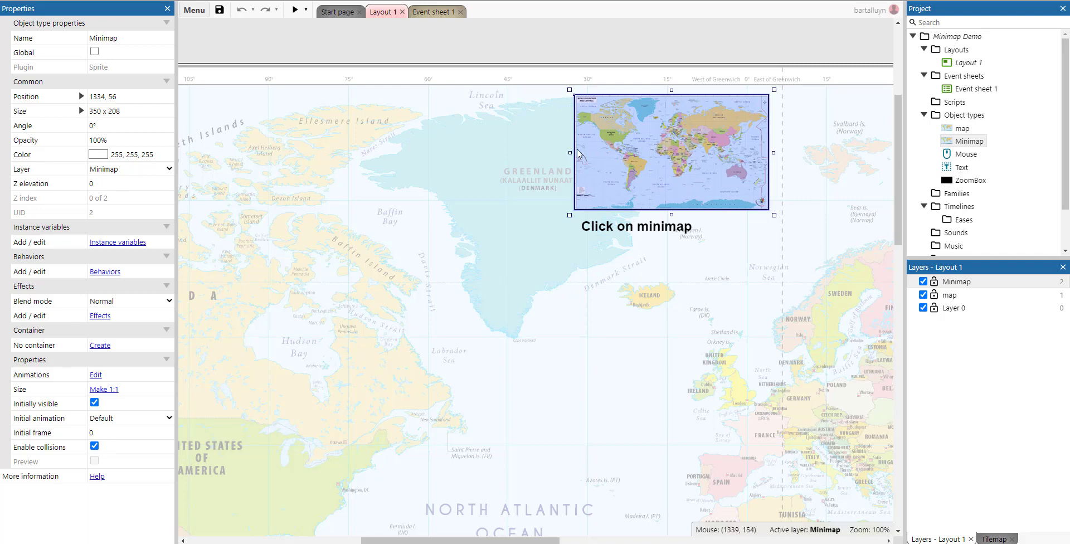
mouse_move(669, 153)
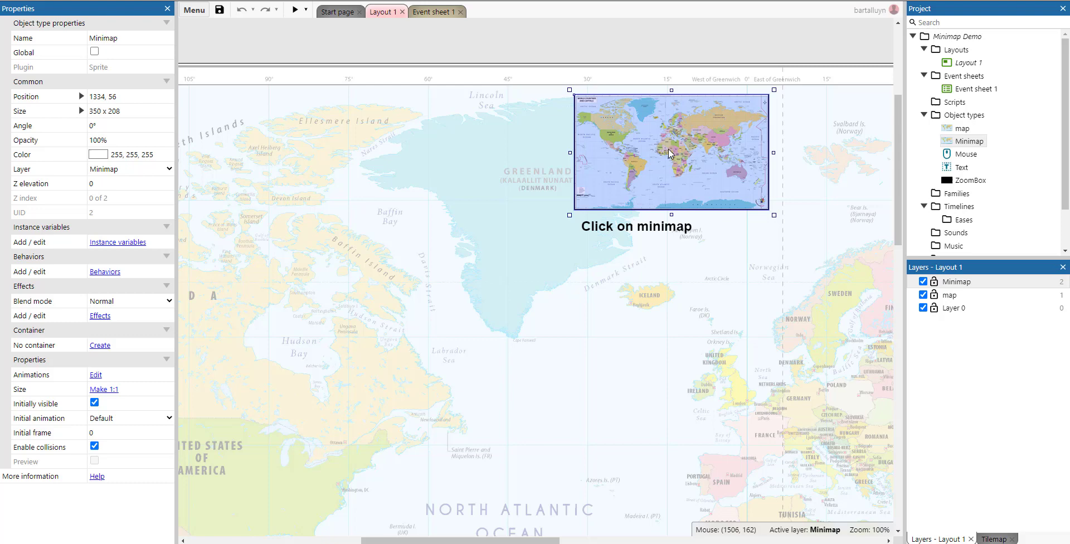
mouse_move(574, 101)
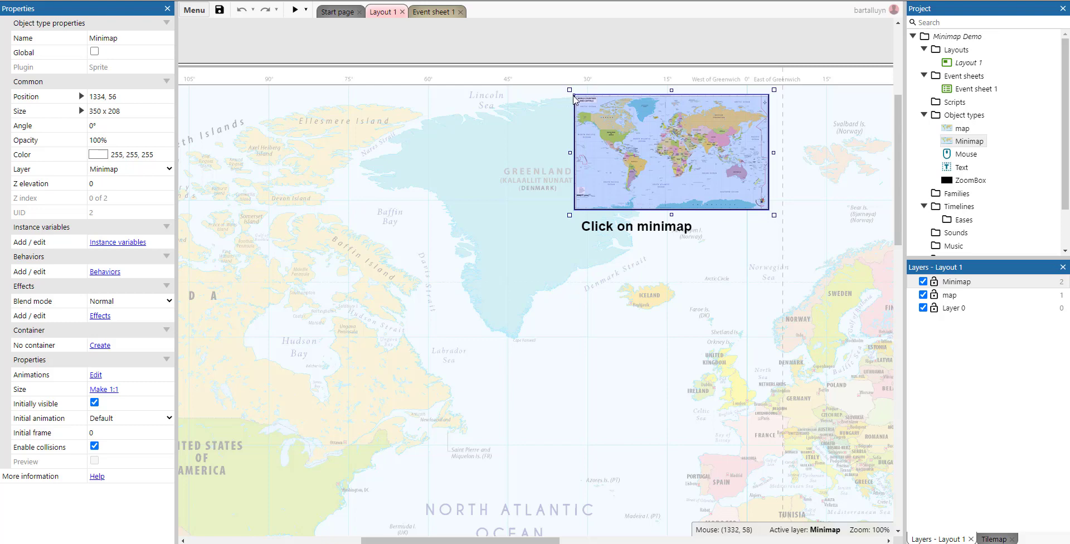
mouse_move(866, 277)
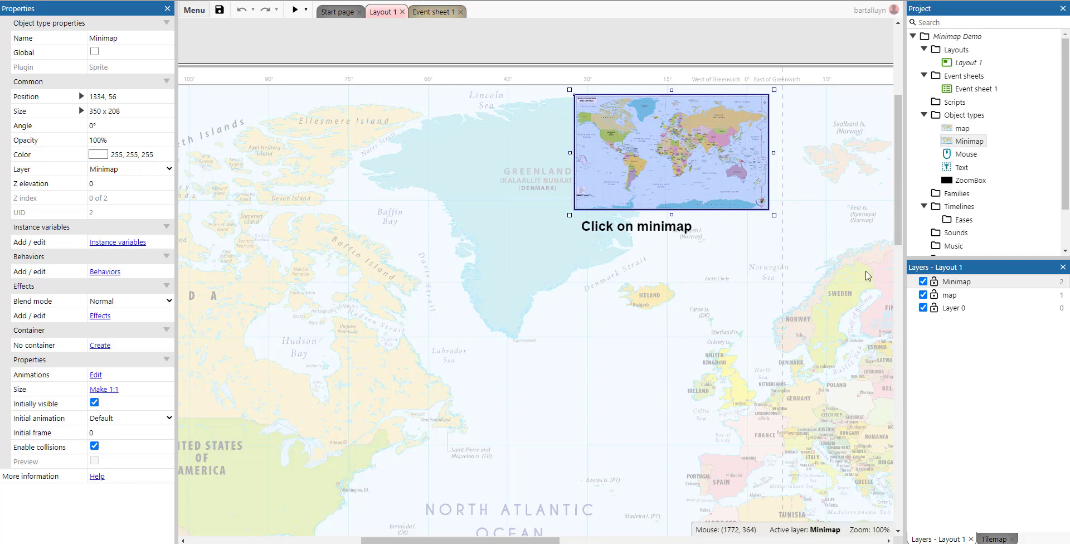
mouse_move(355, 5)
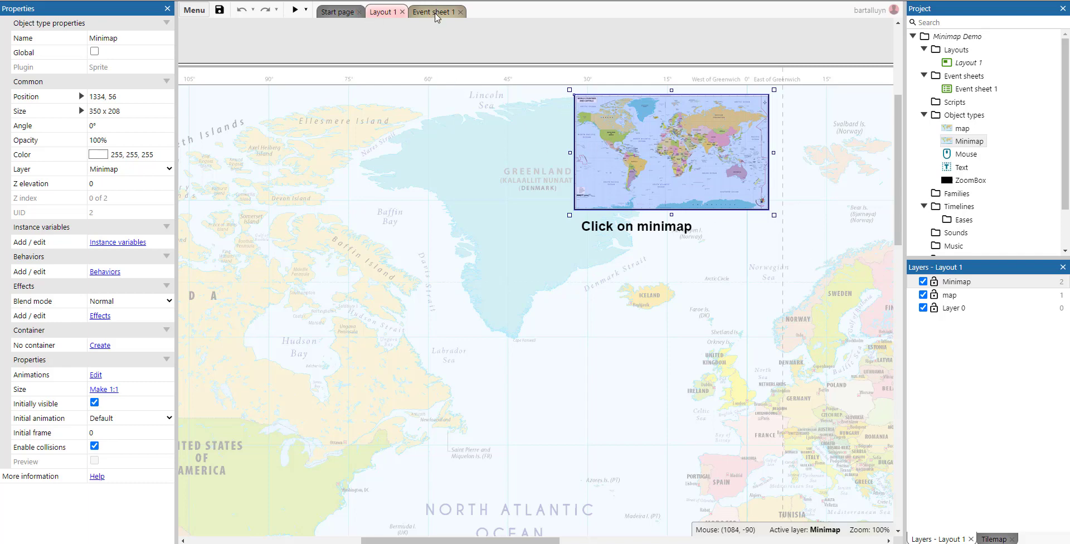
Step: Switch to Event sheet 1 and select event 3's System Scroll to action
left_click(434, 11)
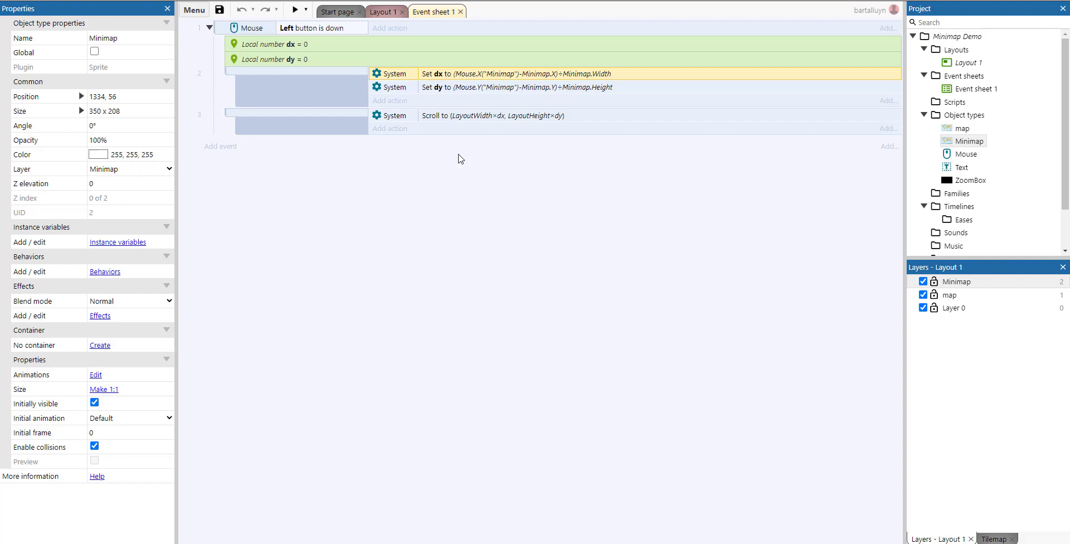
mouse_move(468, 146)
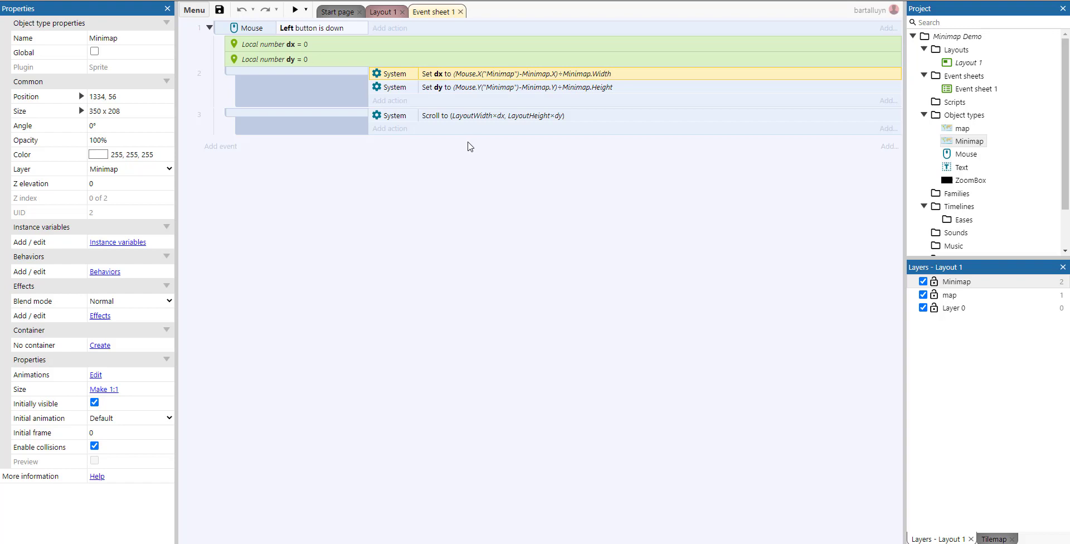
mouse_move(501, 37)
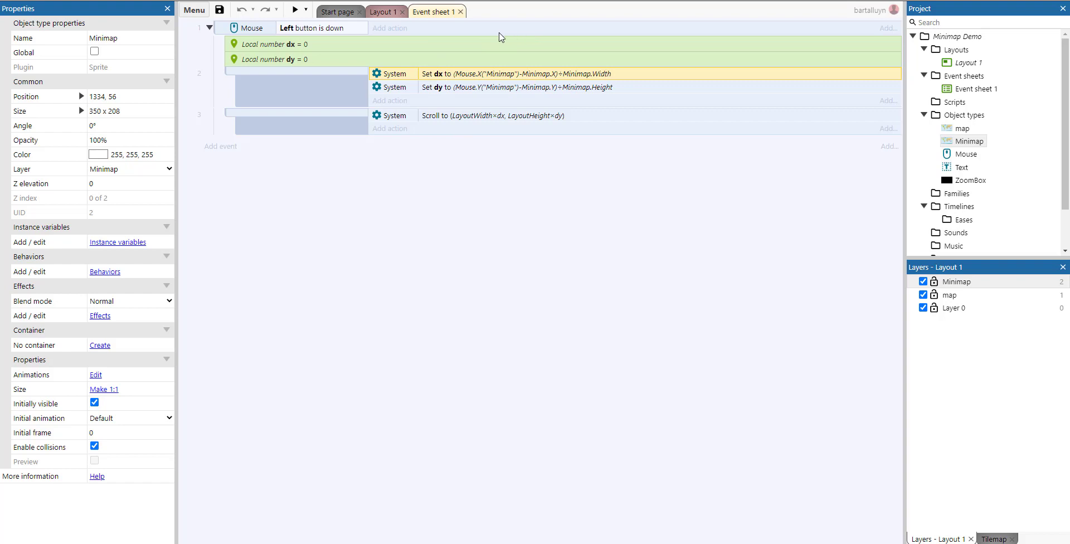
mouse_move(431, 113)
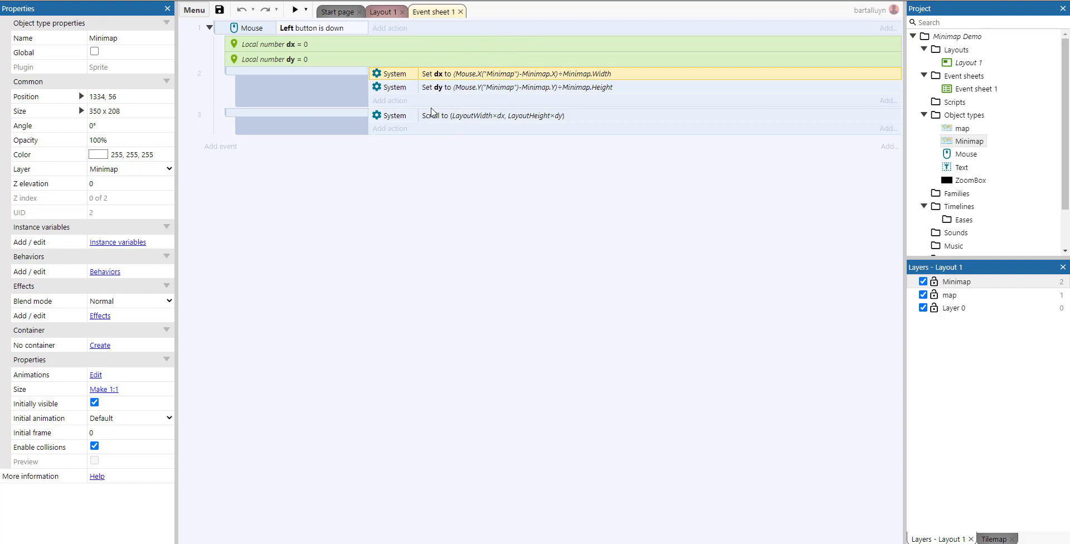
left_click(492, 115)
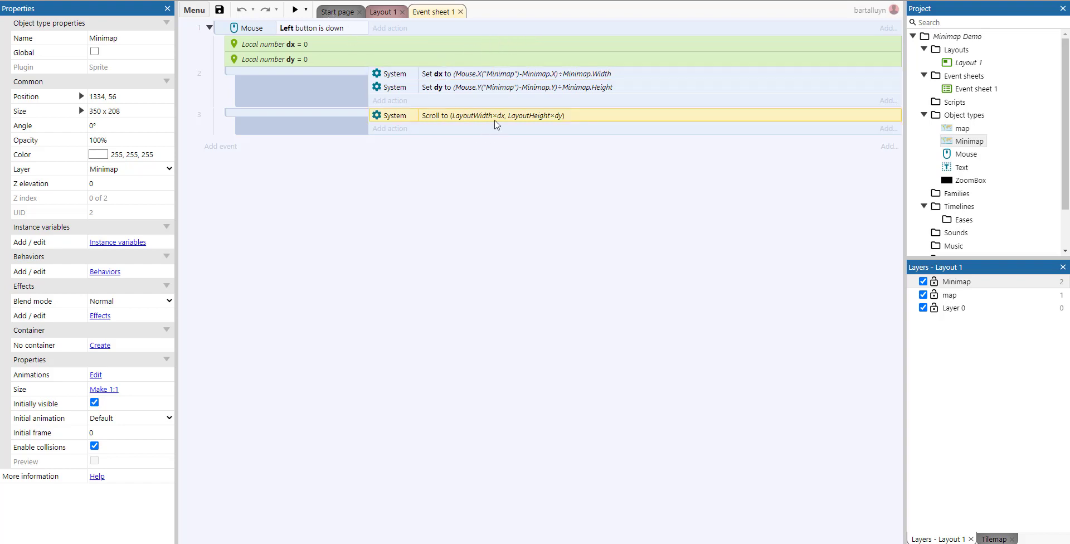
mouse_move(473, 119)
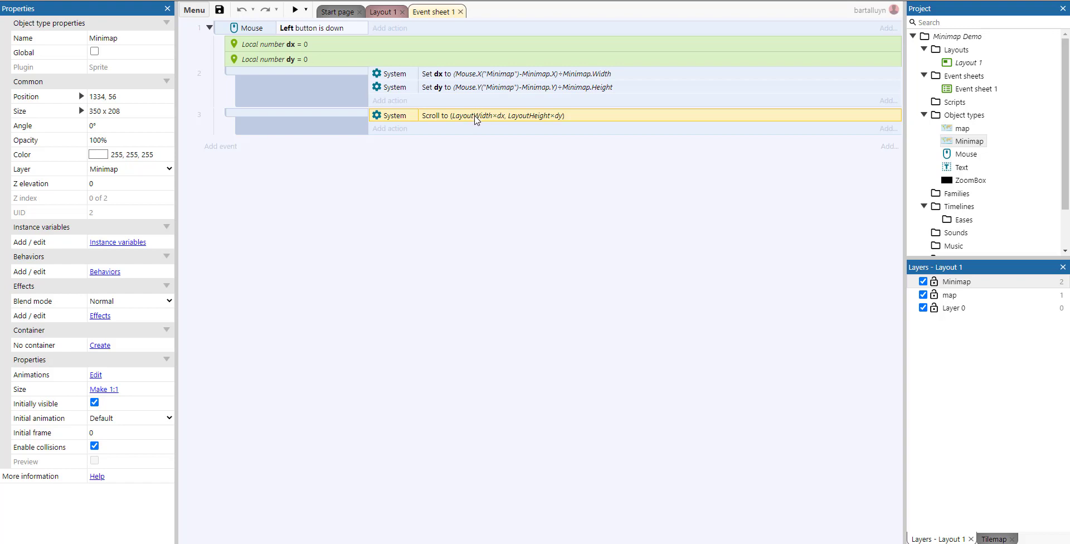
Step: Review the Scroll to position action, X = LayoutWidth*dx and Y = LayoutHeight*dy, and confirm
double_click(492, 115)
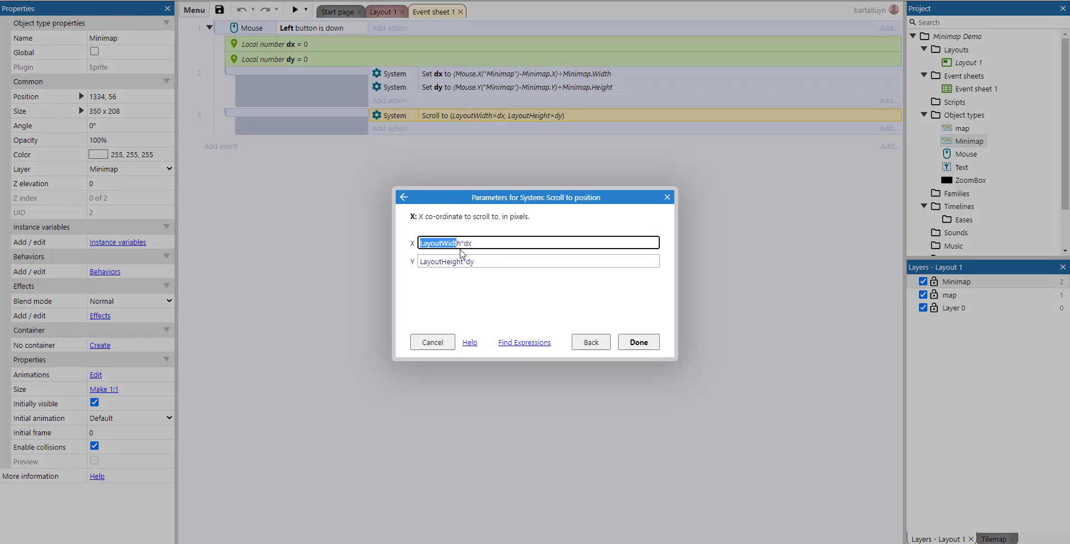
double_click(467, 243)
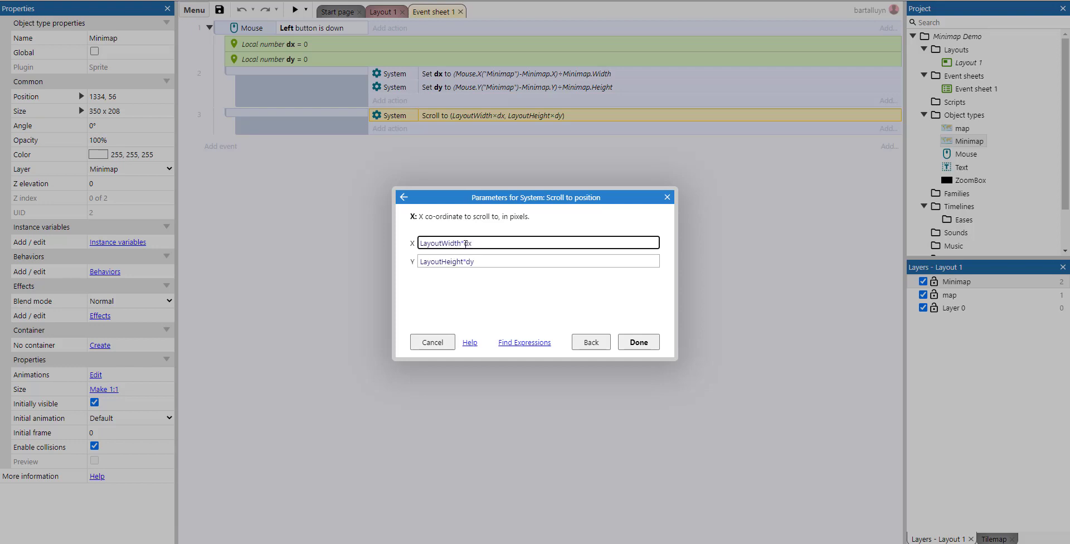
double_click(442, 243)
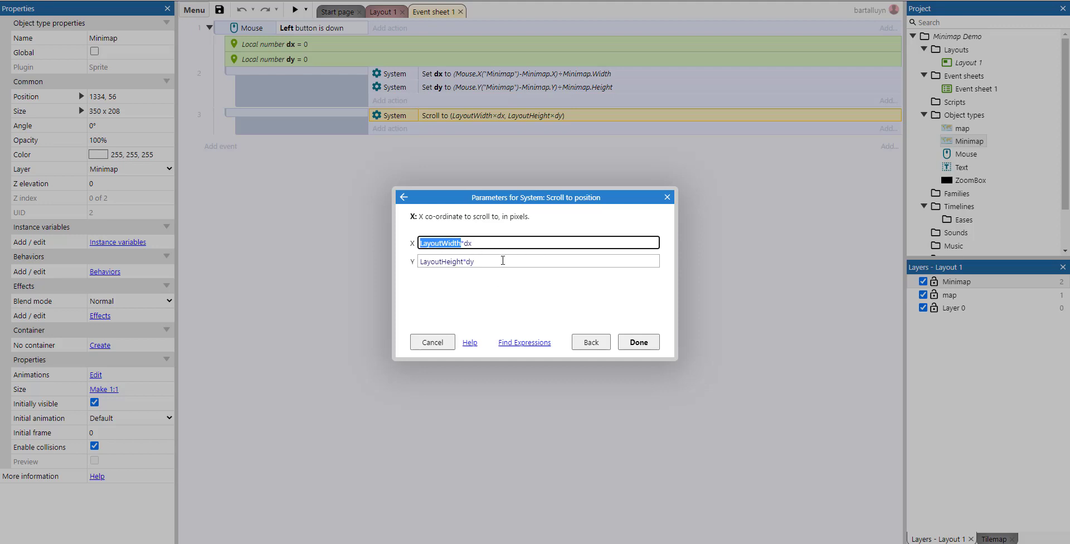
left_click(538, 261)
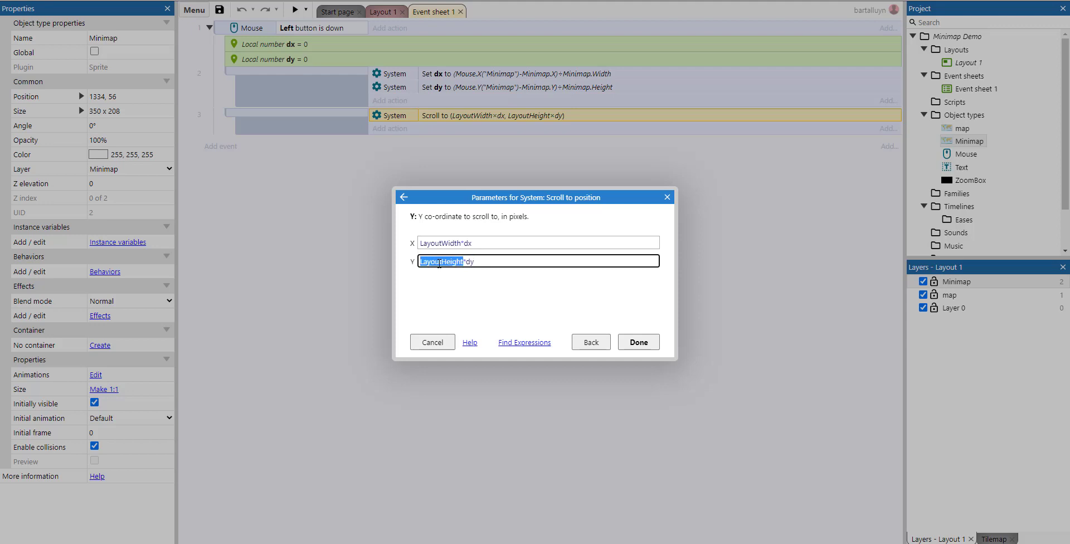
mouse_move(496, 265)
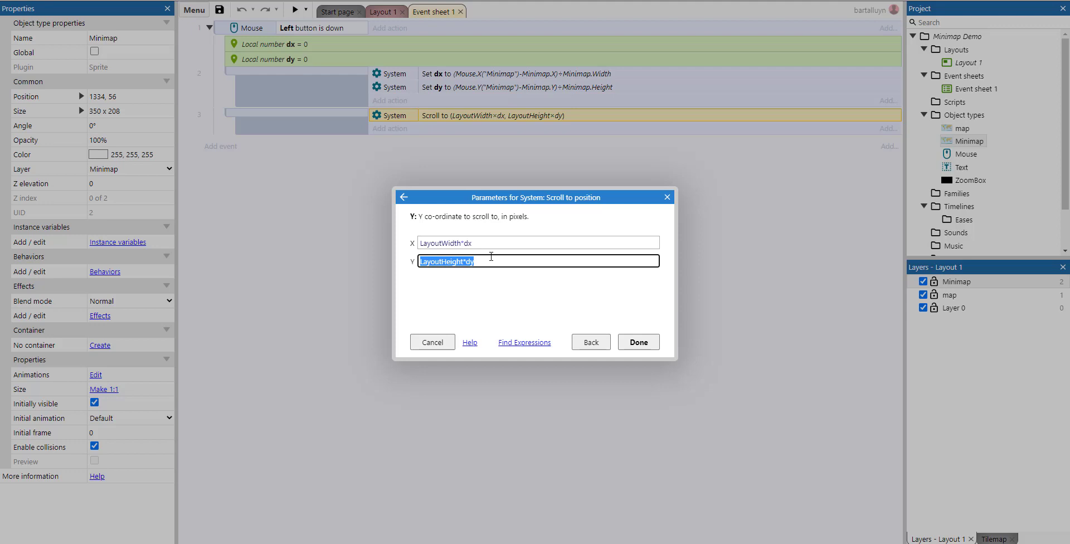
left_click(467, 260)
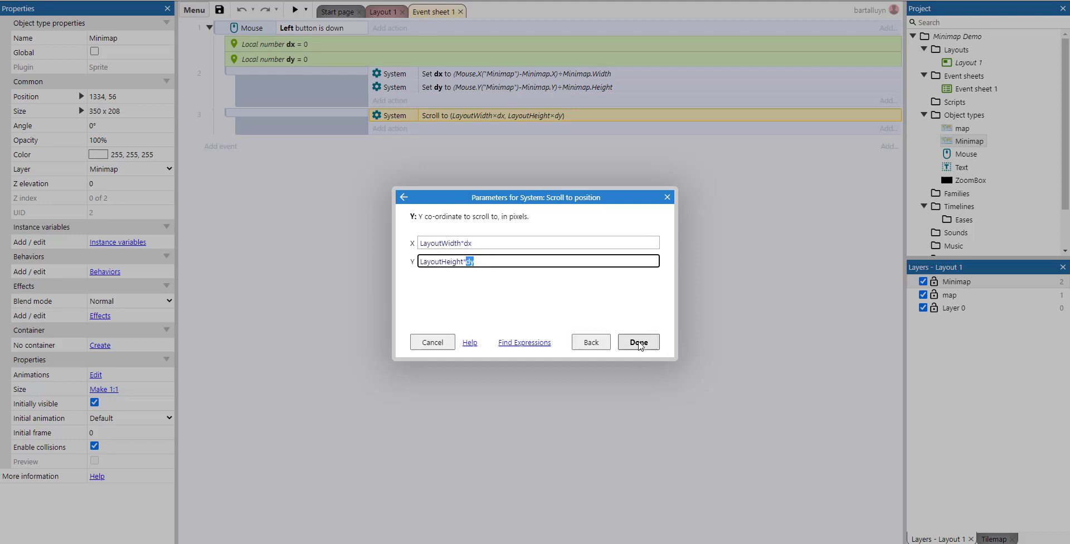
left_click(638, 343)
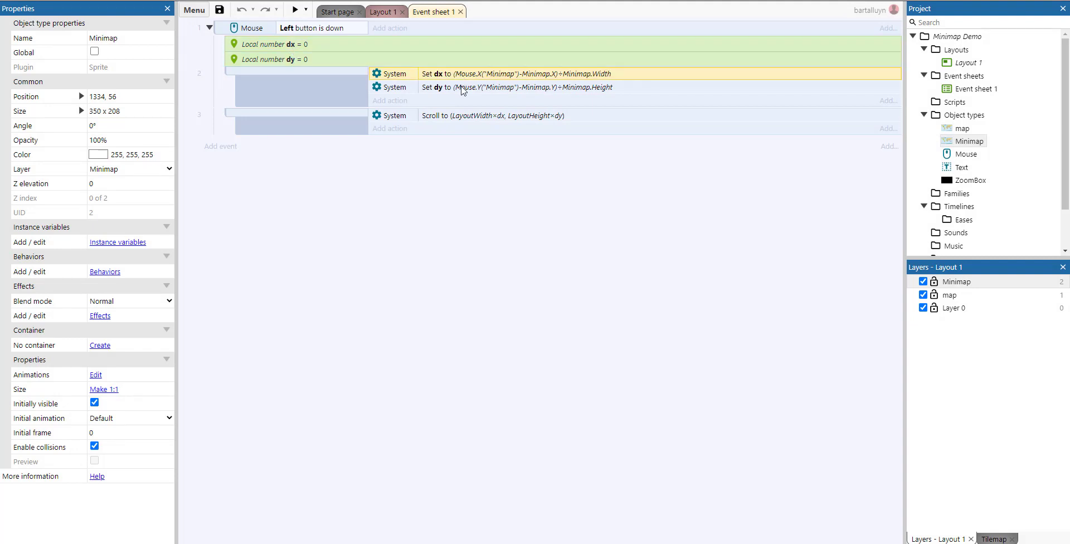
mouse_move(469, 109)
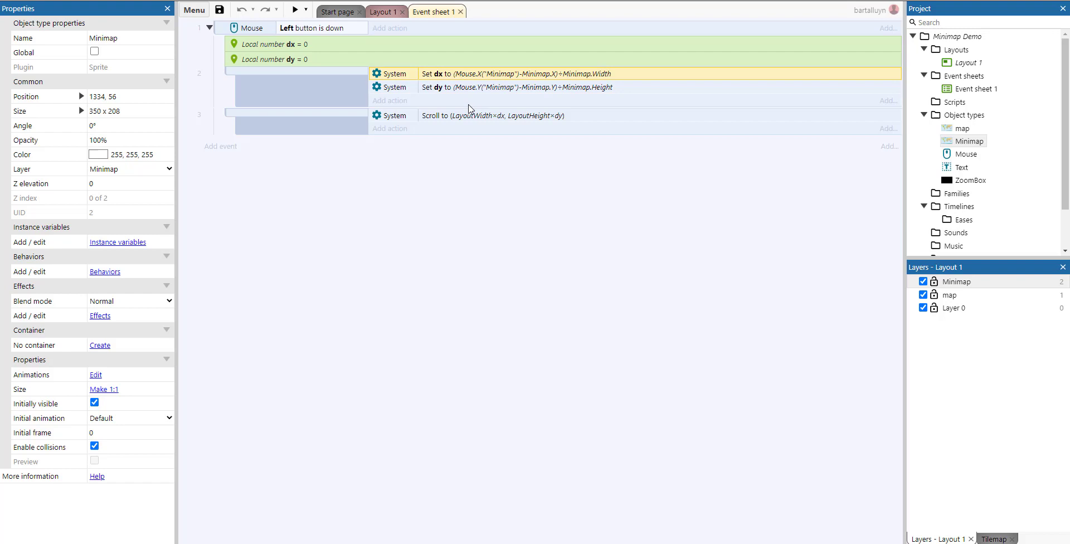
mouse_move(450, 78)
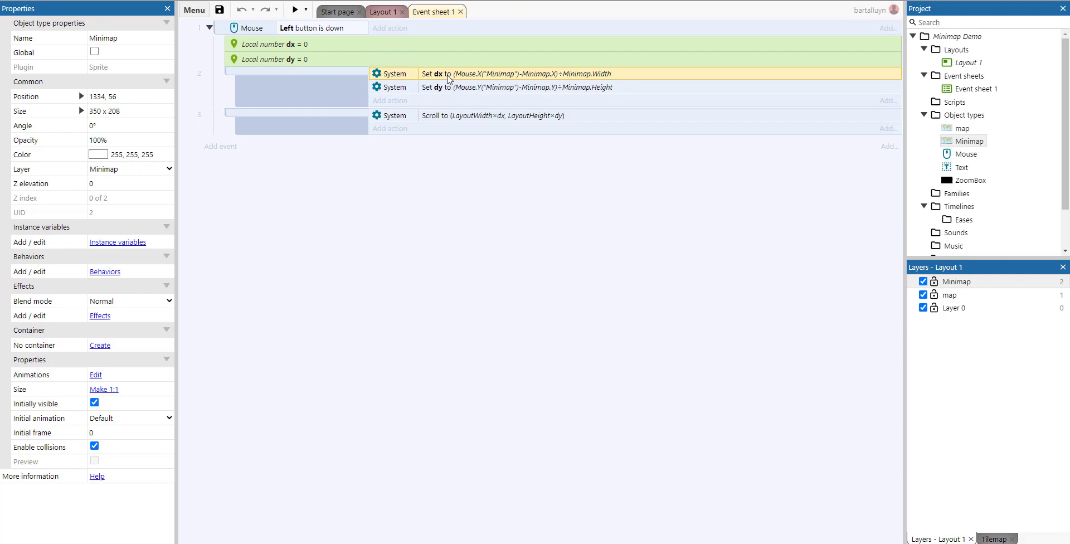
mouse_move(459, 93)
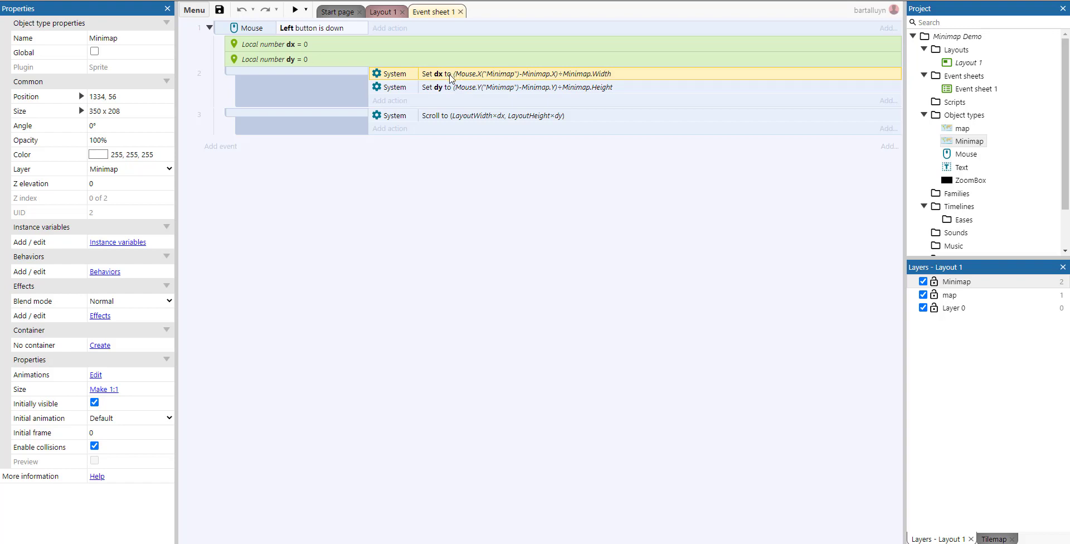
mouse_move(461, 81)
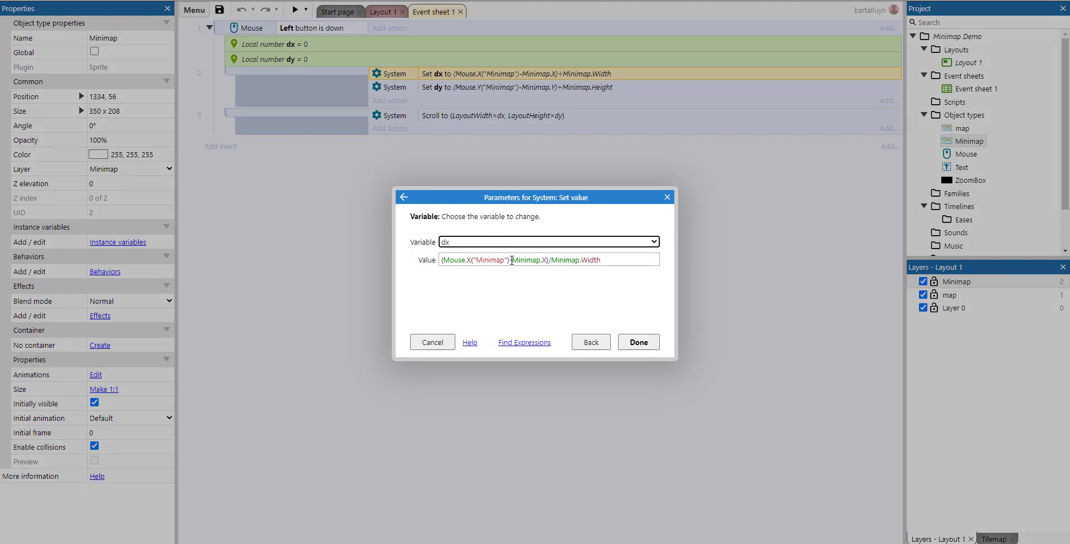
double_click(488, 259)
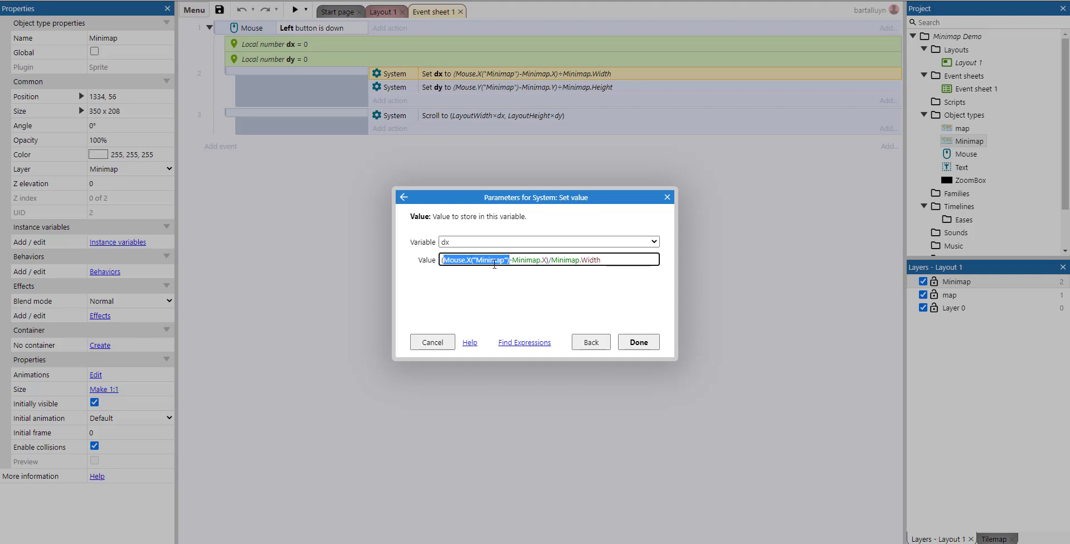
mouse_move(458, 281)
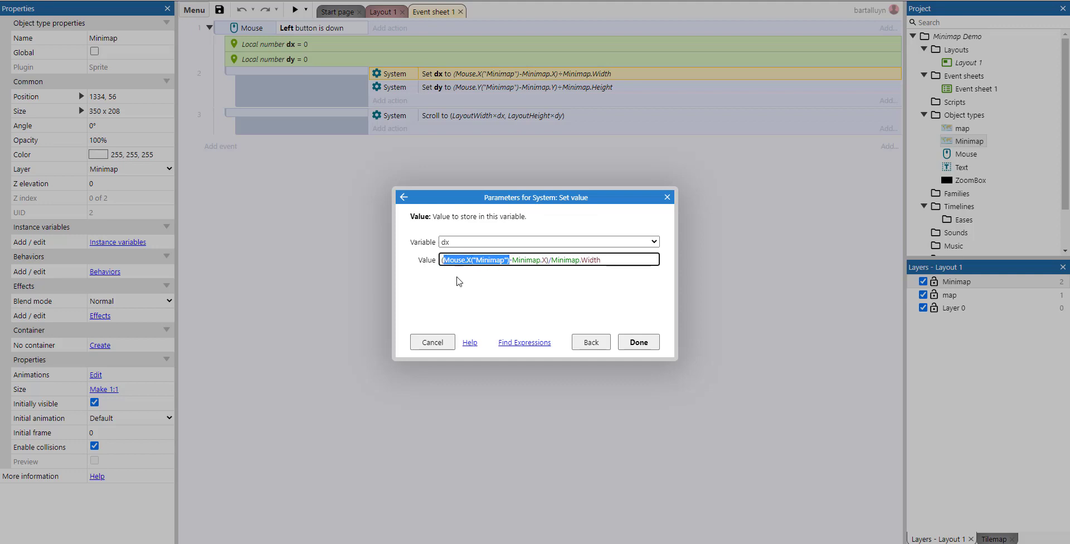
left_click(491, 259)
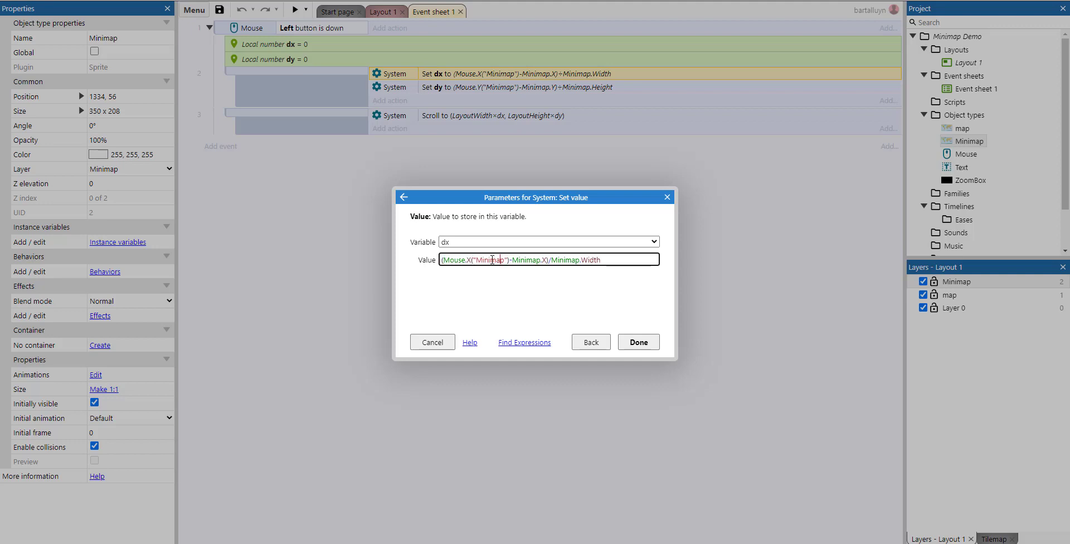
double_click(492, 260)
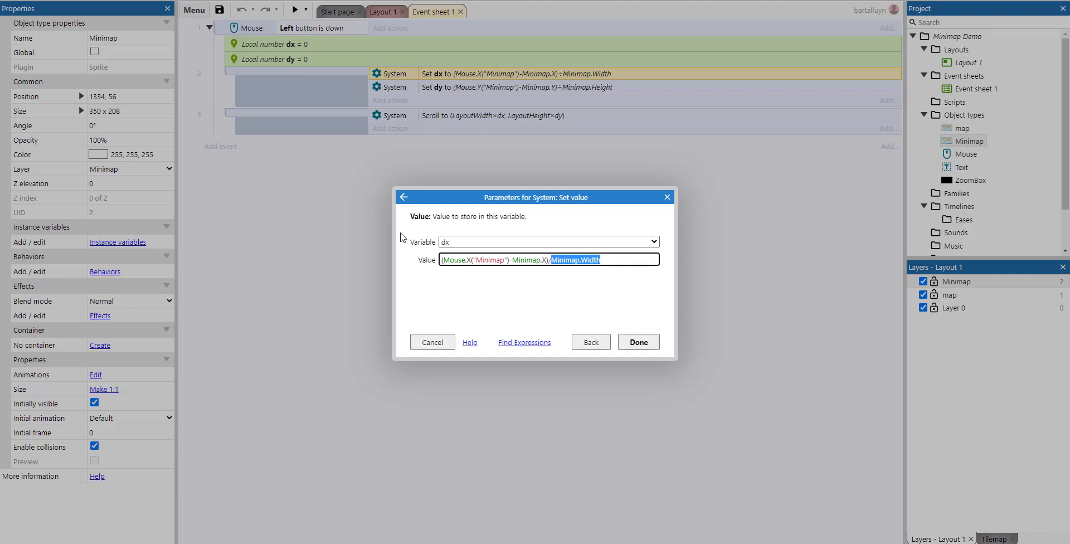
left_click(512, 259)
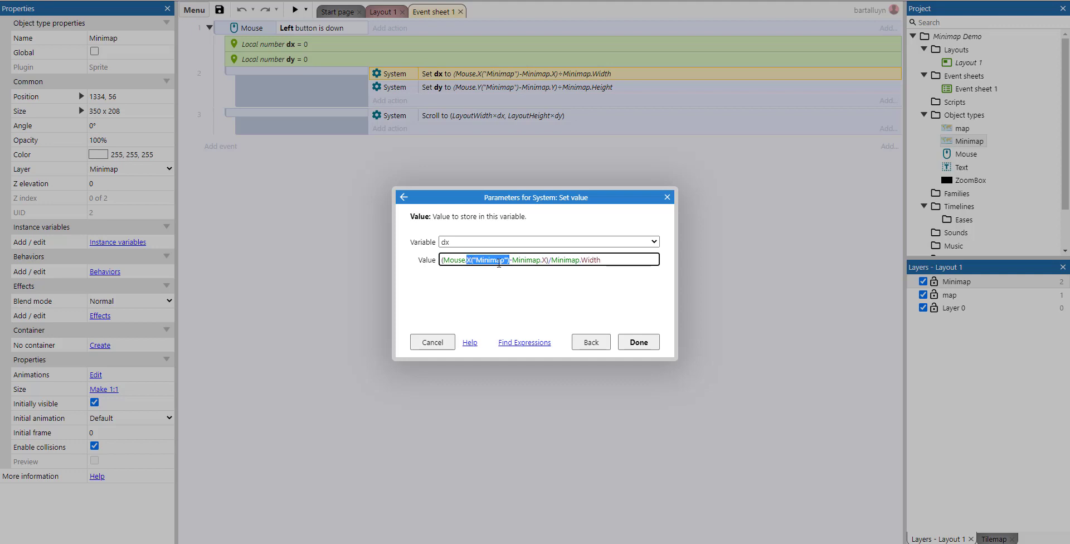
mouse_move(535, 259)
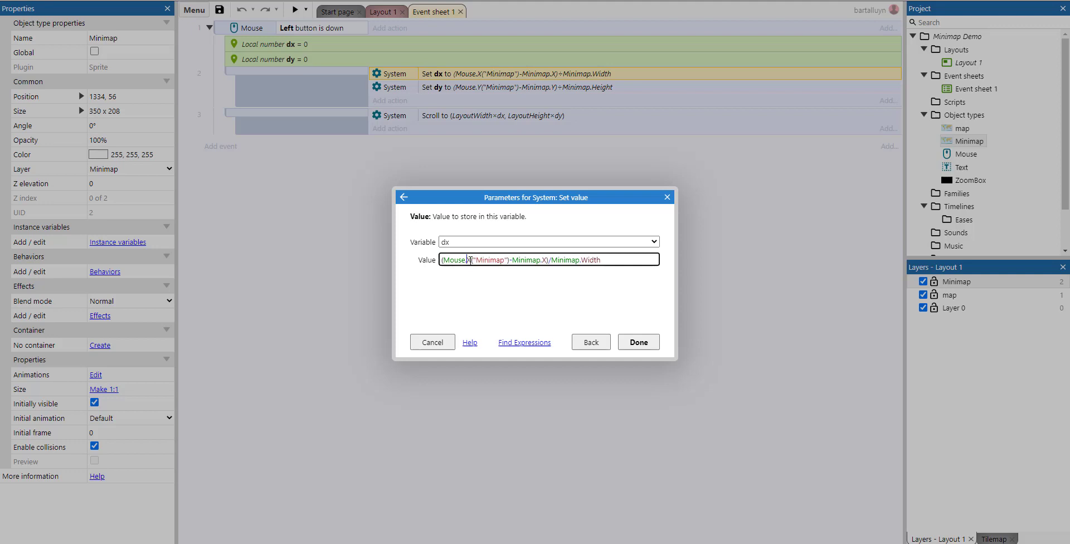
Step: Highlight Minimap and Minimap.X in the dx formula without changing it
double_click(487, 259)
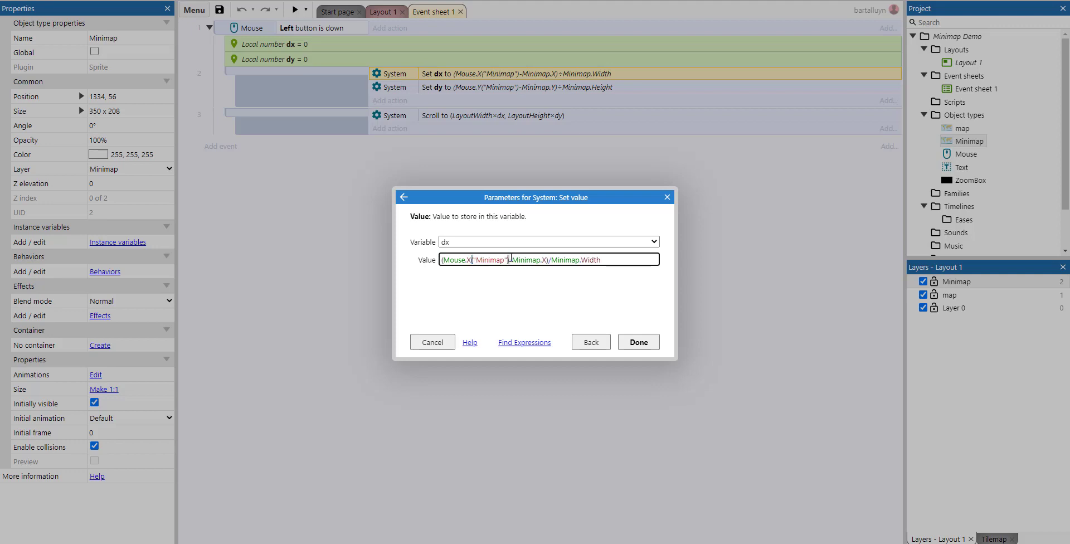
double_click(488, 259)
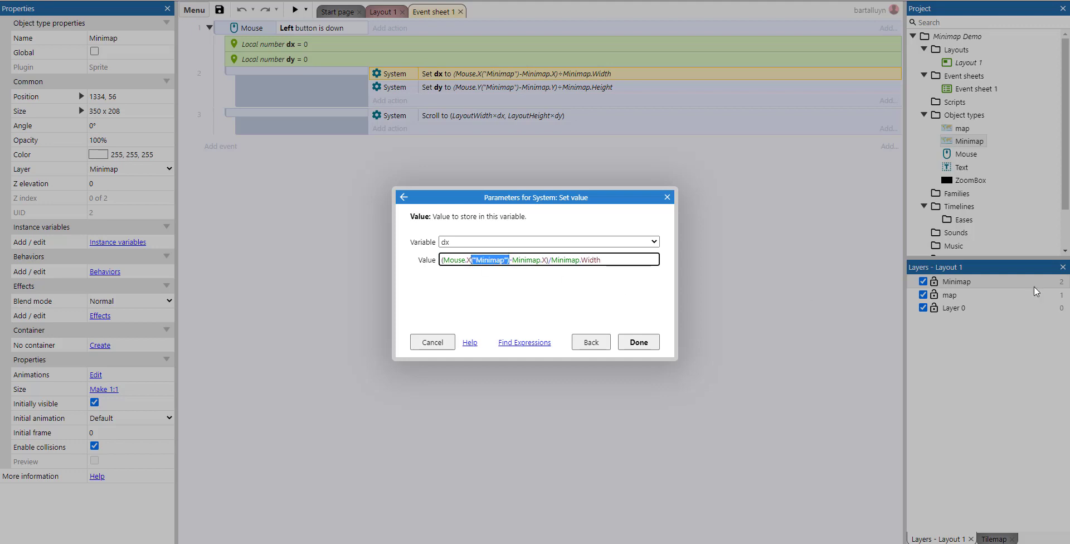
mouse_move(876, 281)
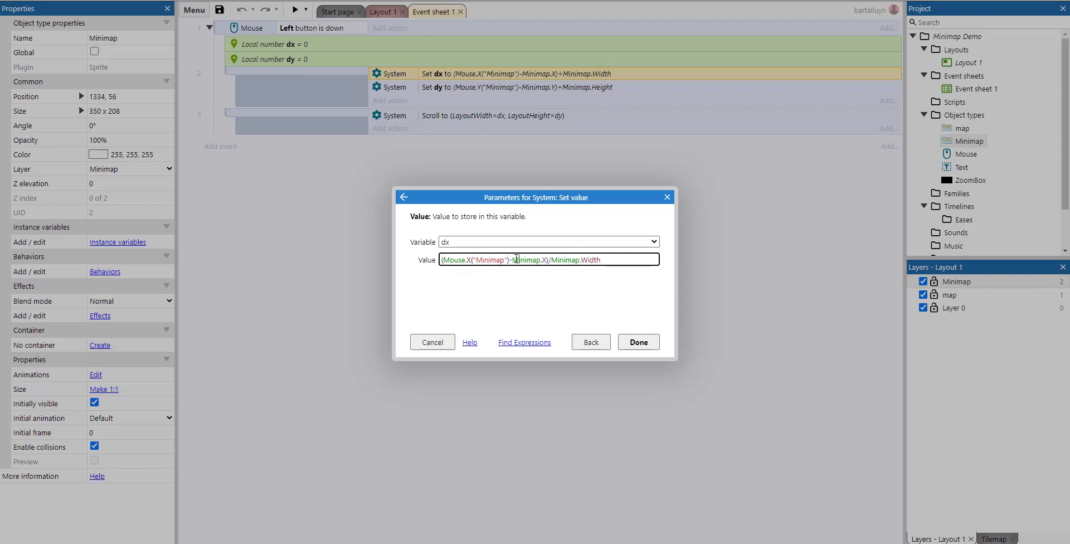
double_click(527, 259)
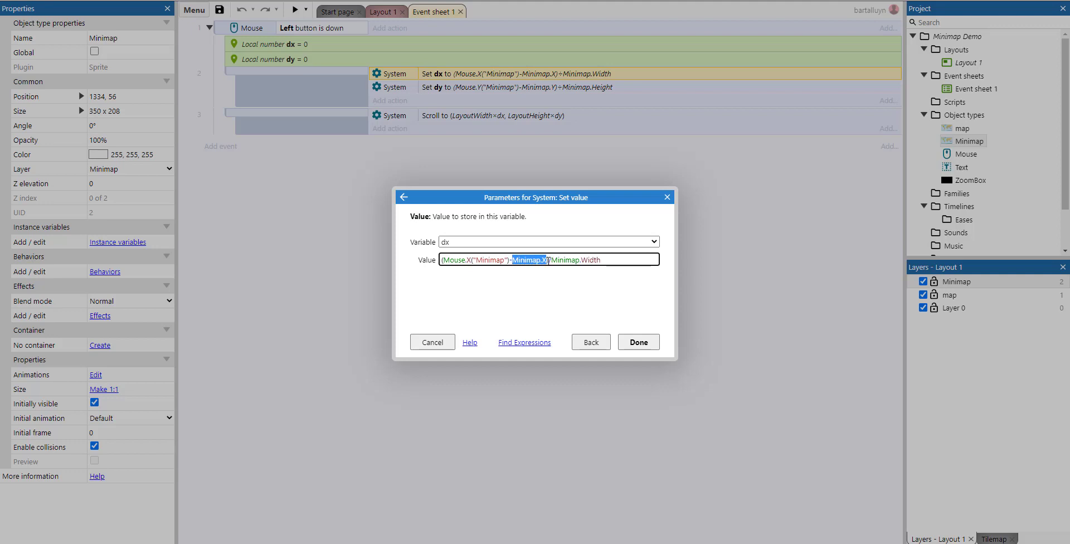
mouse_move(636, 261)
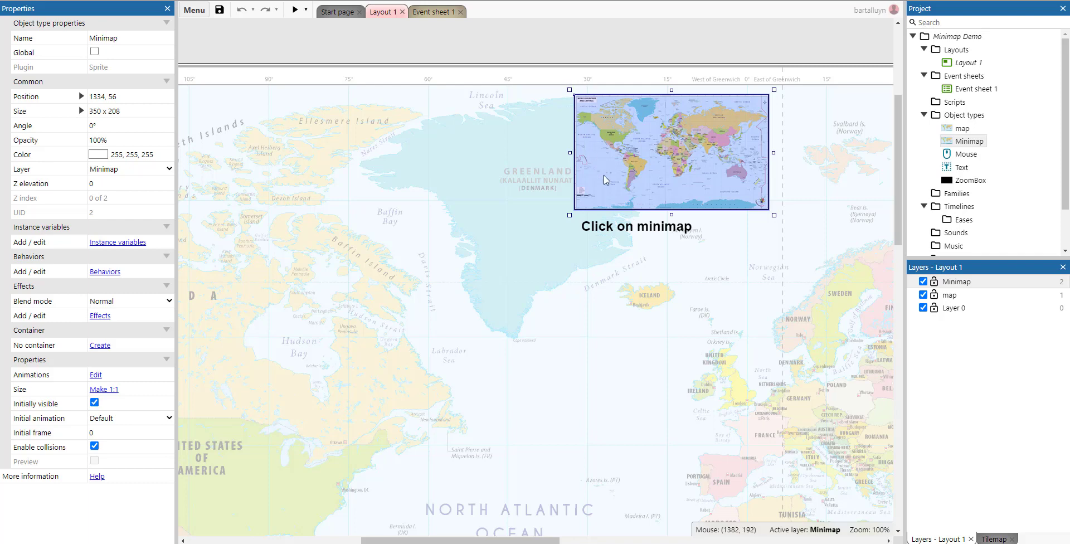
mouse_move(604, 179)
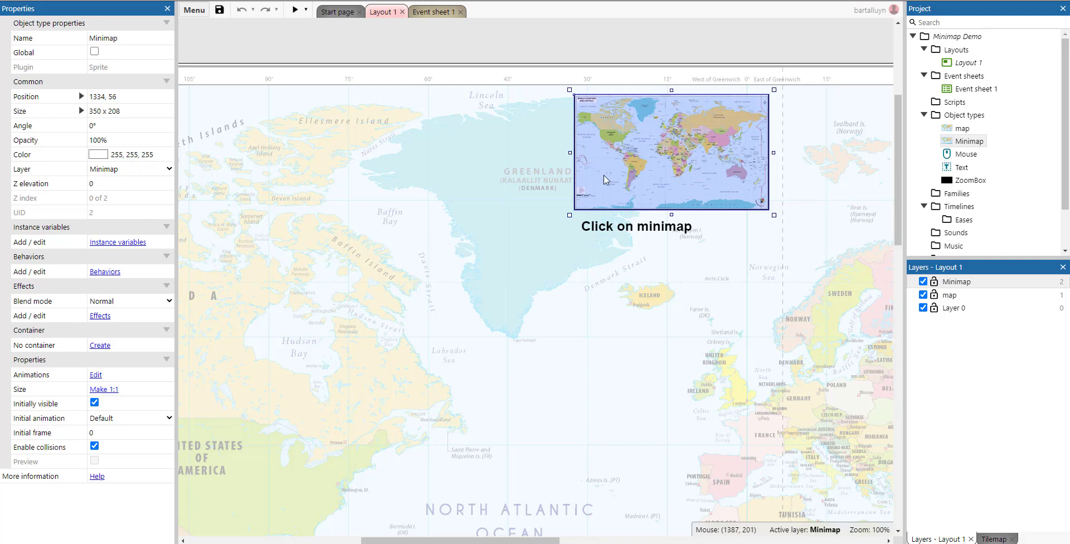
mouse_move(646, 163)
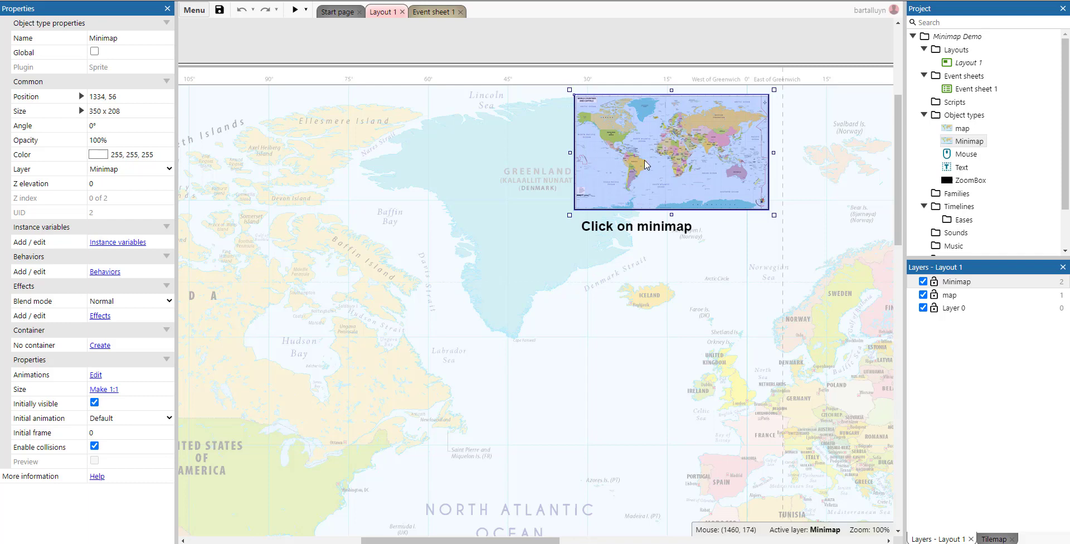
mouse_move(703, 148)
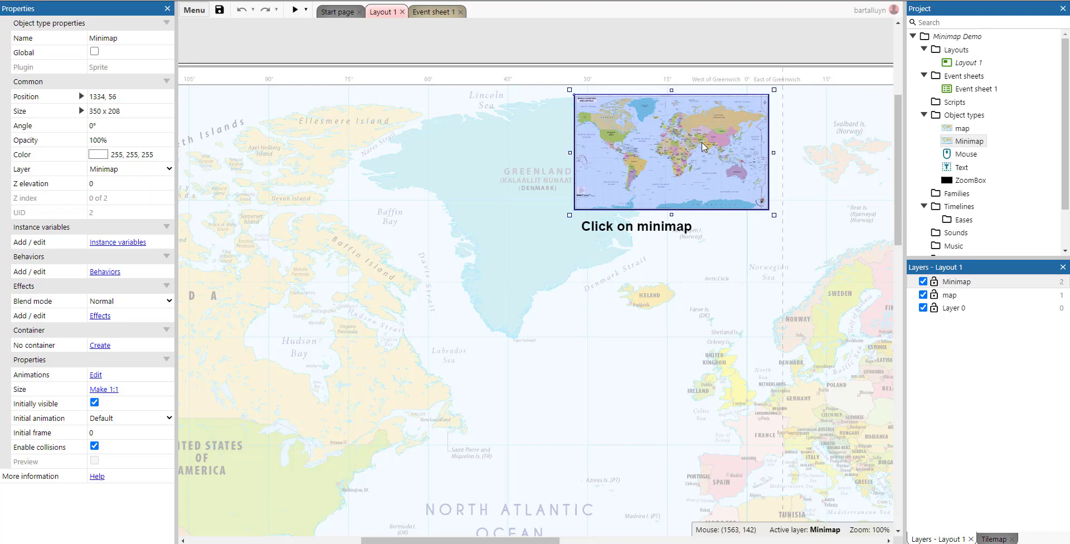
mouse_move(685, 168)
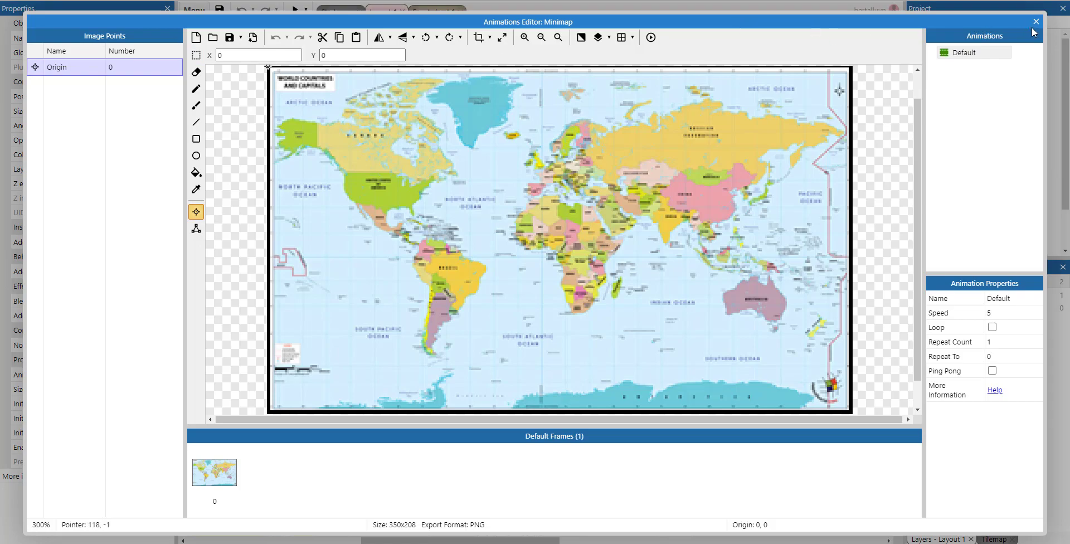
left_click(1034, 21)
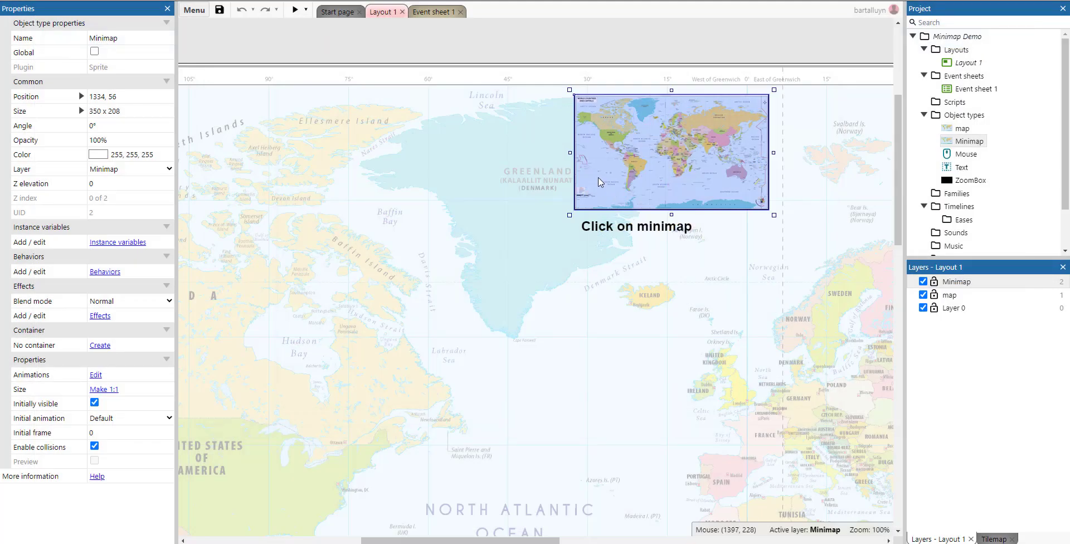
left_click(432, 12)
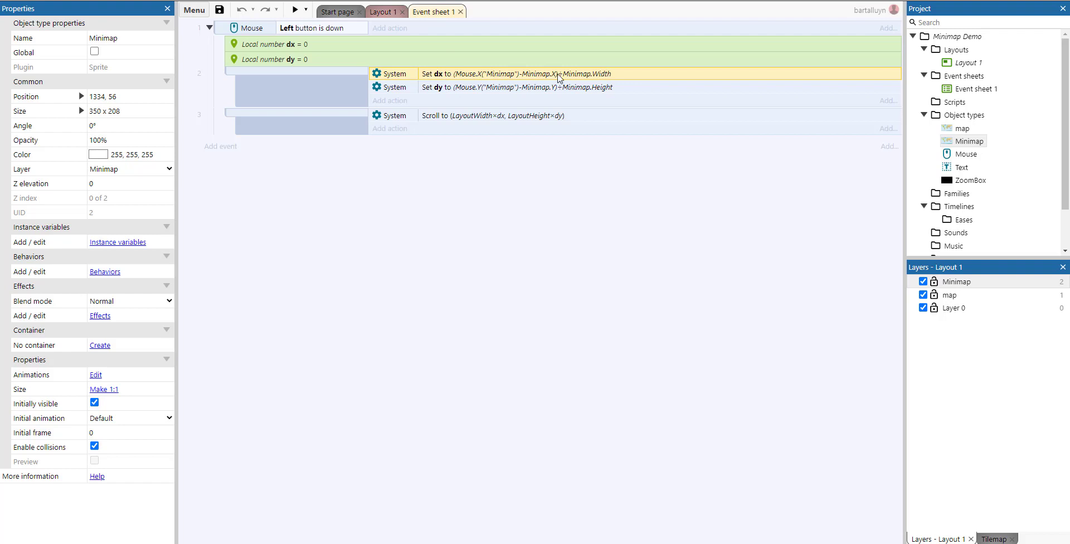
left_click(381, 11)
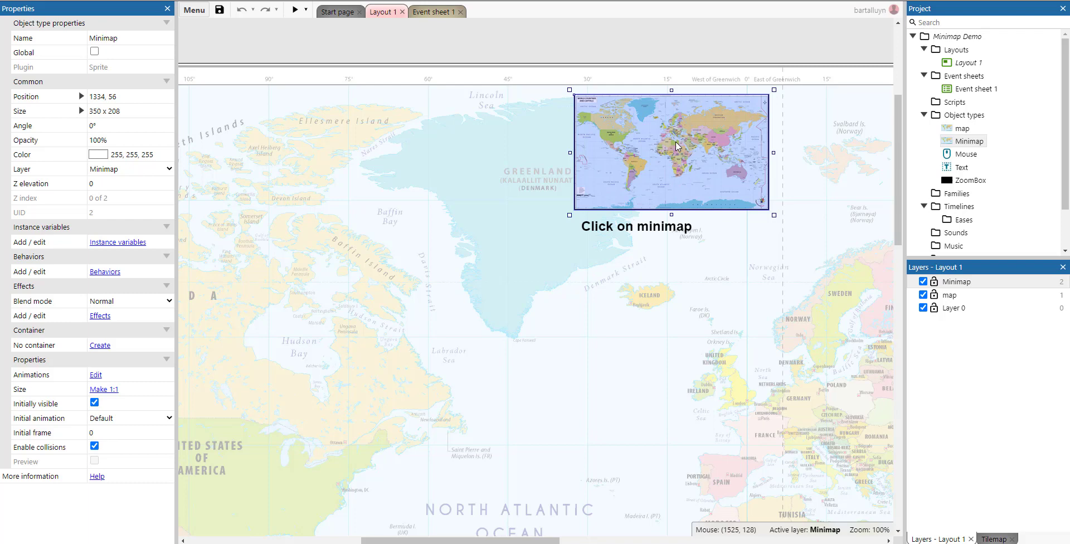
mouse_move(669, 151)
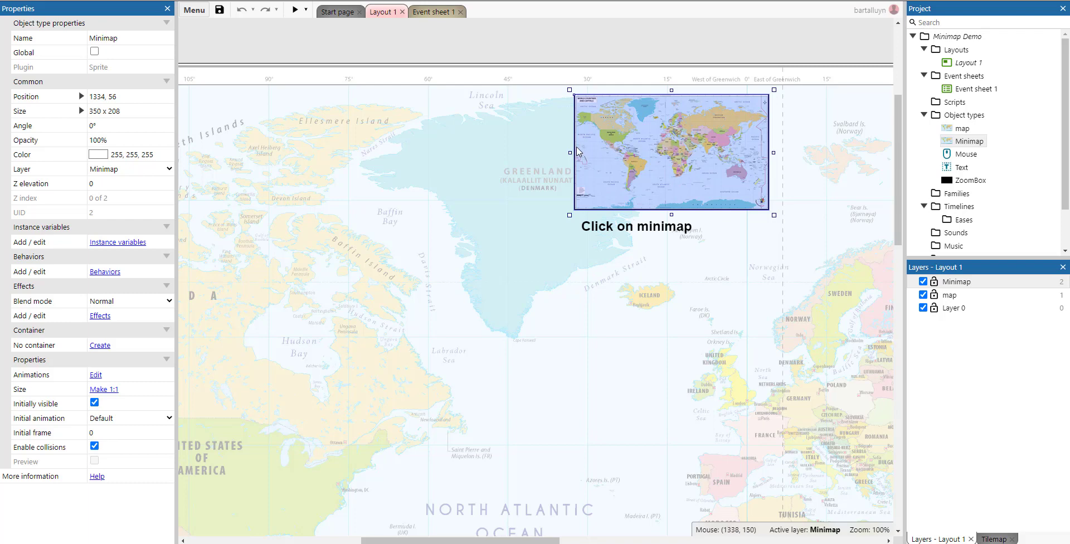
mouse_move(577, 150)
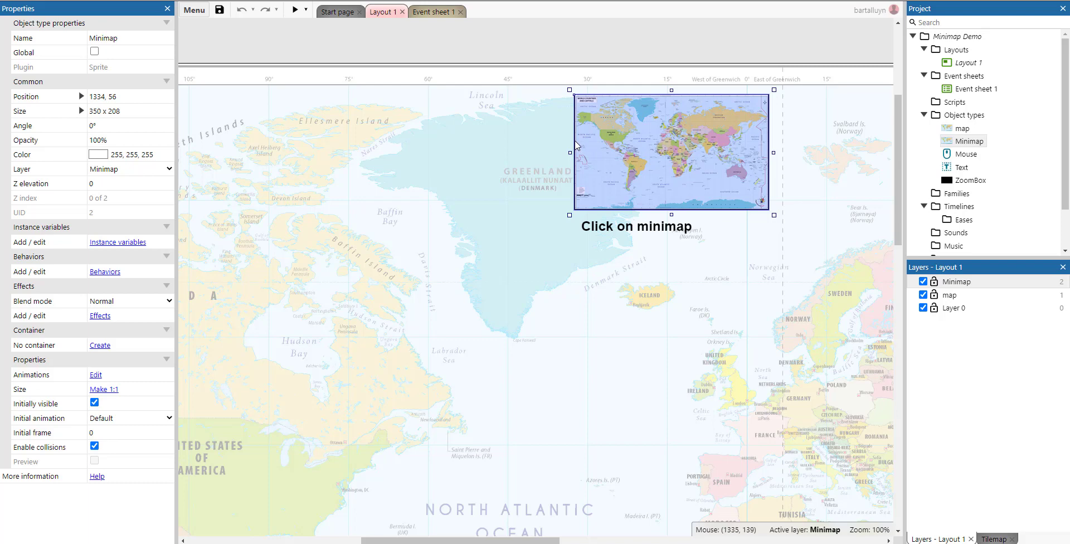
mouse_move(730, 537)
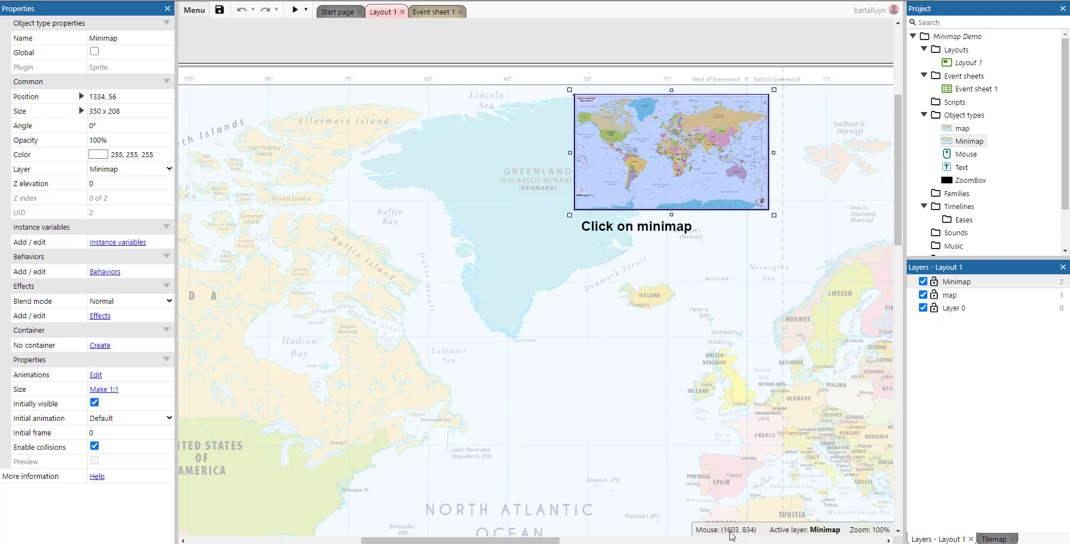
mouse_move(604, 103)
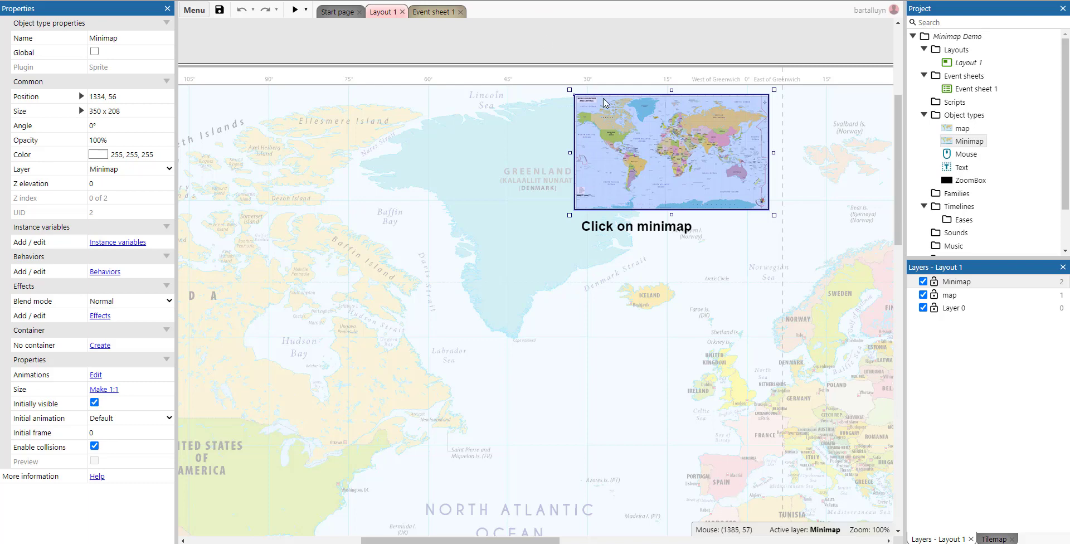
mouse_move(258, 106)
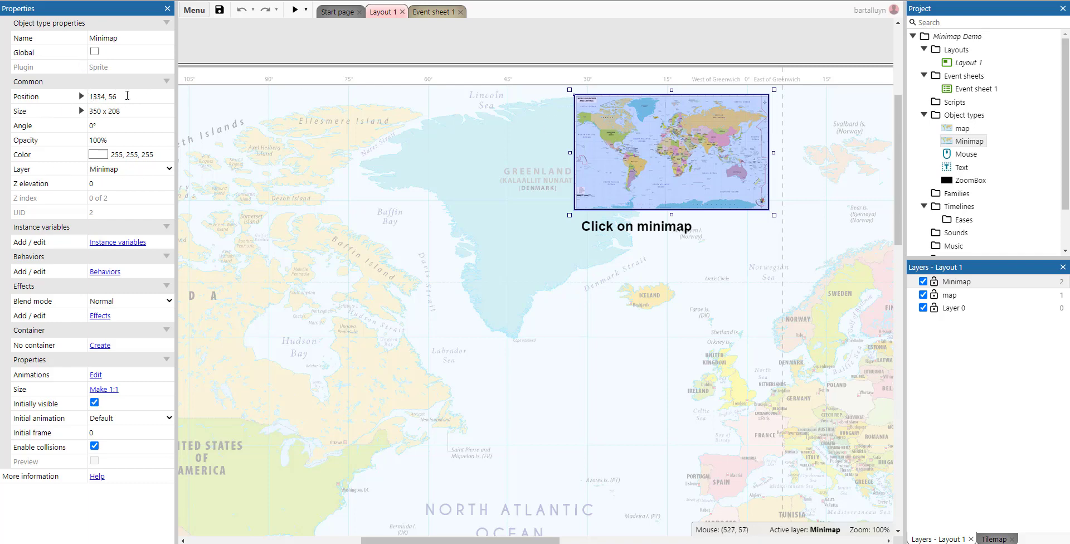
Step: Start editing the Minimap sprite's Position field, currently 1334, 56
left_click(130, 97)
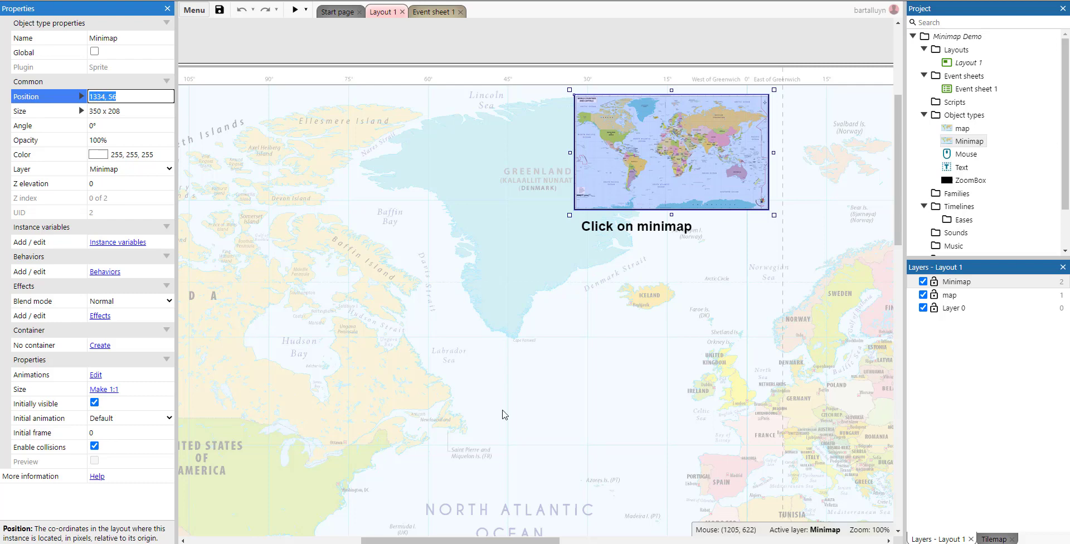
mouse_move(577, 140)
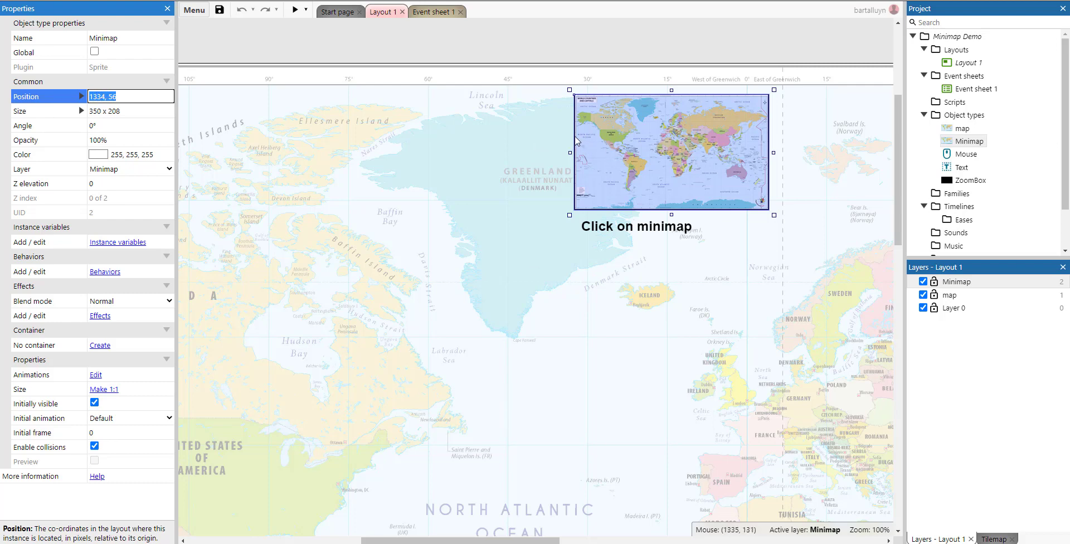
mouse_move(576, 139)
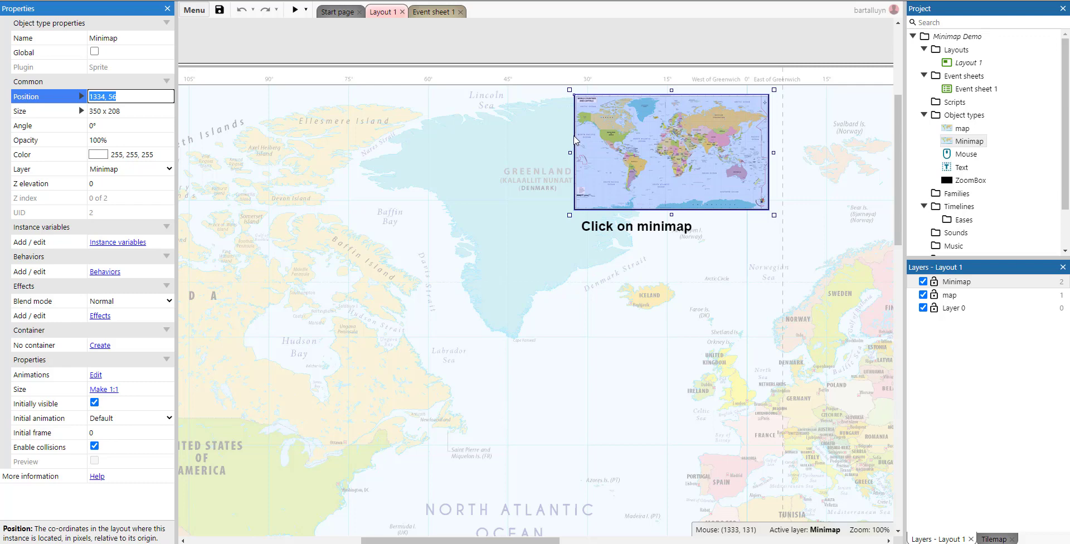
mouse_move(576, 140)
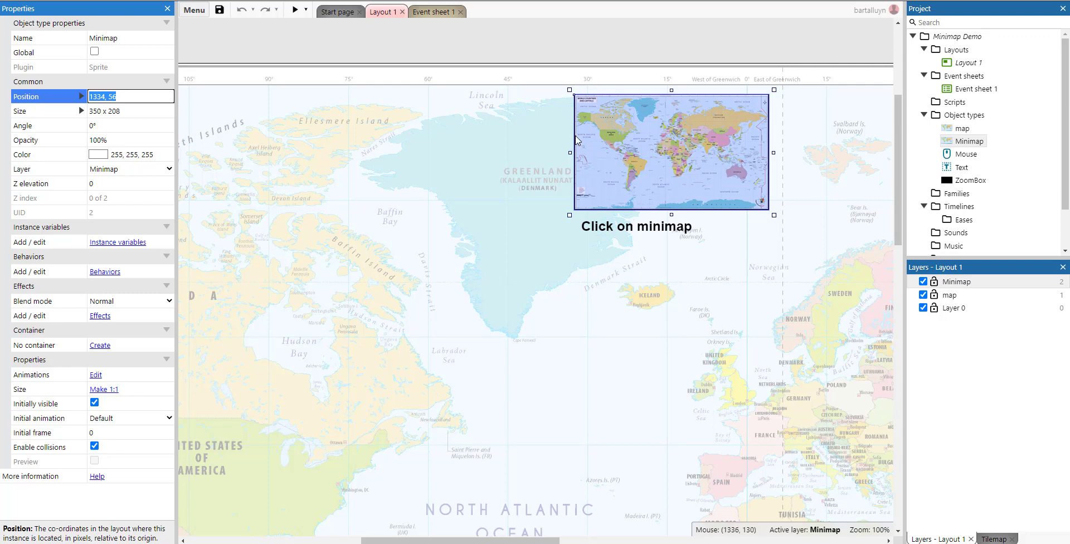
mouse_move(575, 140)
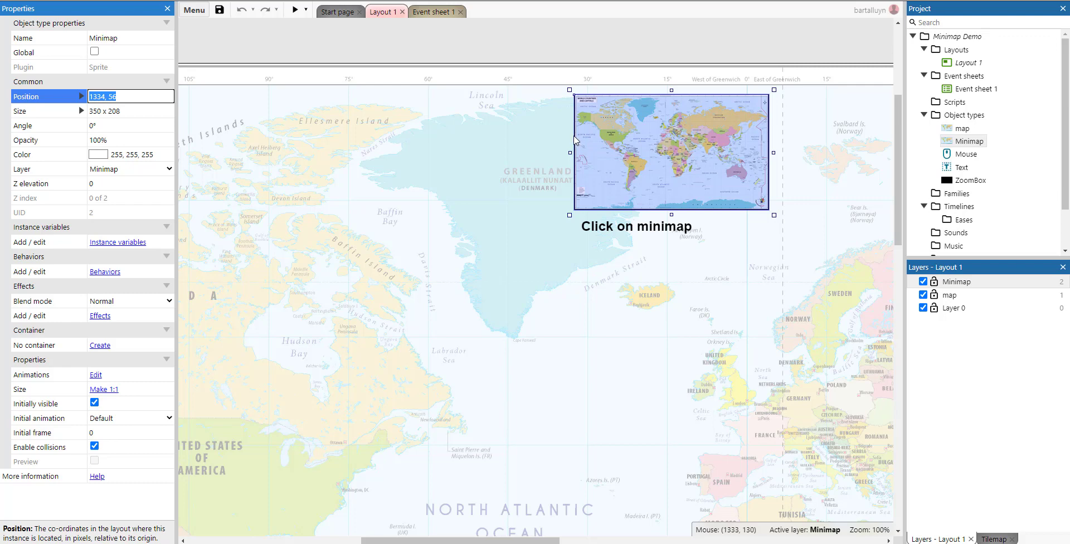
mouse_move(575, 138)
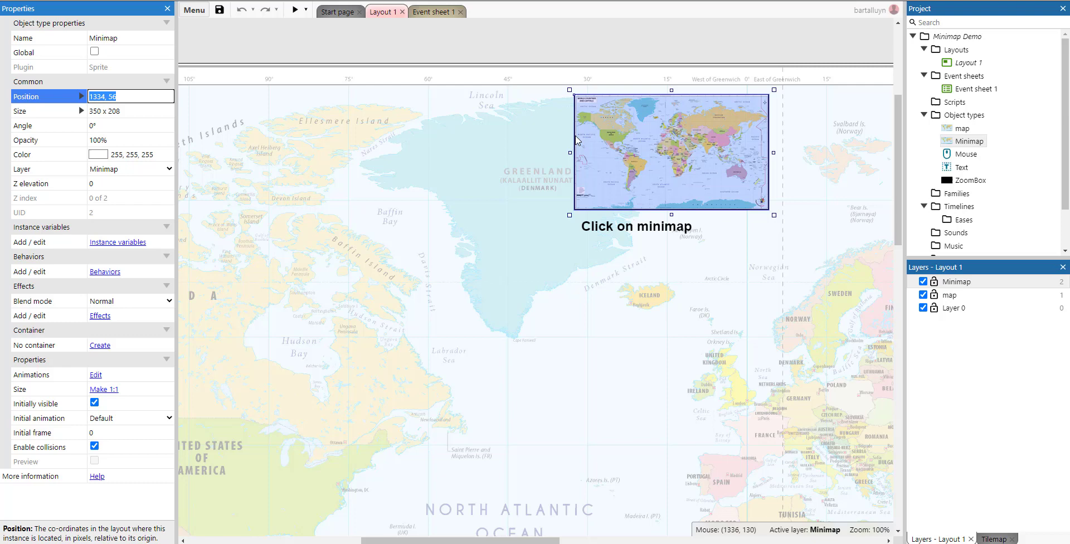
mouse_move(613, 140)
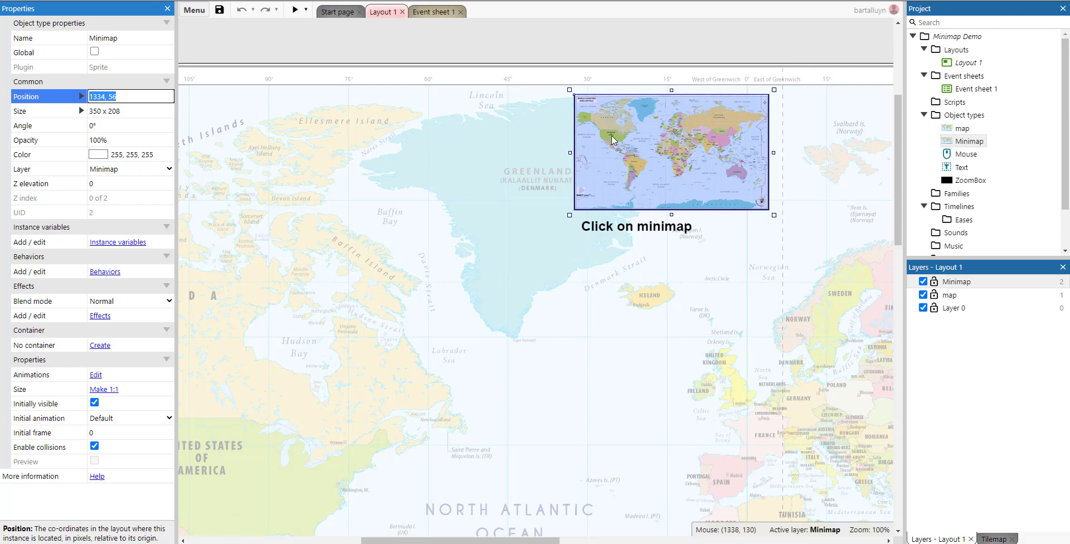
mouse_move(671, 140)
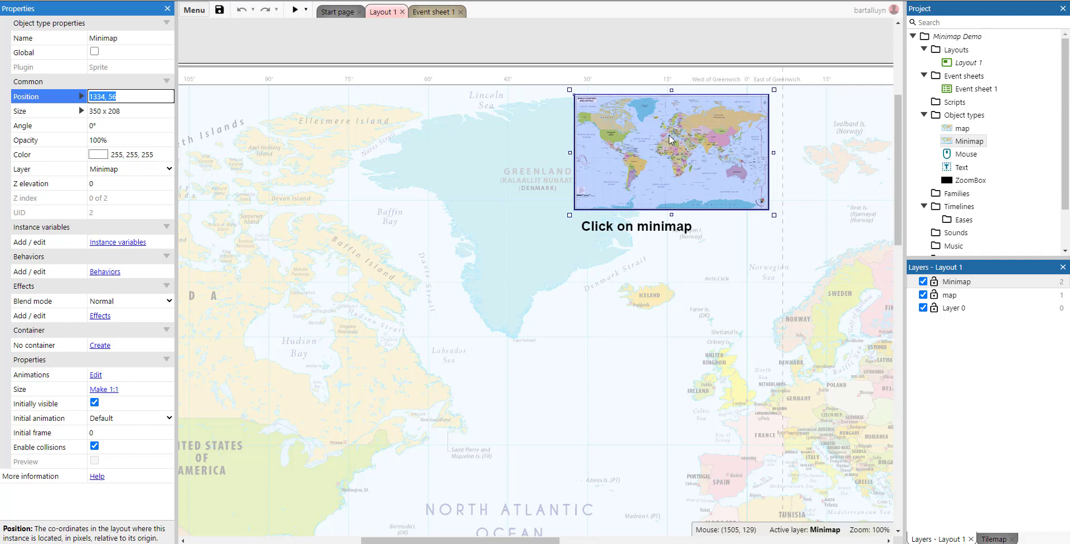
mouse_move(662, 142)
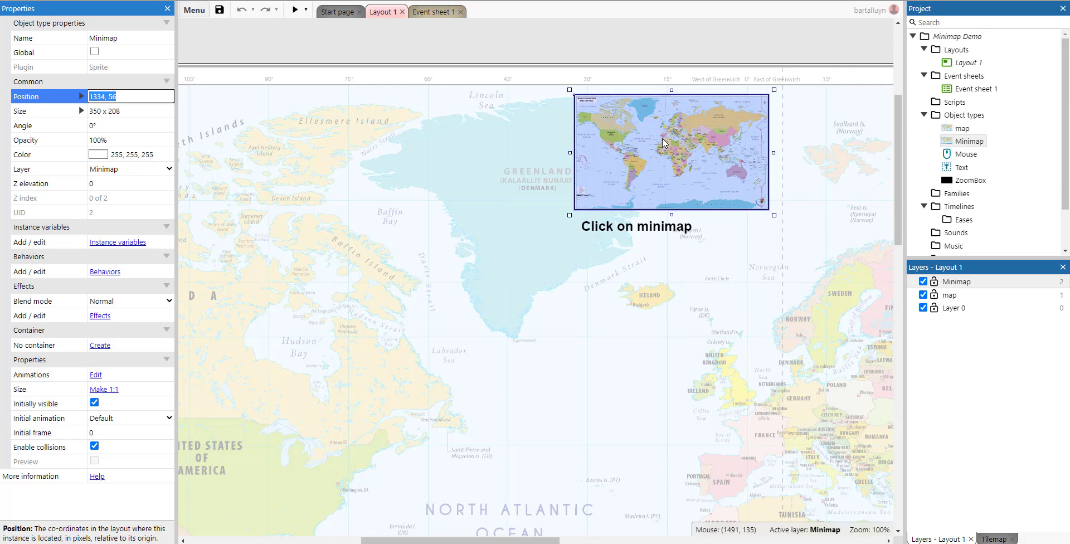
mouse_move(669, 143)
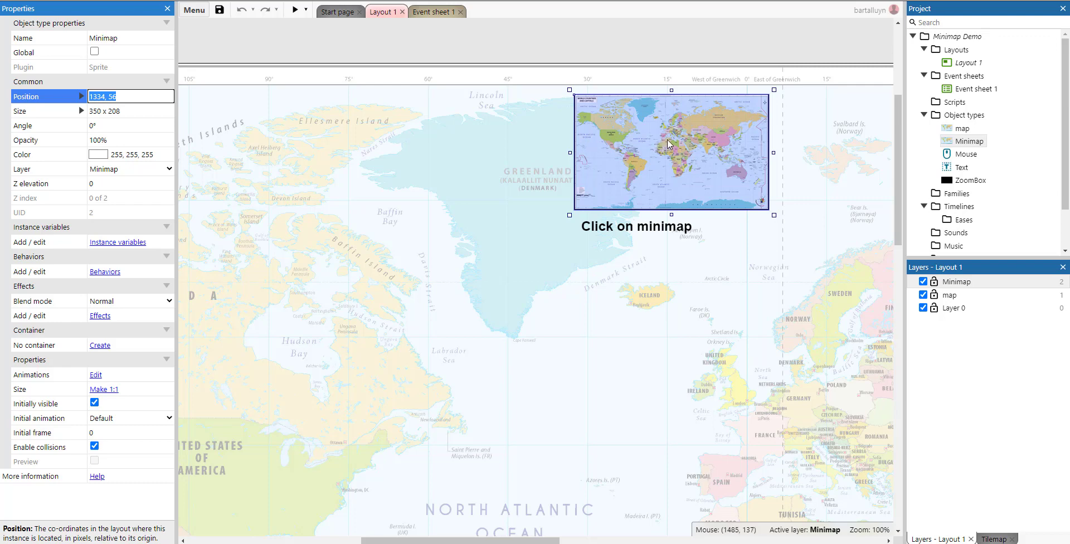
mouse_move(660, 148)
type("1, 1")
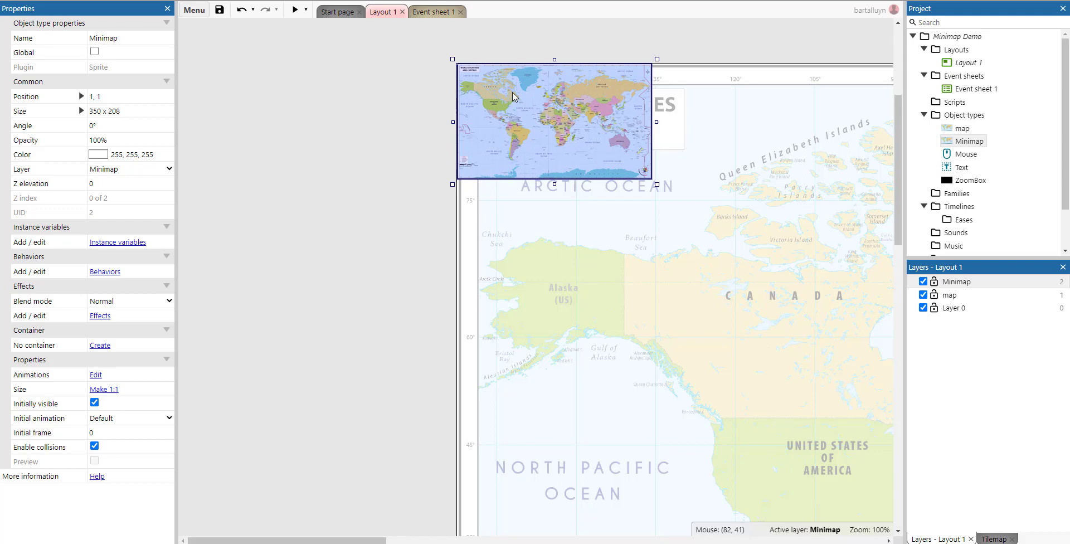
mouse_move(463, 121)
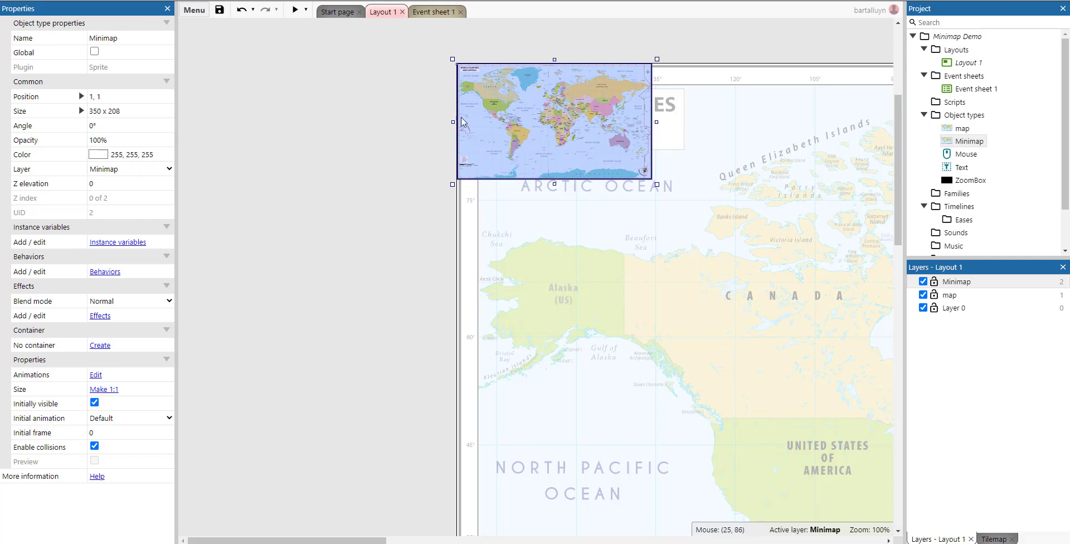
mouse_move(462, 133)
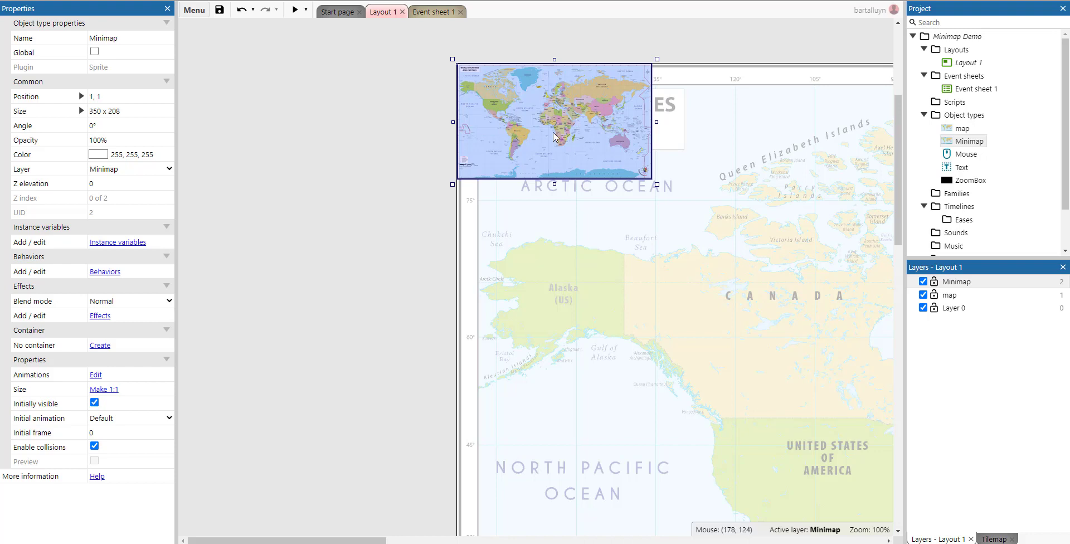
mouse_move(452, 121)
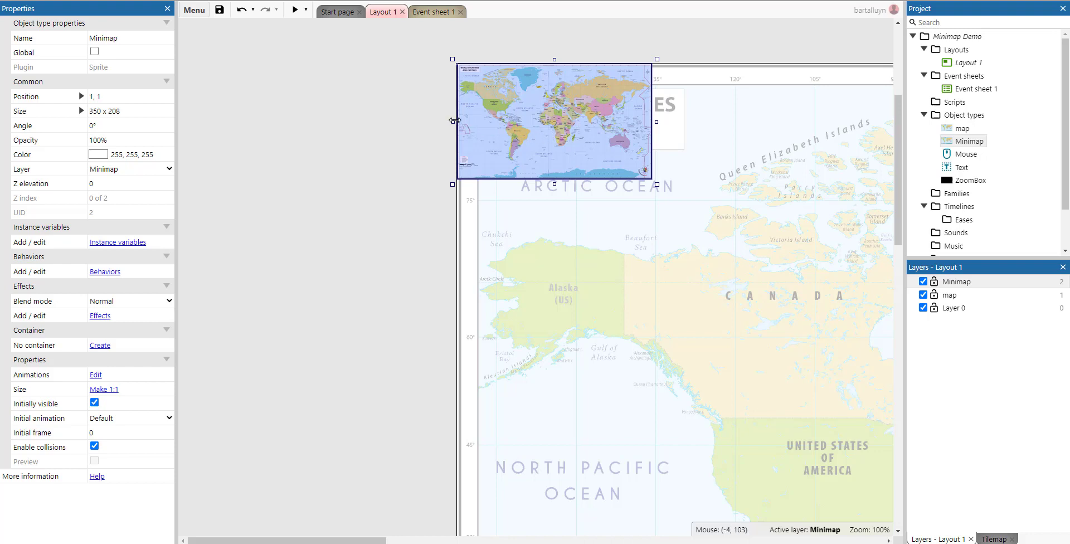
mouse_move(457, 67)
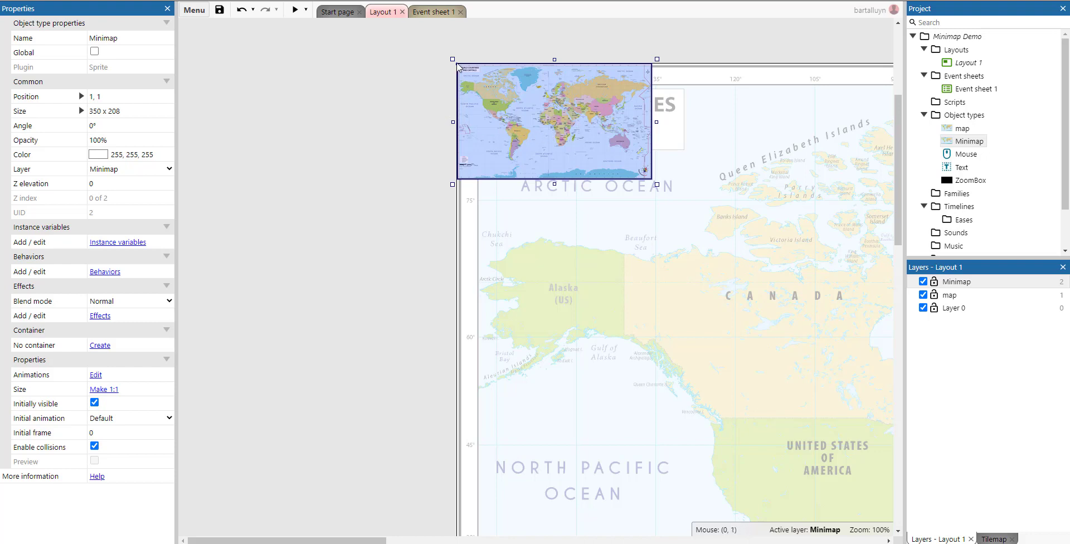
mouse_move(461, 68)
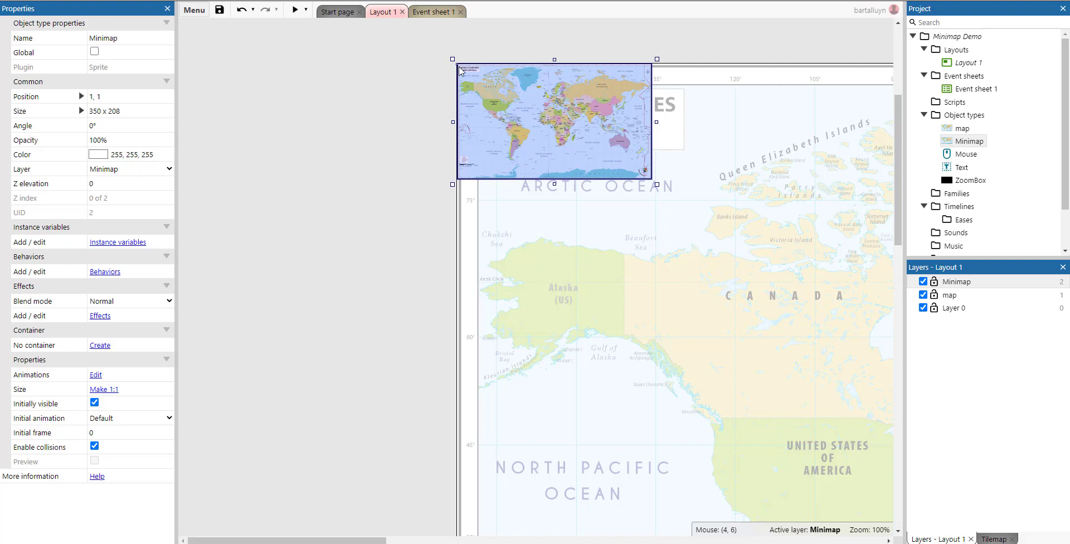
Step: Switch to the Event sheet 1 tab holding the minimap scroll logic
left_click(432, 12)
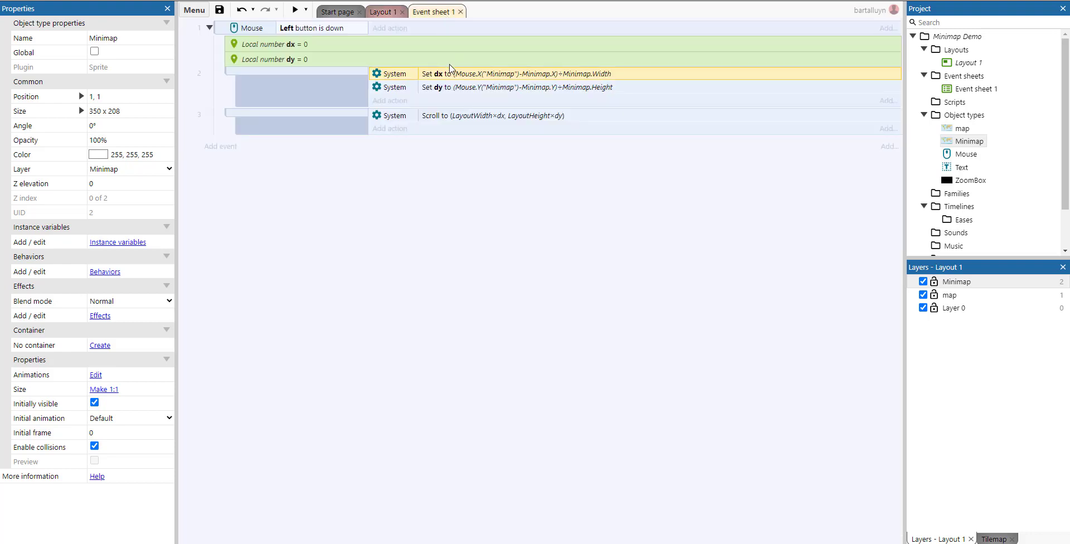
mouse_move(479, 81)
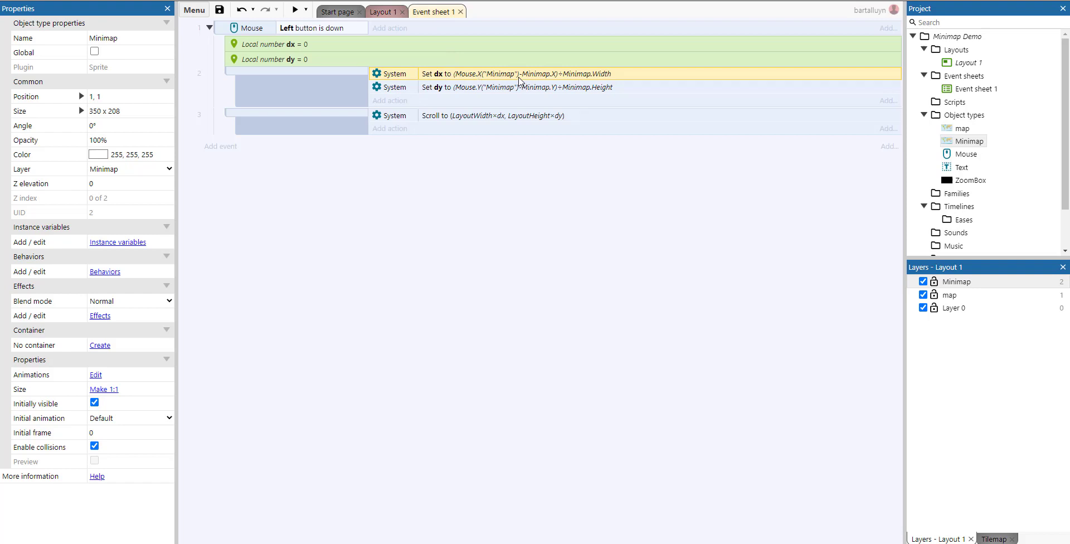
mouse_move(465, 81)
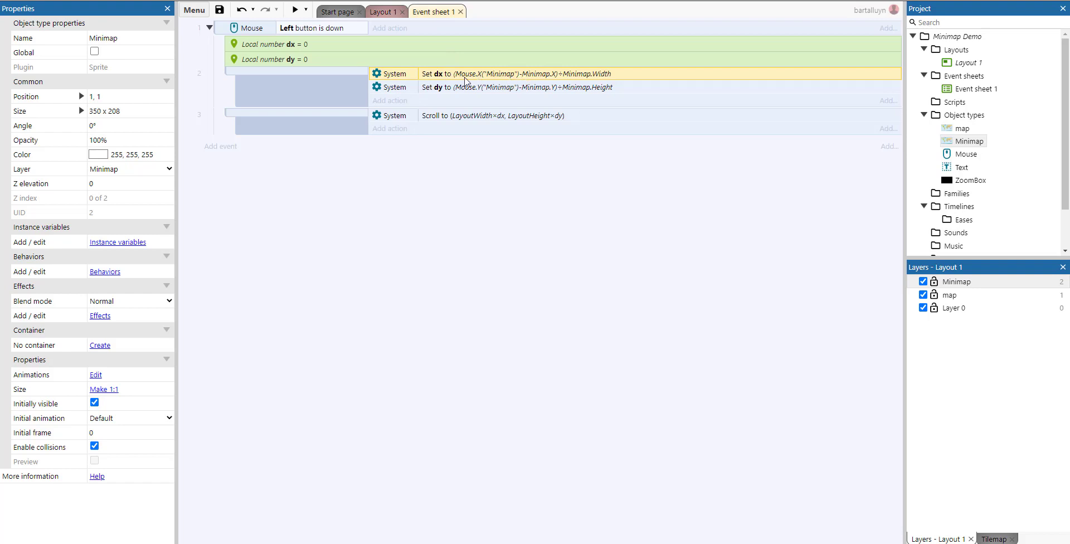
mouse_move(546, 76)
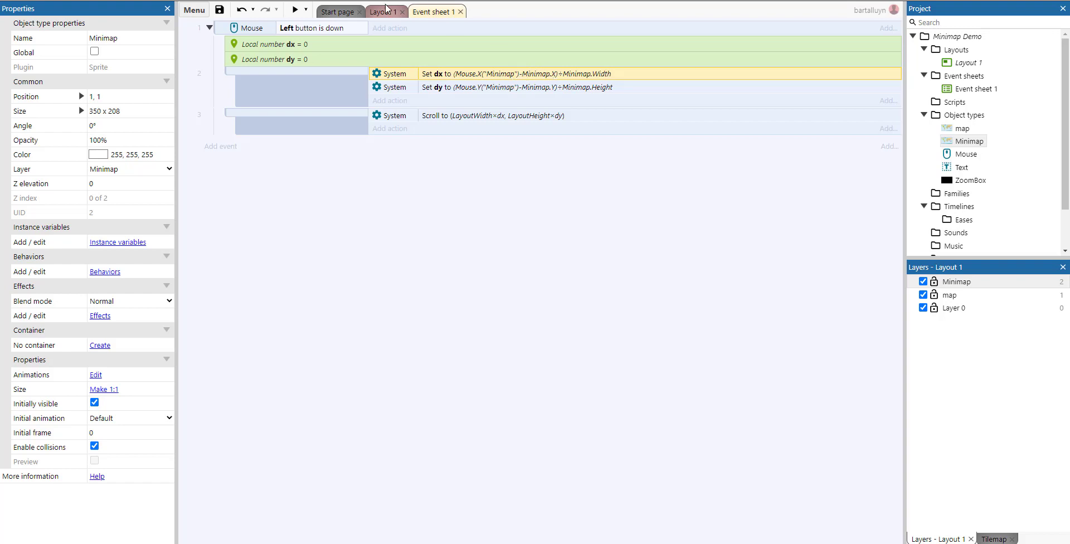
Step: Switch back to the Layout 1 tab with the world map and minimap
left_click(382, 12)
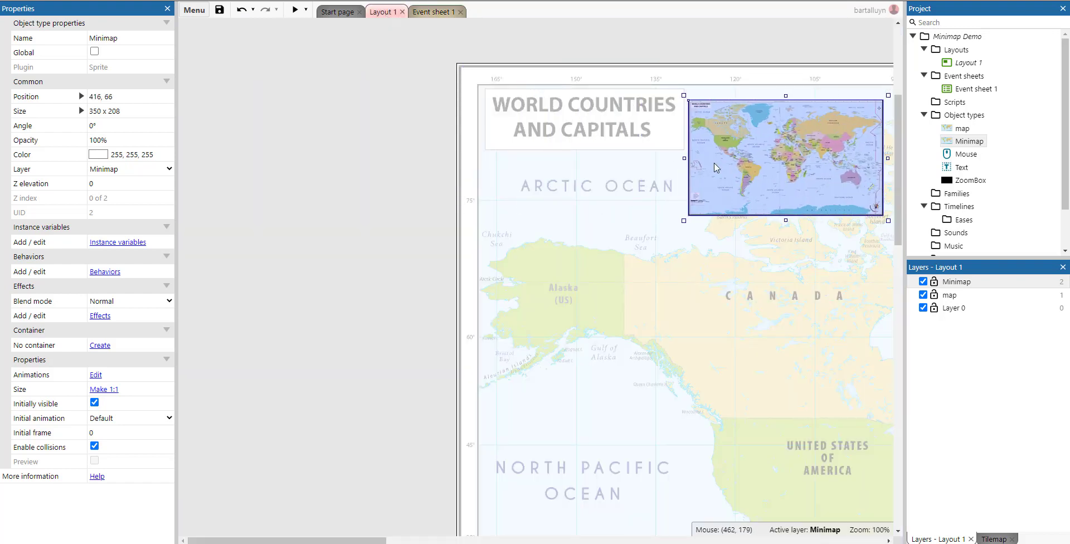
left_click_drag(785, 157, 624, 147)
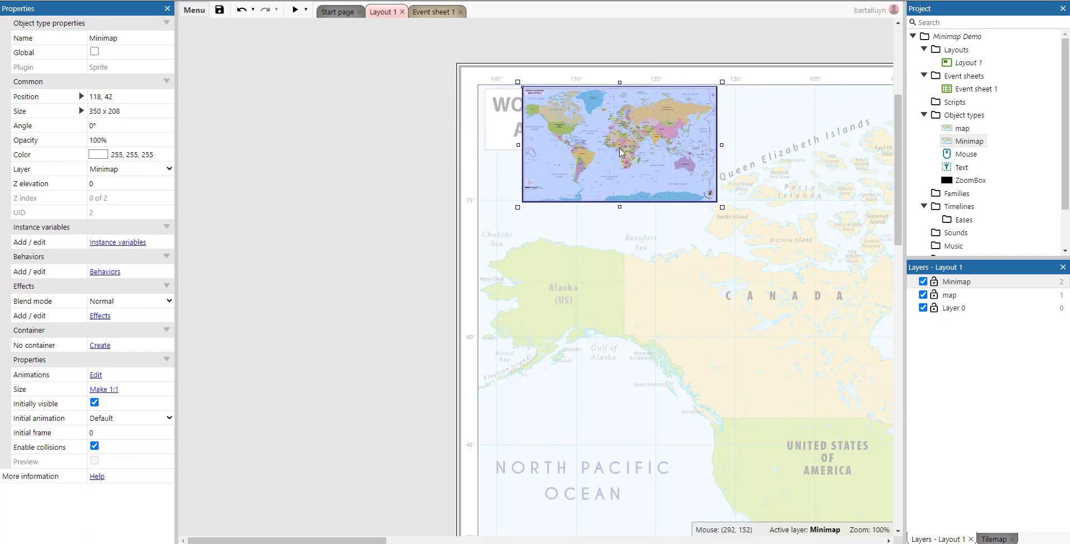
left_click_drag(620, 142, 612, 166)
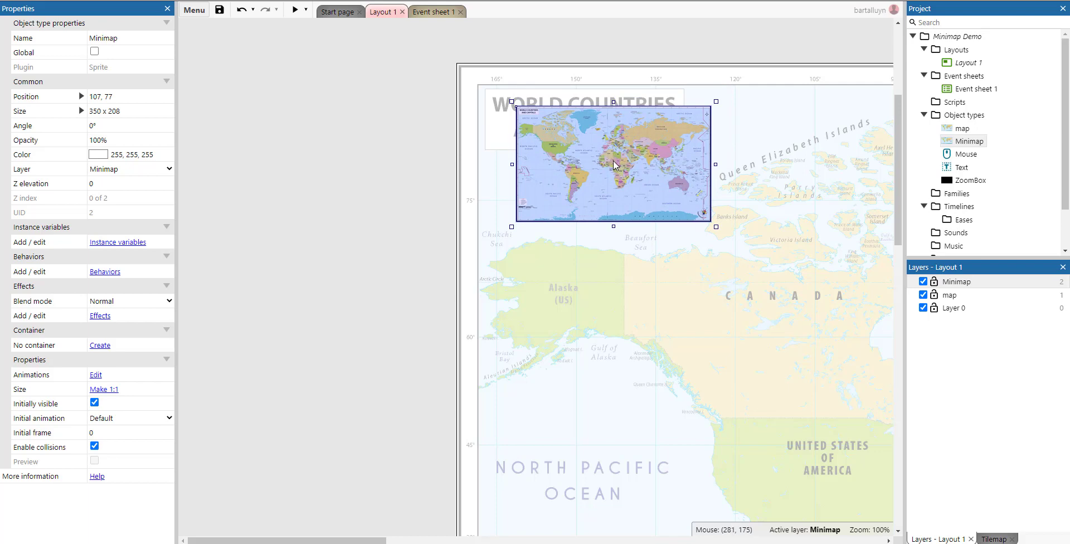
mouse_move(522, 168)
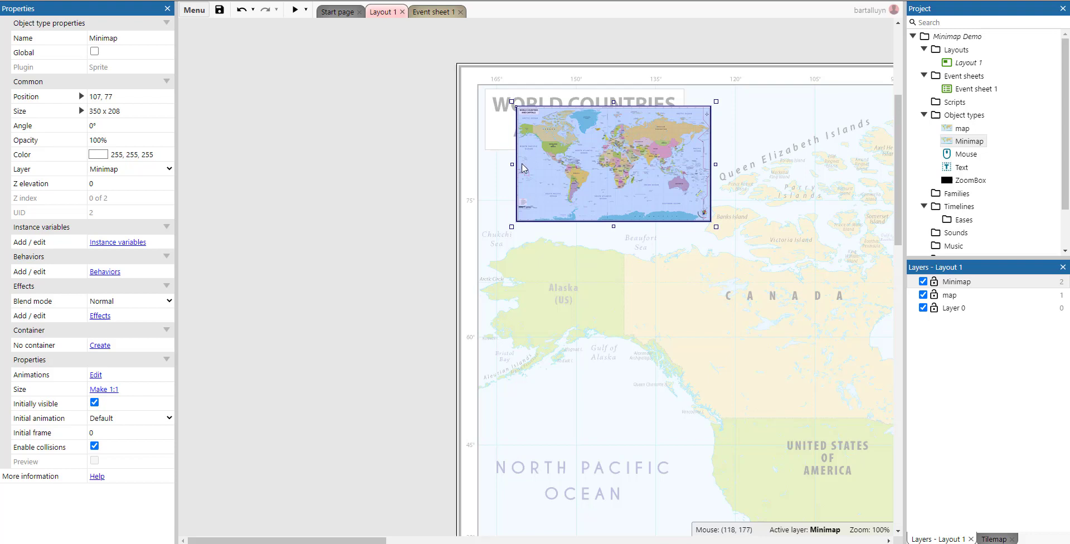
mouse_move(608, 163)
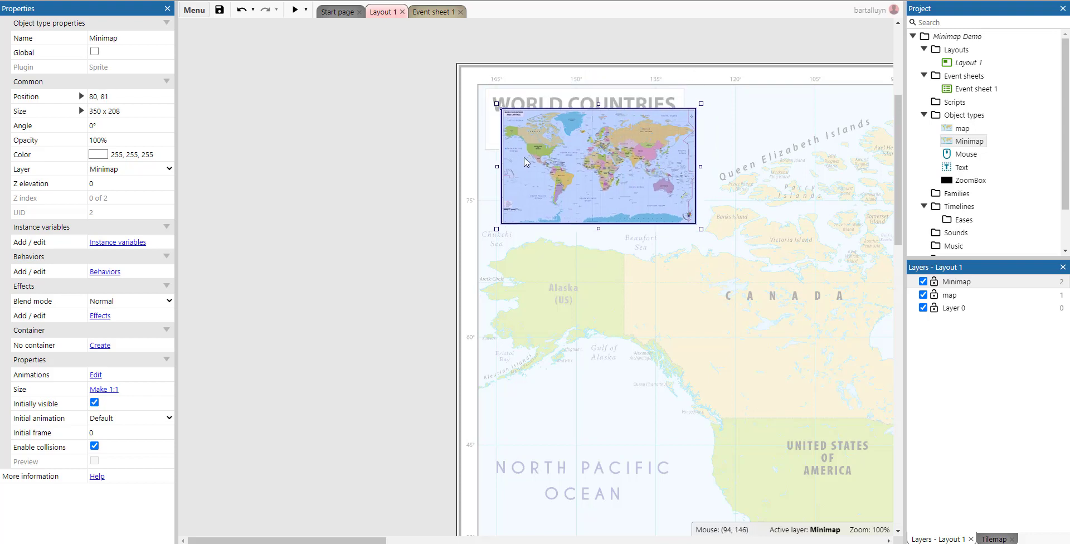
mouse_move(503, 166)
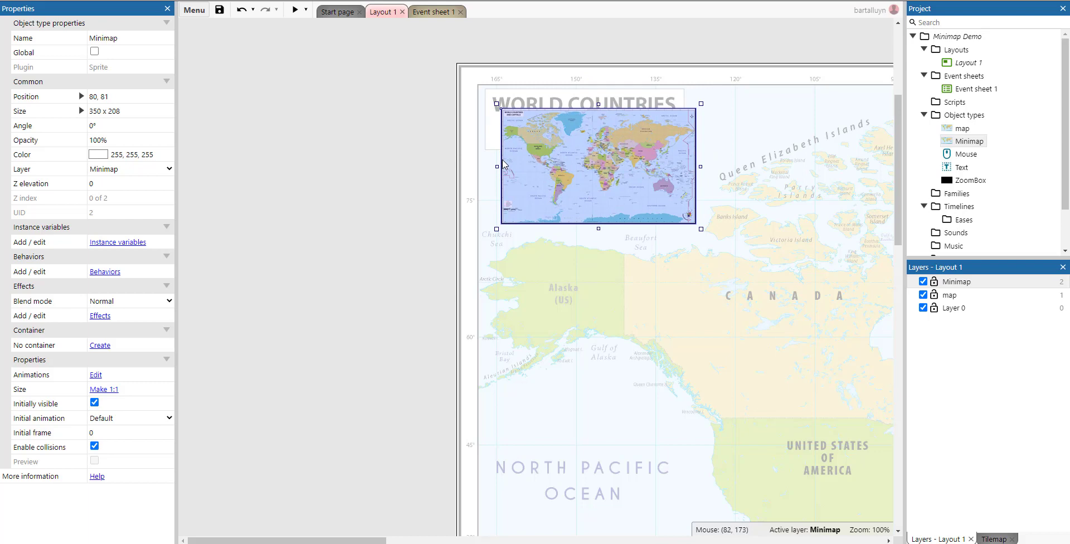
mouse_move(599, 165)
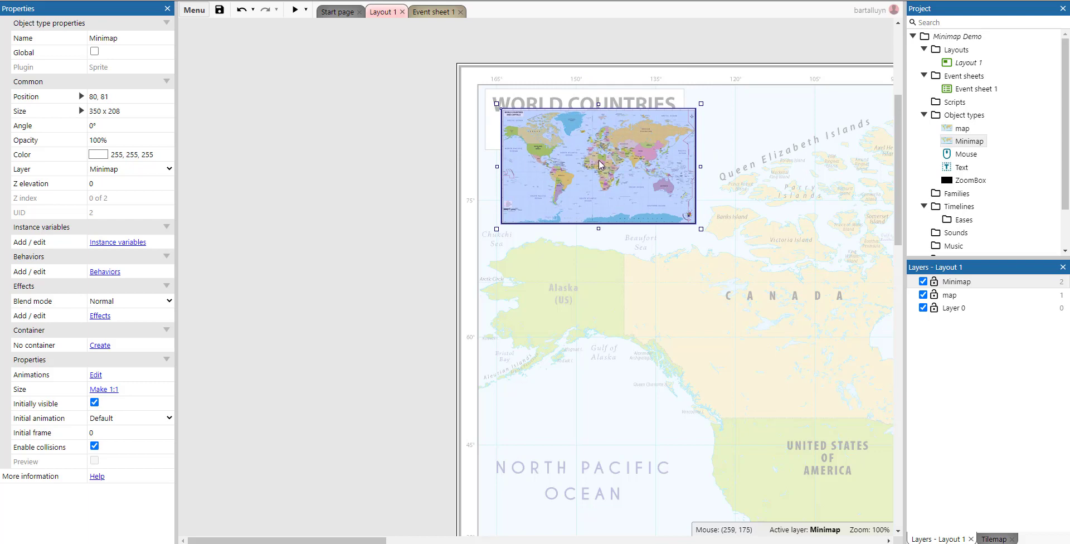
mouse_move(599, 168)
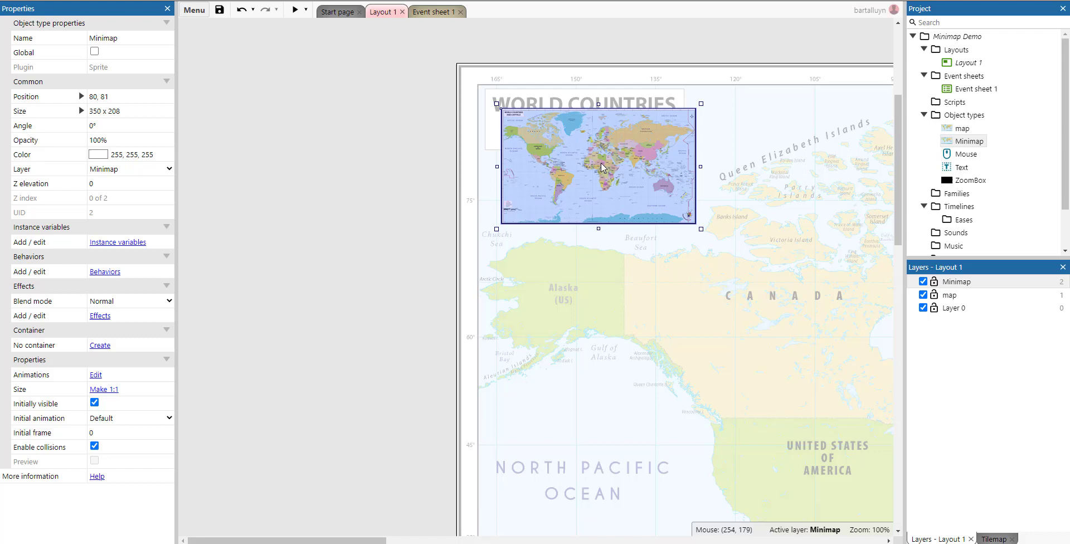
mouse_move(695, 168)
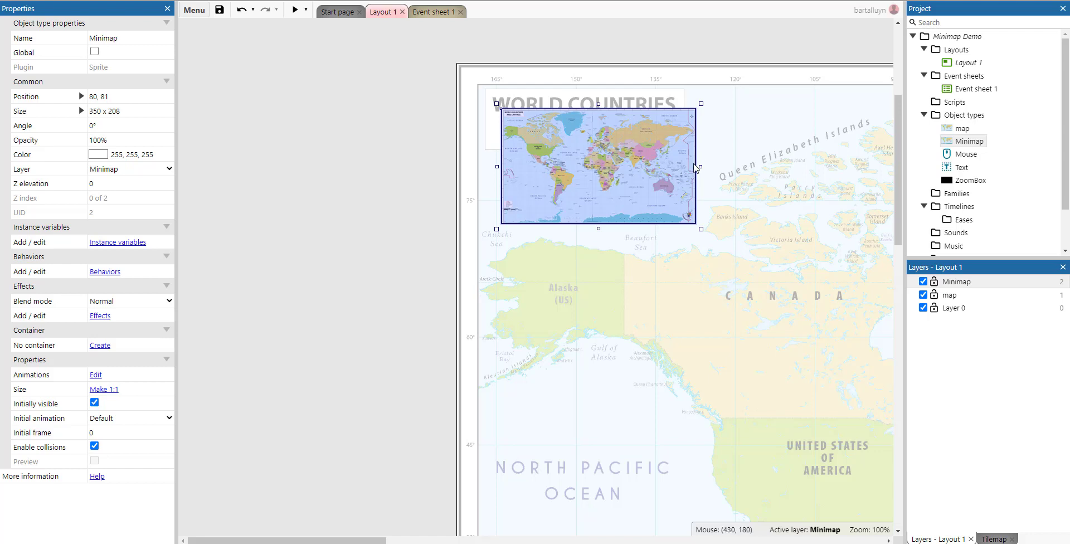
left_click(432, 12)
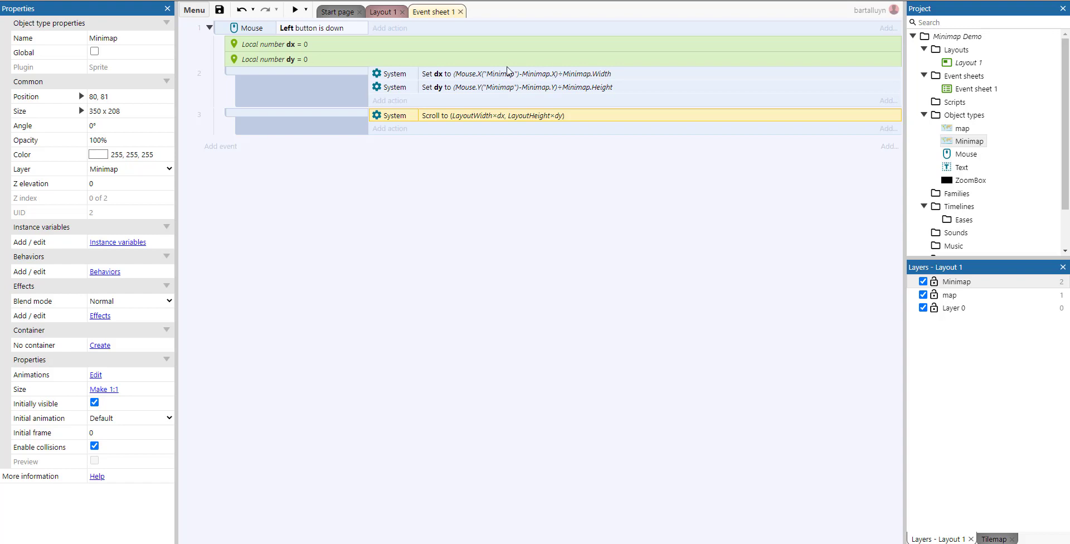
mouse_move(565, 75)
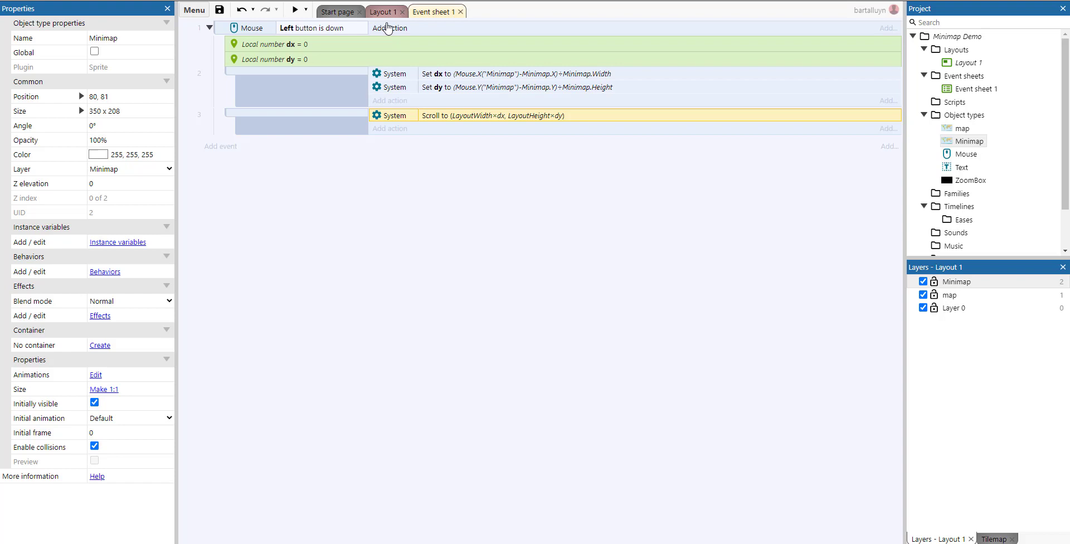
left_click(382, 11)
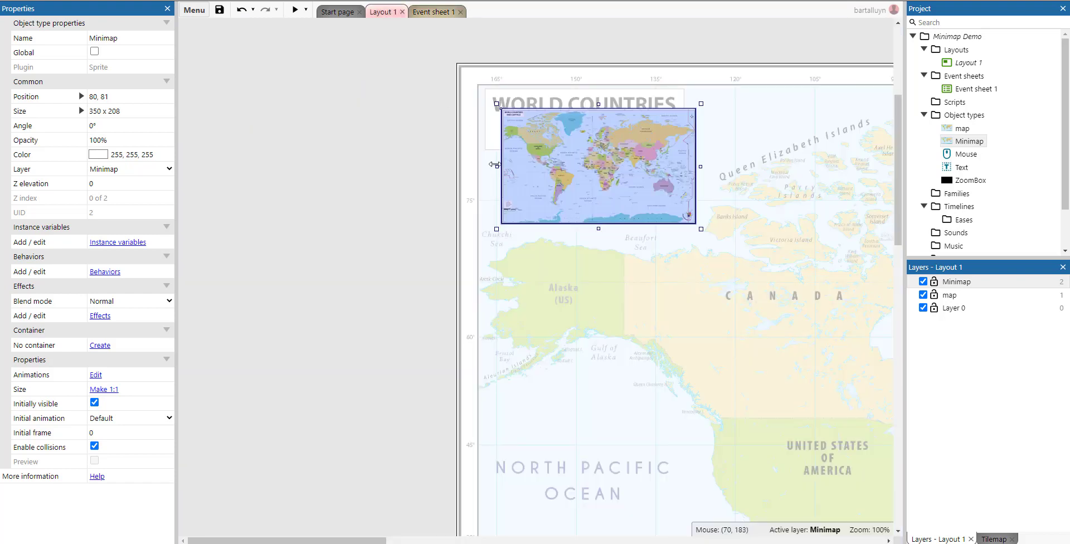
mouse_move(689, 162)
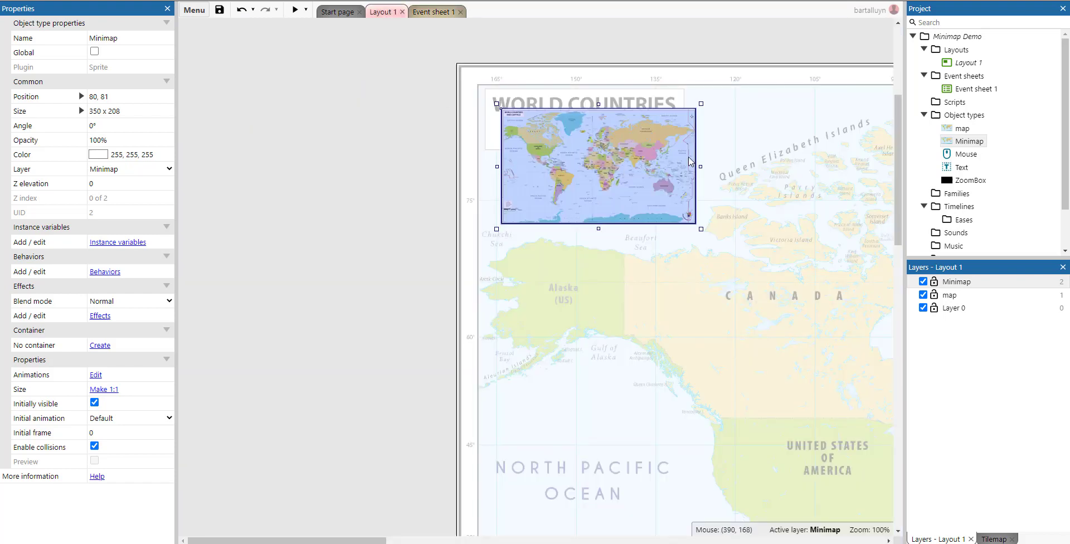
mouse_move(521, 170)
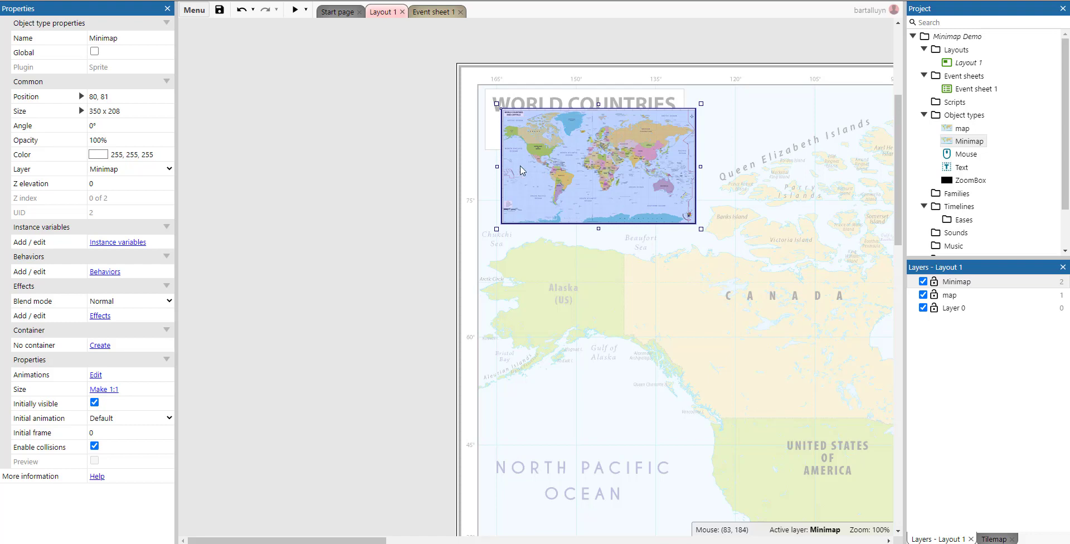
mouse_move(696, 166)
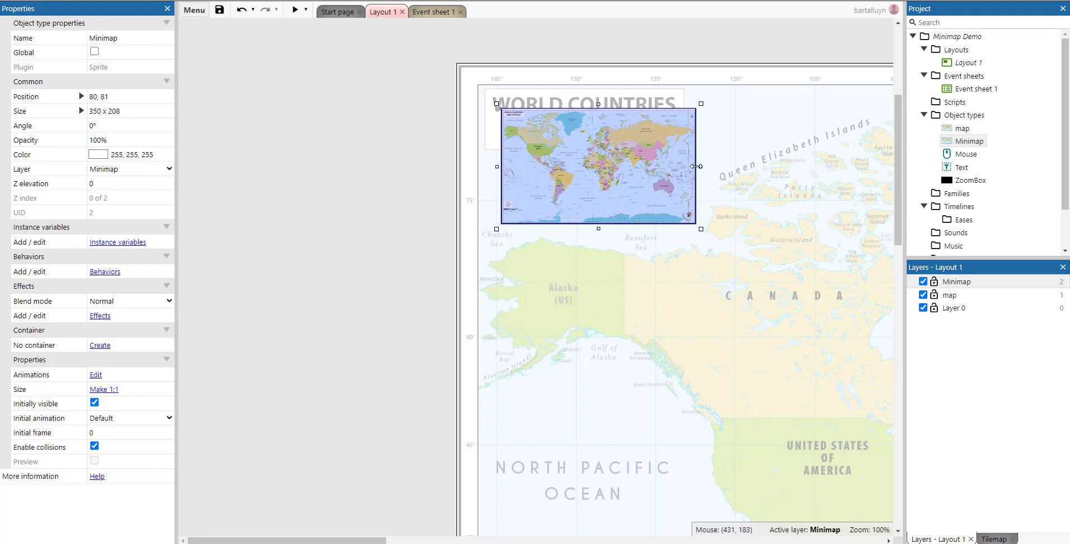
mouse_move(696, 166)
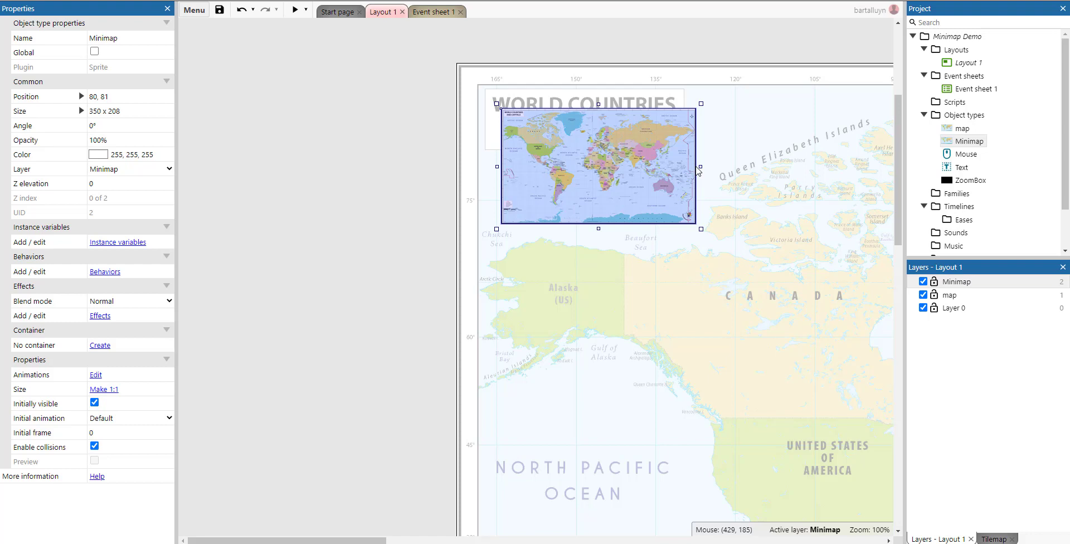
mouse_move(697, 170)
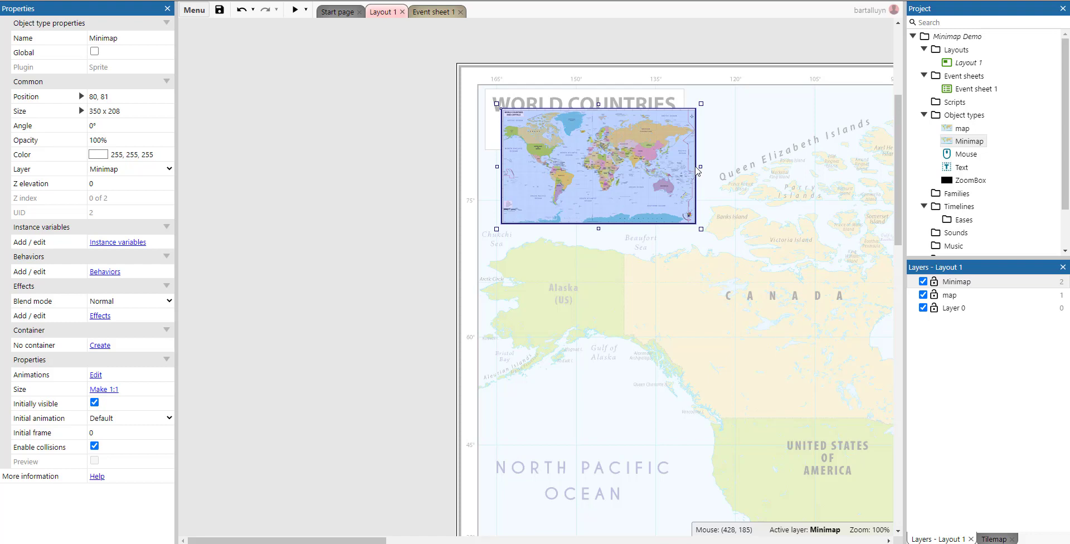
mouse_move(697, 171)
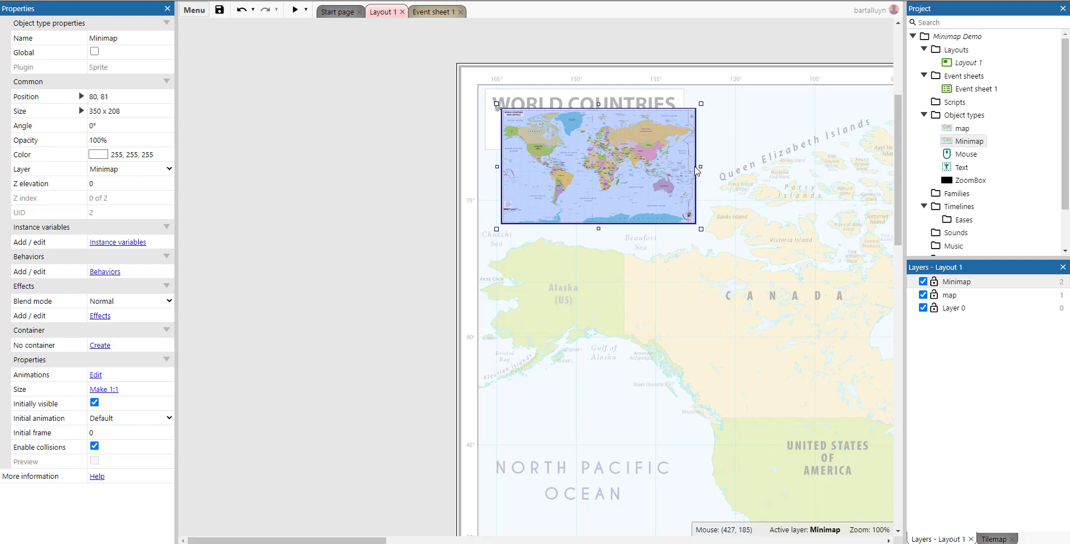
mouse_move(599, 169)
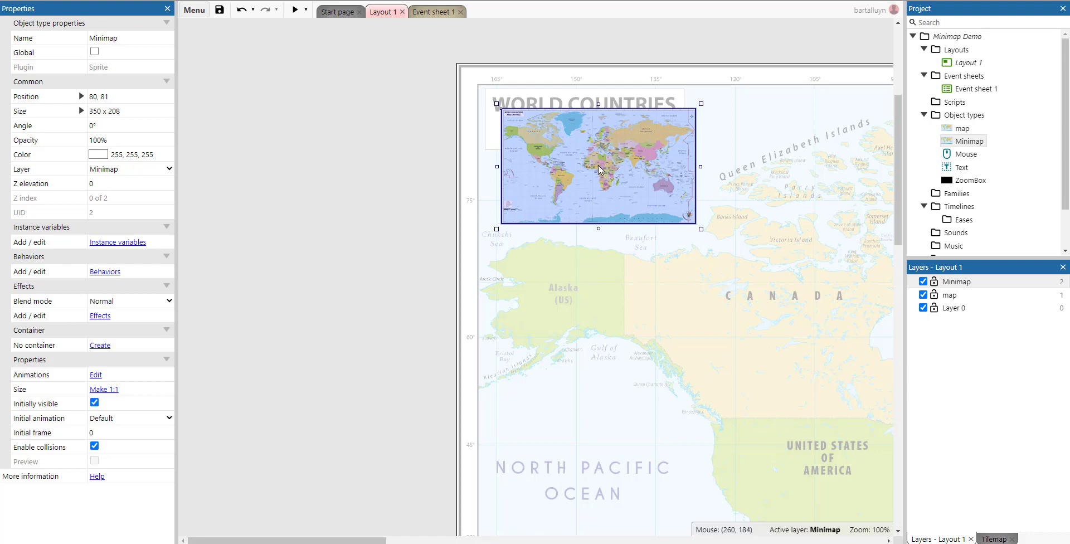
mouse_move(596, 170)
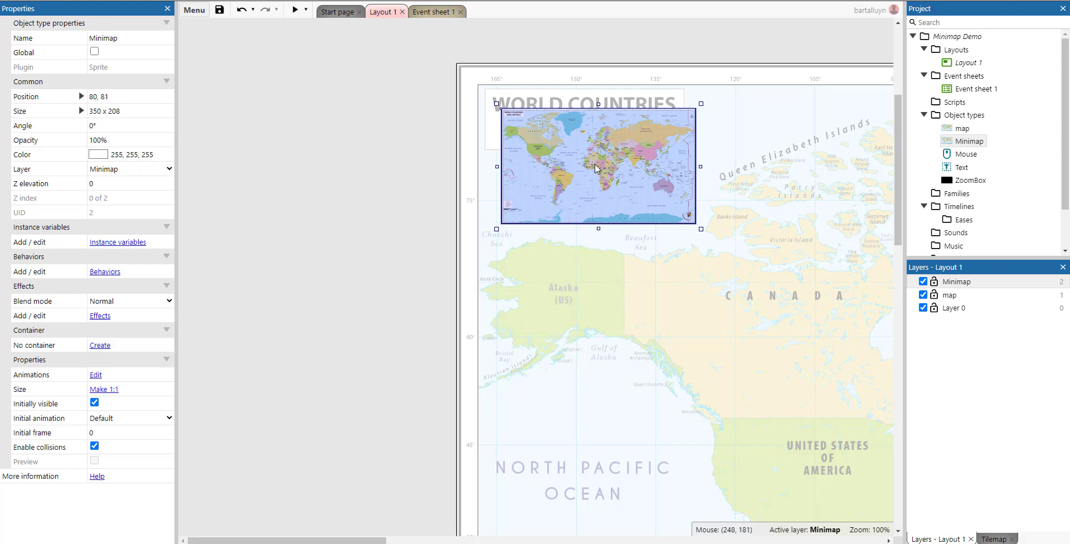
mouse_move(620, 168)
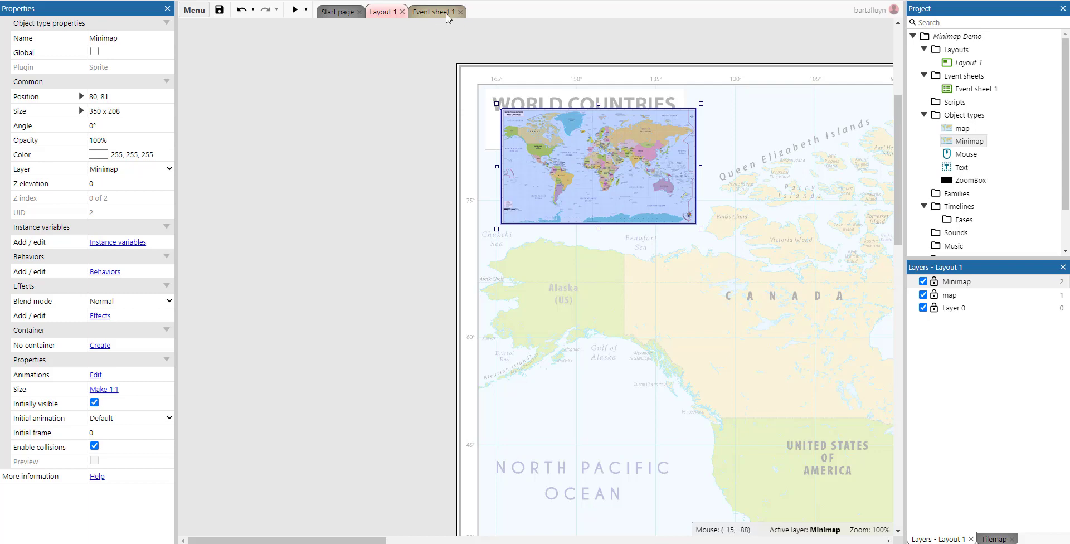
Step: Switch to the Event sheet 1 tab with the mouse-down dx, dy and scroll events
left_click(434, 11)
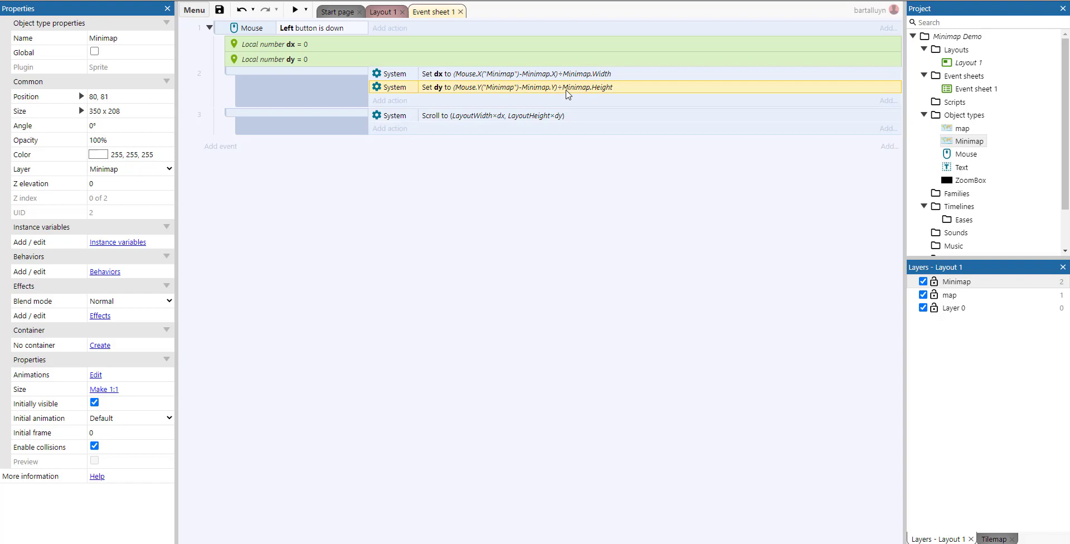
left_click(382, 12)
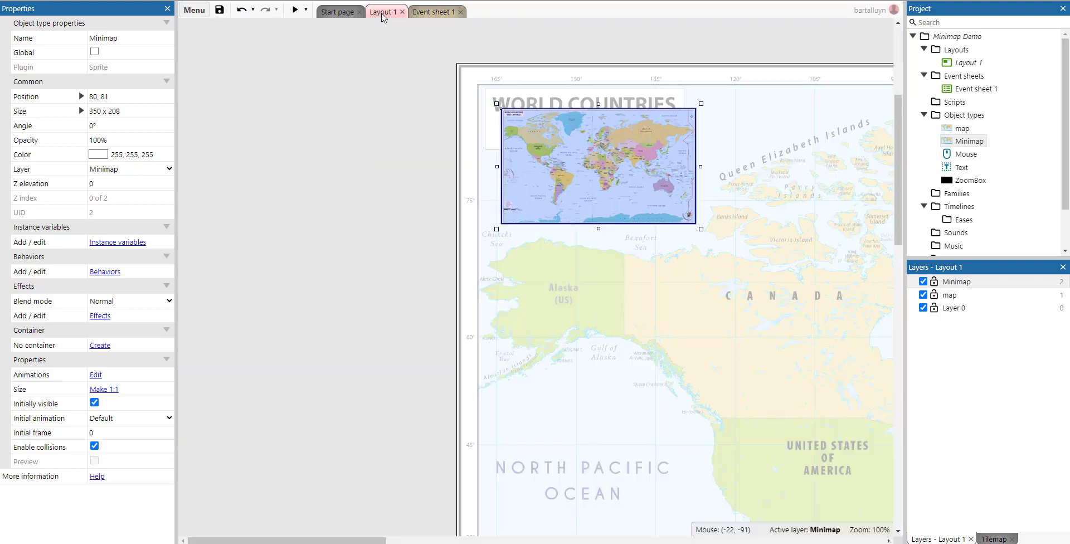
mouse_move(596, 116)
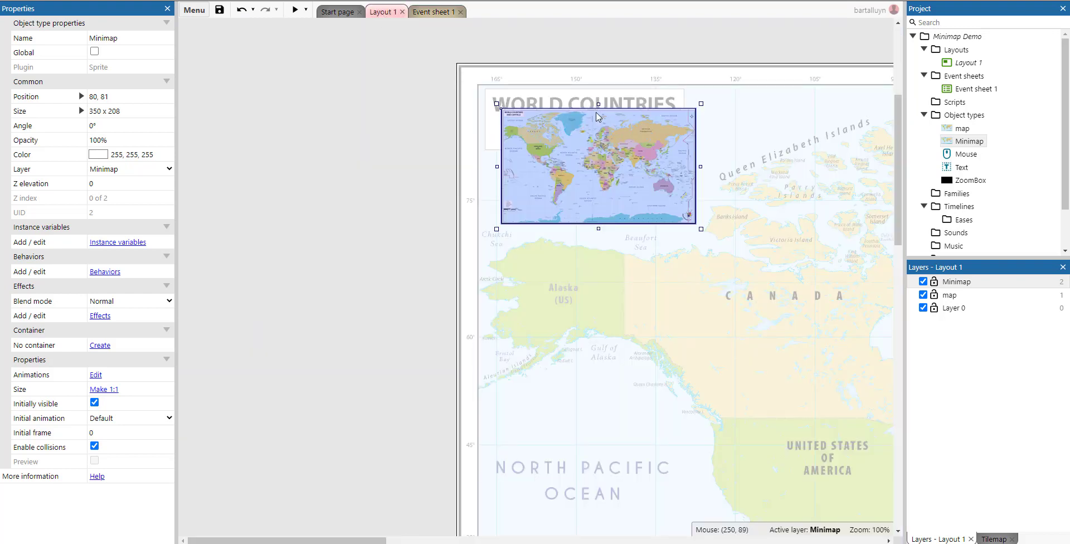
mouse_move(597, 173)
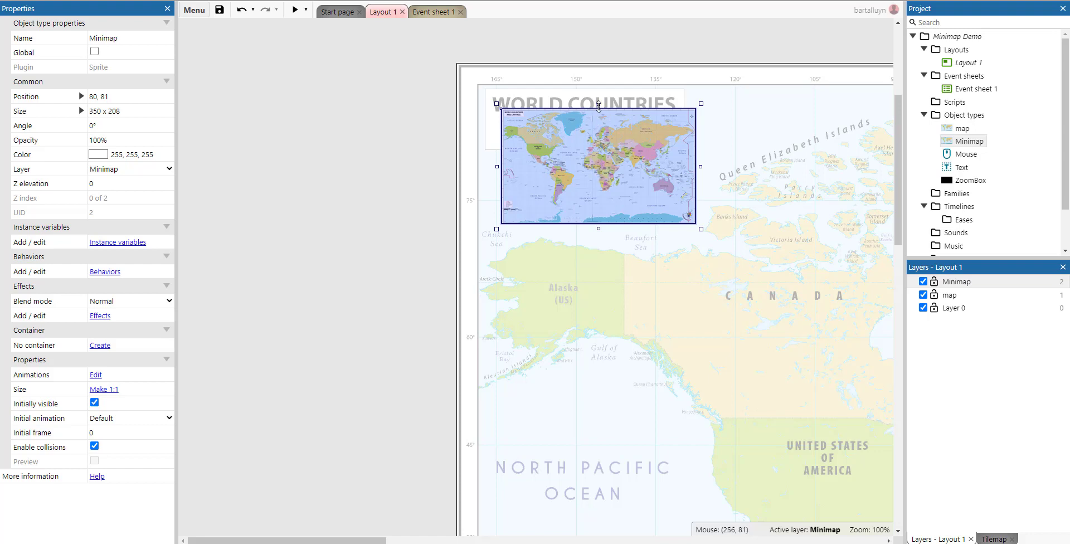
mouse_move(599, 130)
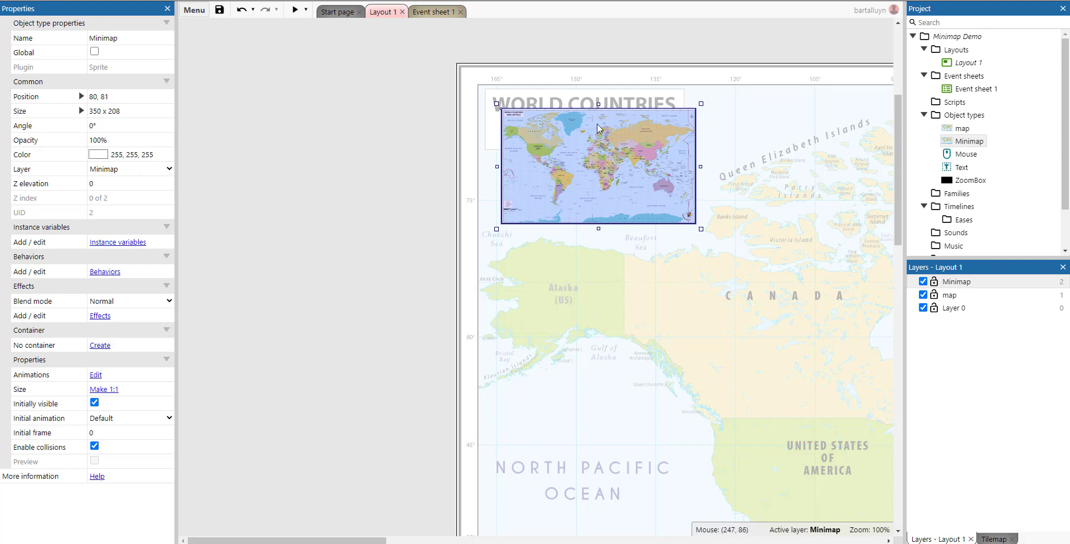
left_click(432, 12)
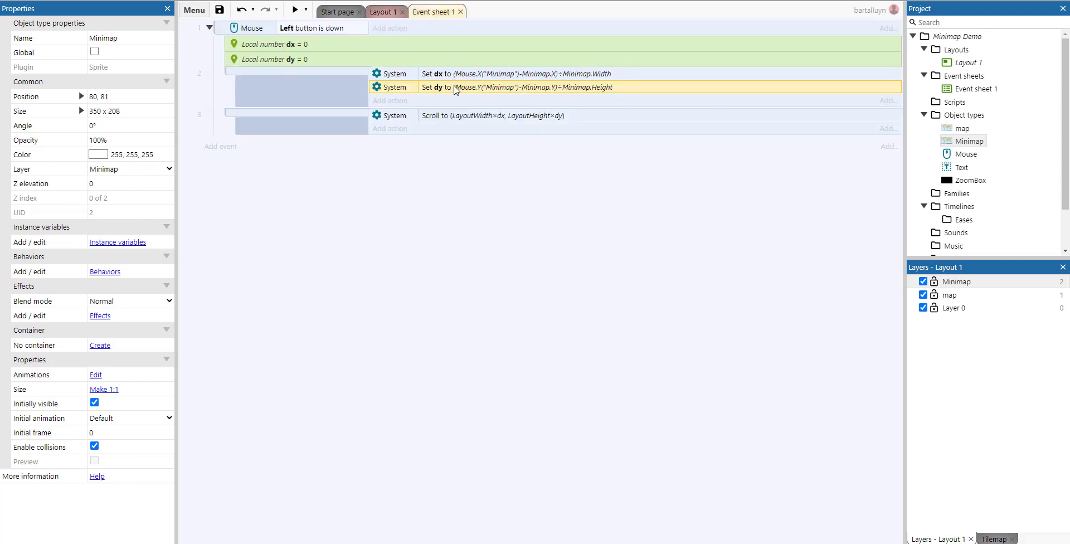
mouse_move(504, 122)
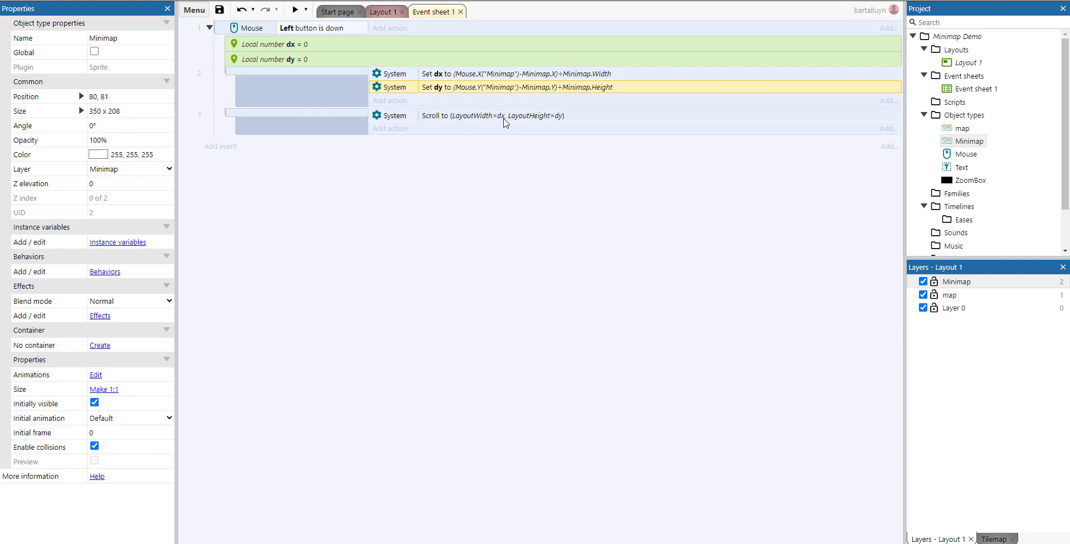